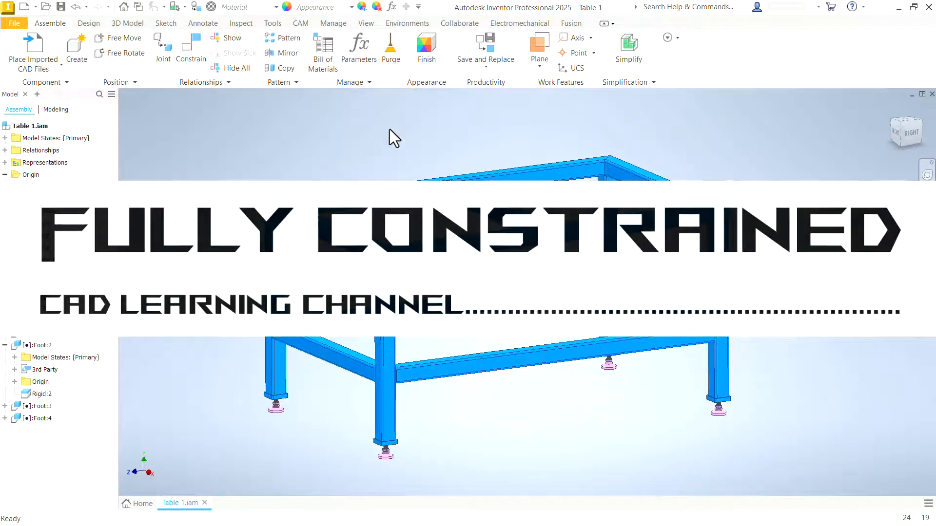
# Step: Turn on Dimension Visibility for Skeleton:1 to display the 46, 28, 23 and 8 dimensions
pyautogui.click(10, 175)
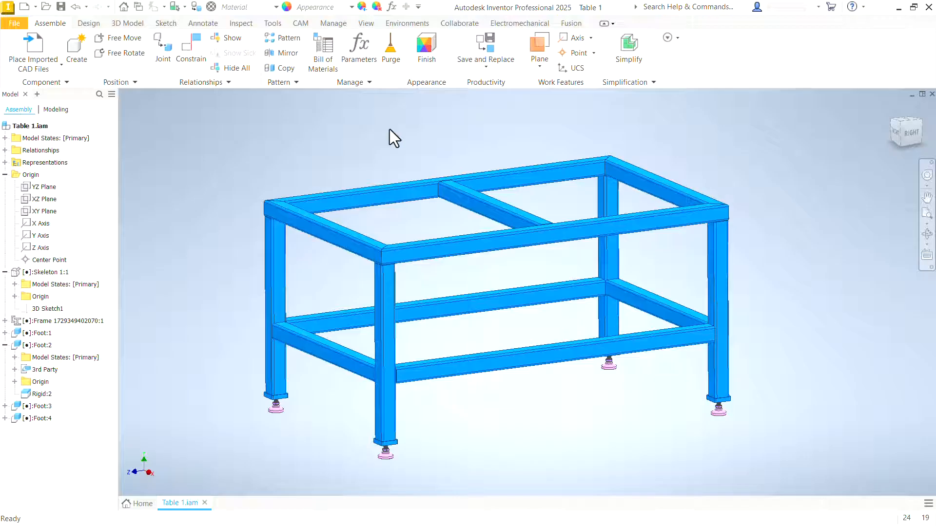
pyautogui.moveTo(370, 139)
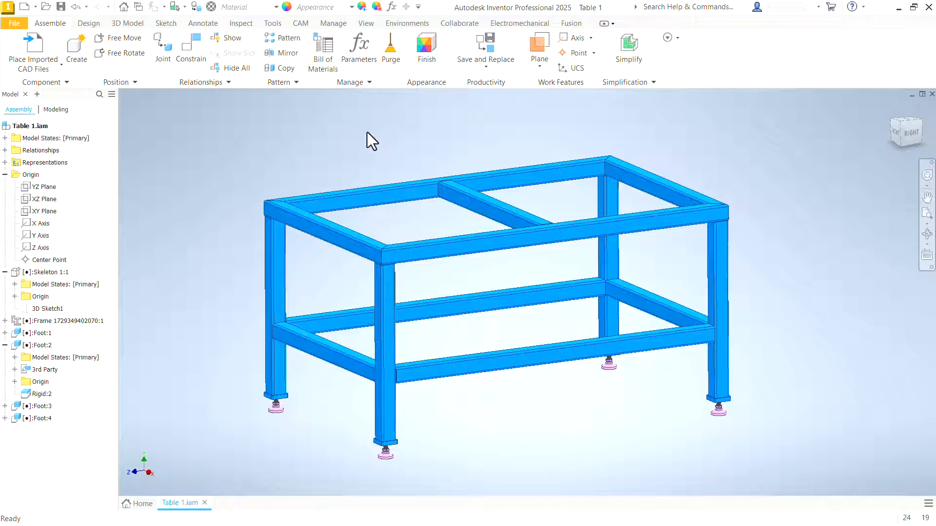
pyautogui.moveTo(288, 155)
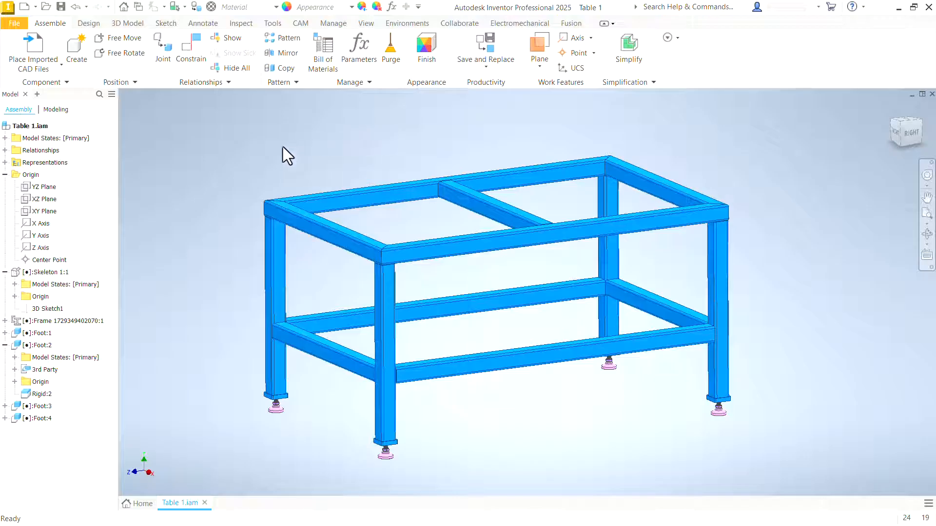
pyautogui.click(51, 272)
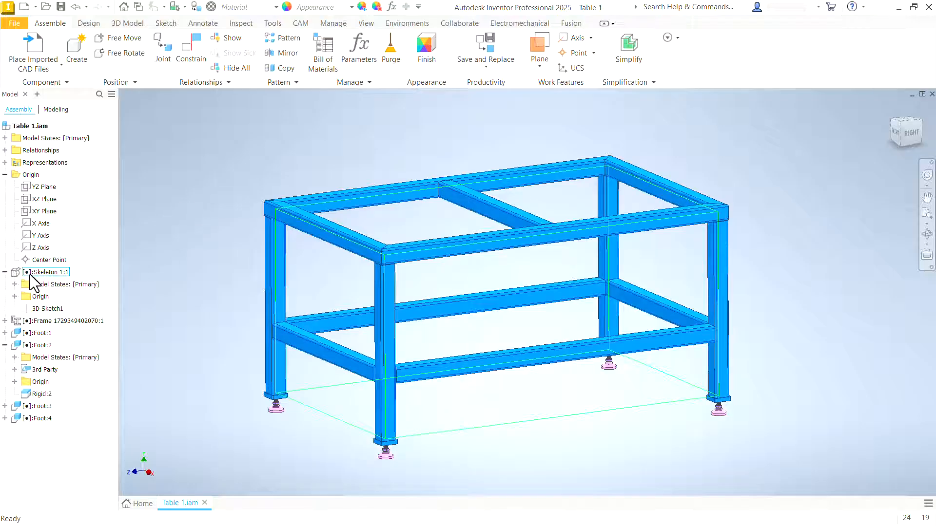
pyautogui.rightClick(47, 272)
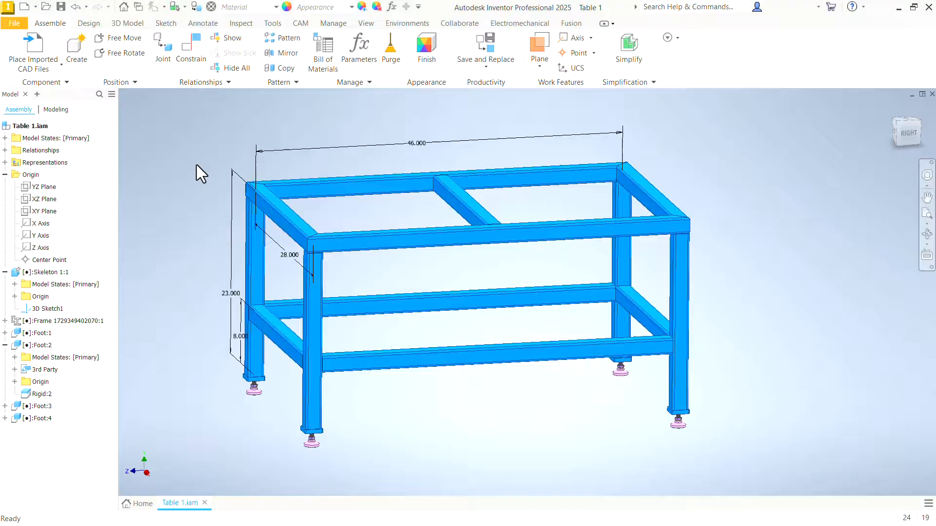
pyautogui.click(45, 272)
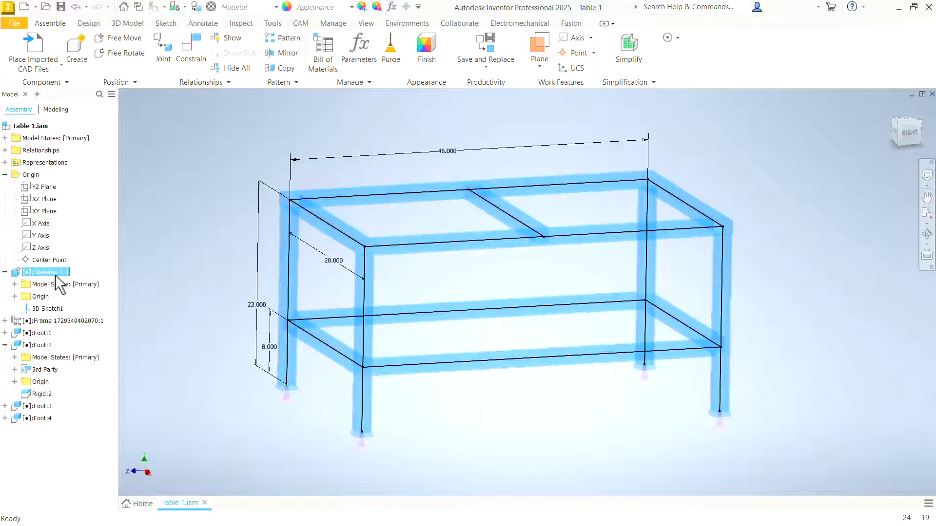
pyautogui.doubleClick(48, 271)
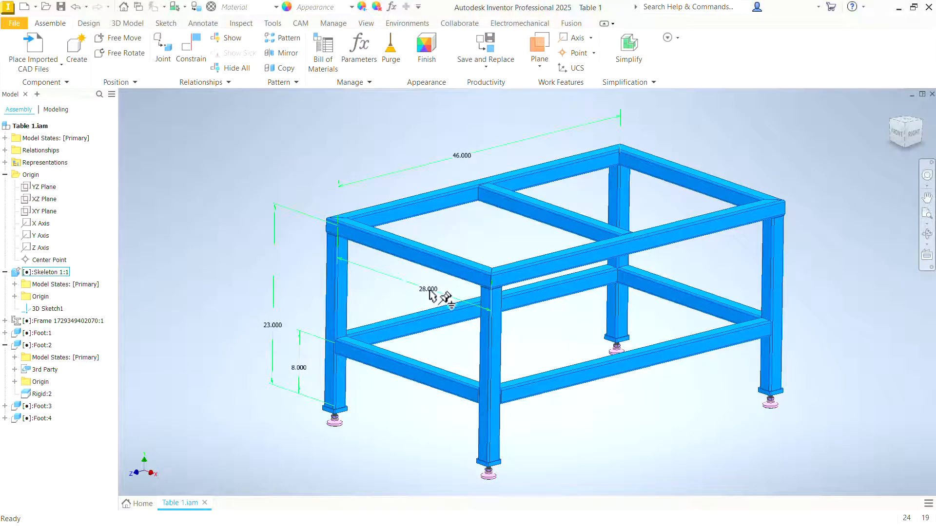
pyautogui.moveTo(466, 158)
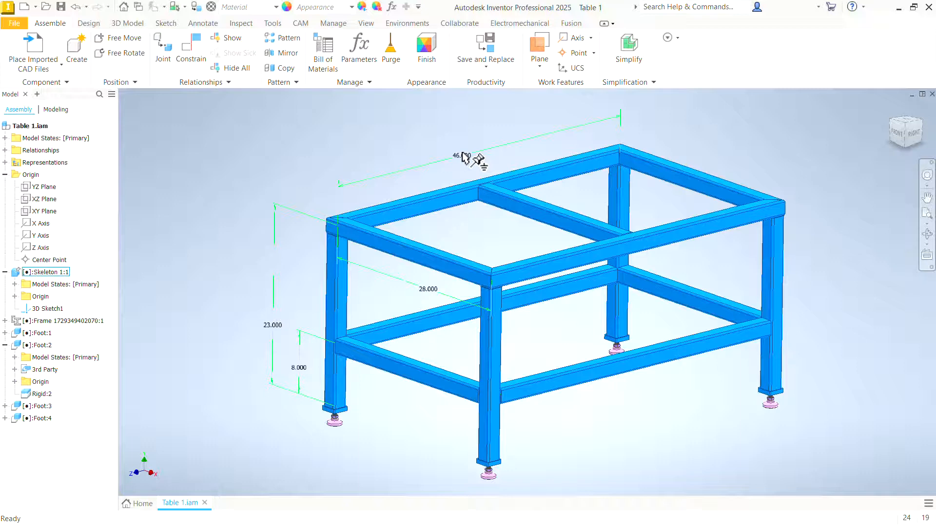
pyautogui.moveTo(274, 337)
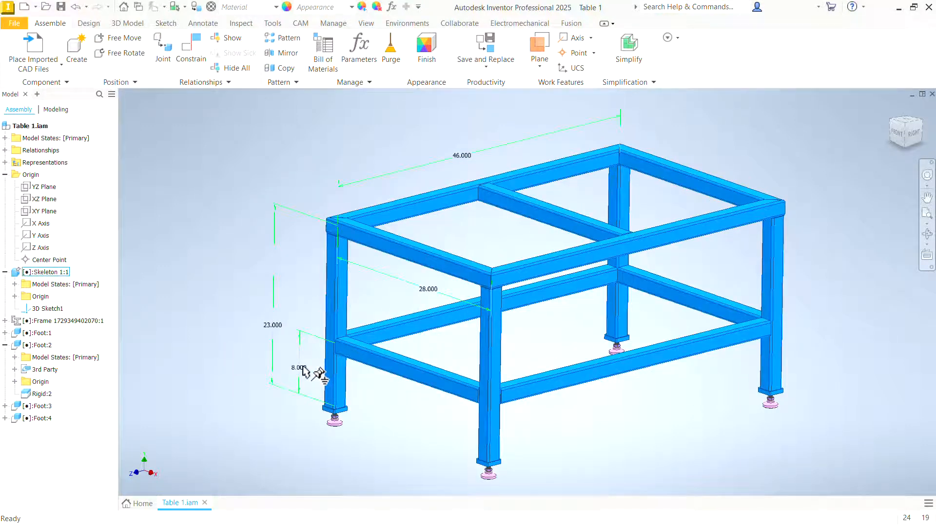
pyautogui.click(57, 321)
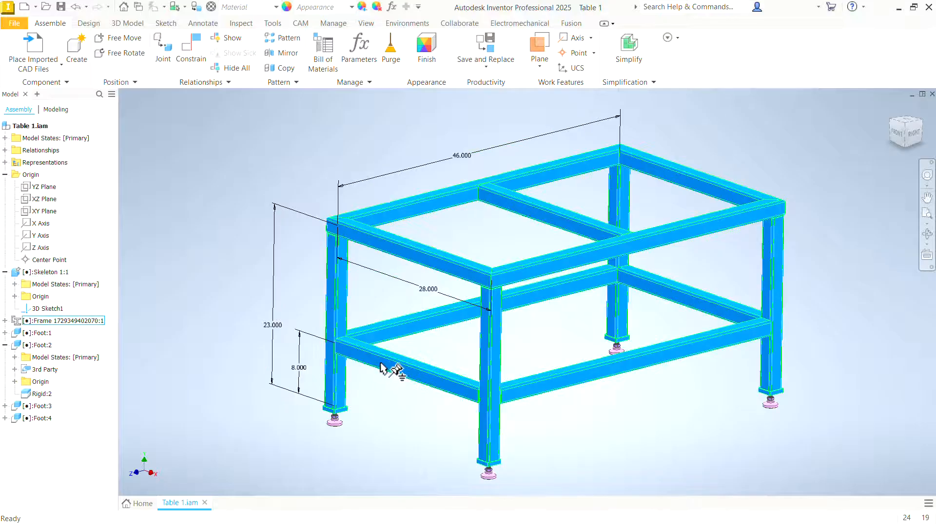
pyautogui.click(230, 301)
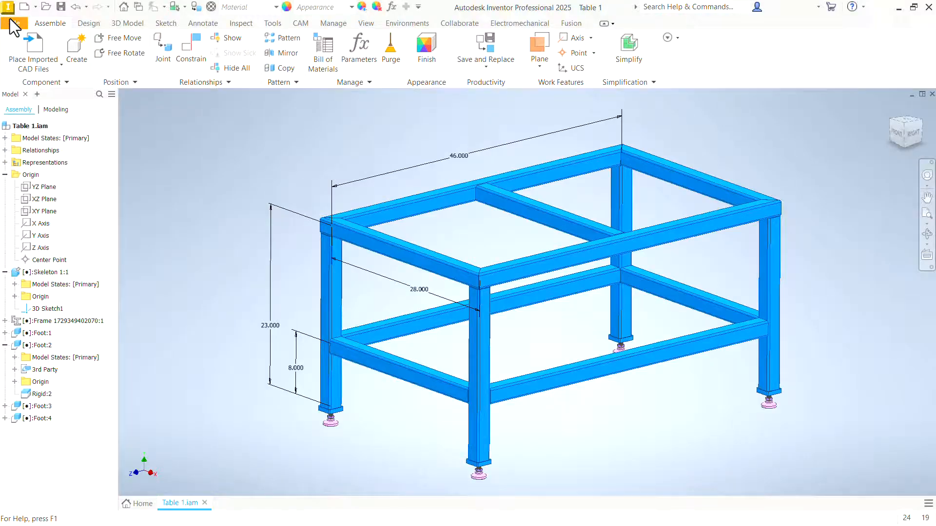
# Step: Create a new part, Part23, from the Standard.ipt template
pyautogui.click(24, 6)
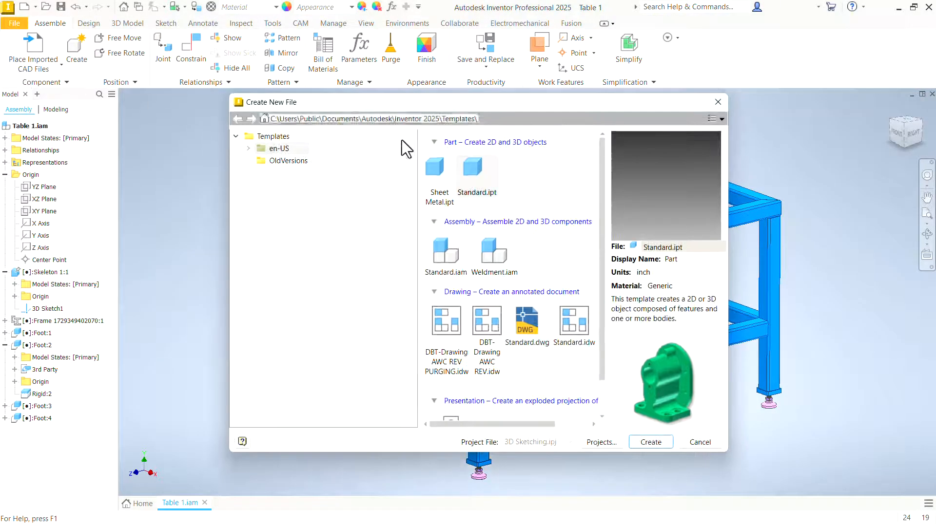
pyautogui.click(650, 442)
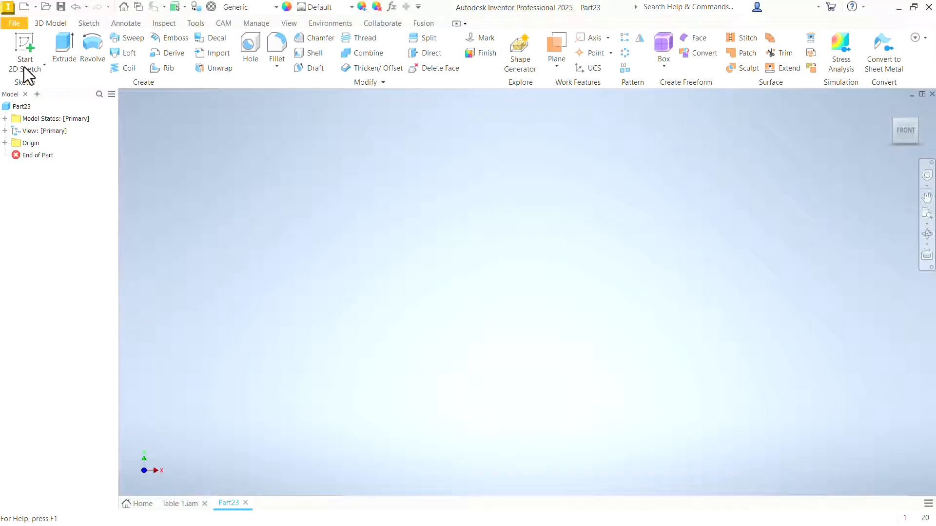
pyautogui.moveTo(25, 68)
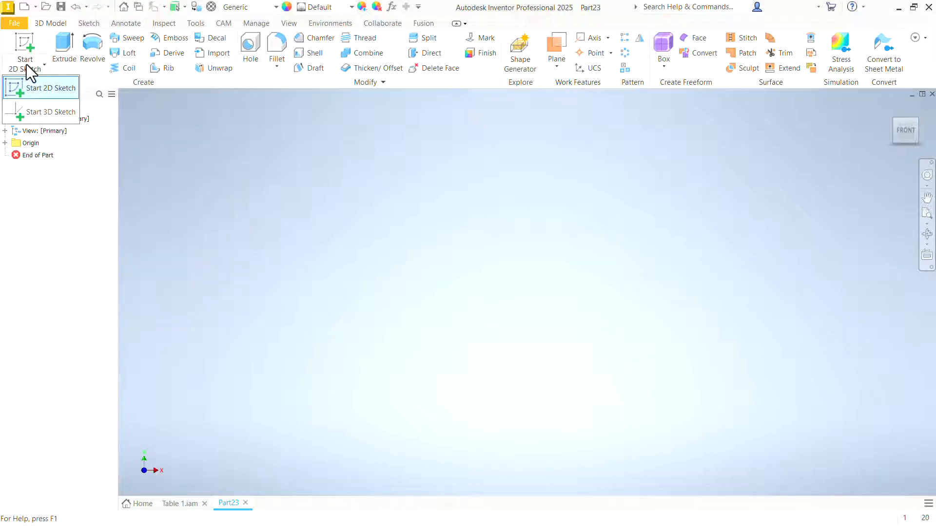
# Step: Start 3D Sketch1 with the Line tool and expand Origin to begin at the center point
pyautogui.click(50, 112)
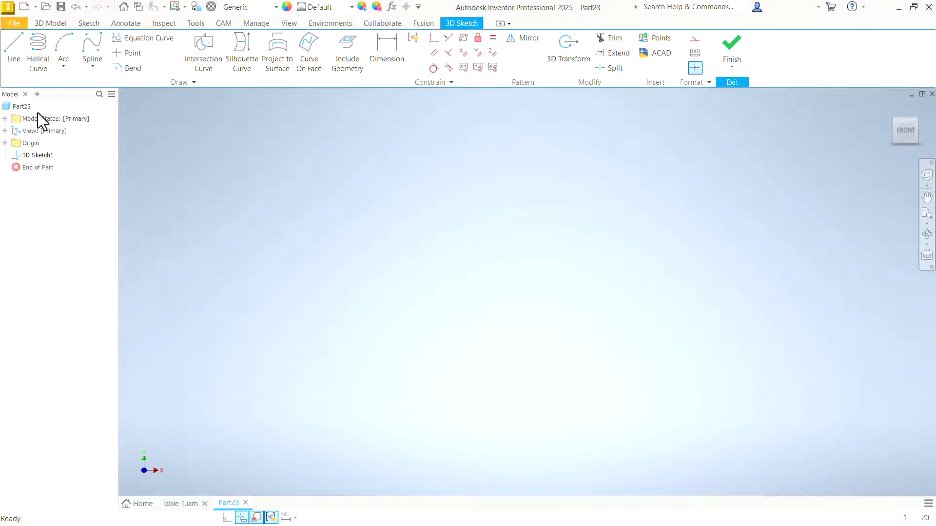
pyautogui.moveTo(12, 45)
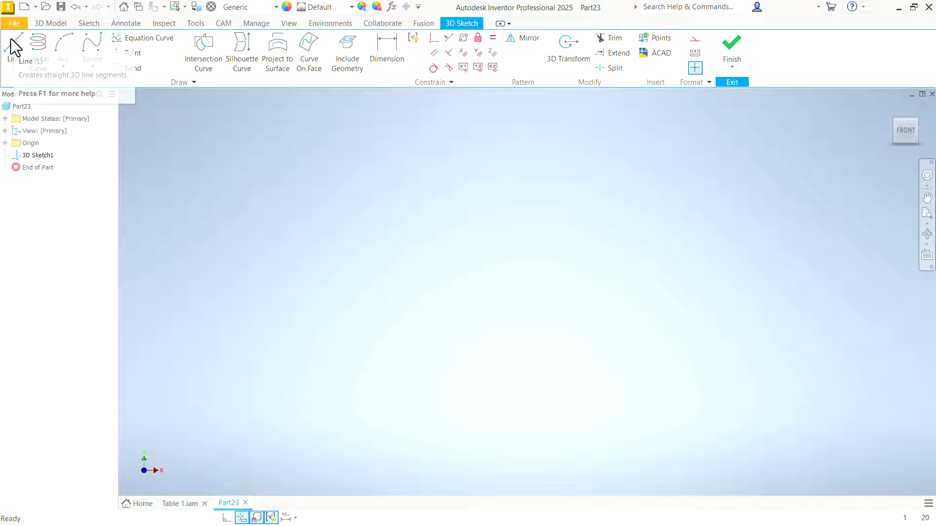
pyautogui.moveTo(527, 292)
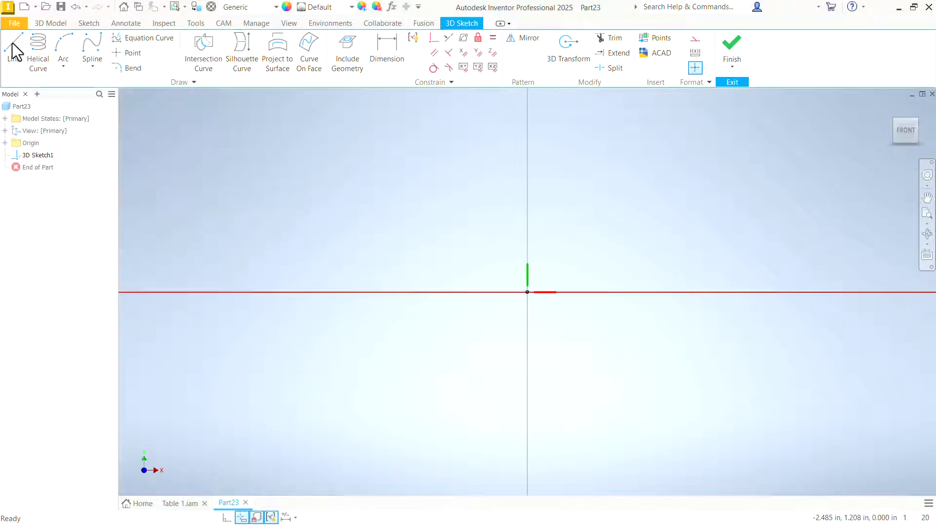
pyautogui.click(13, 45)
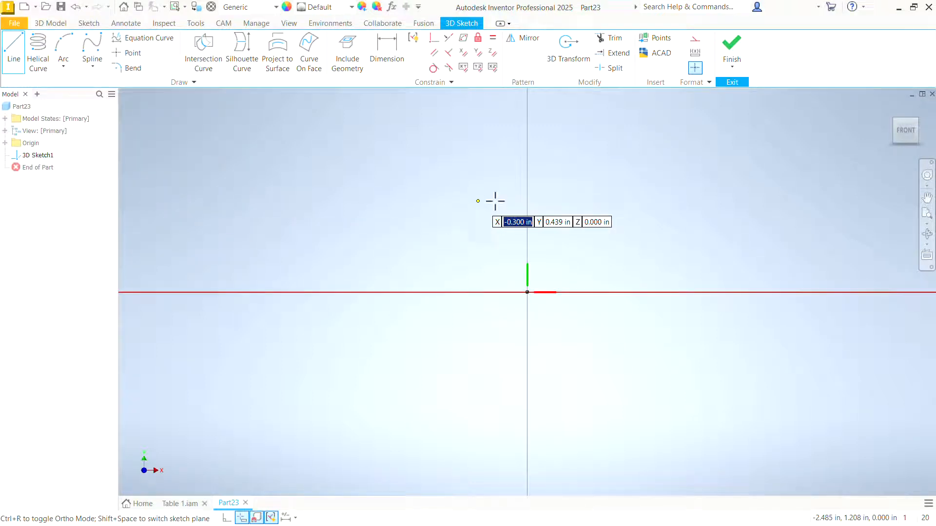
pyautogui.moveTo(282, 448)
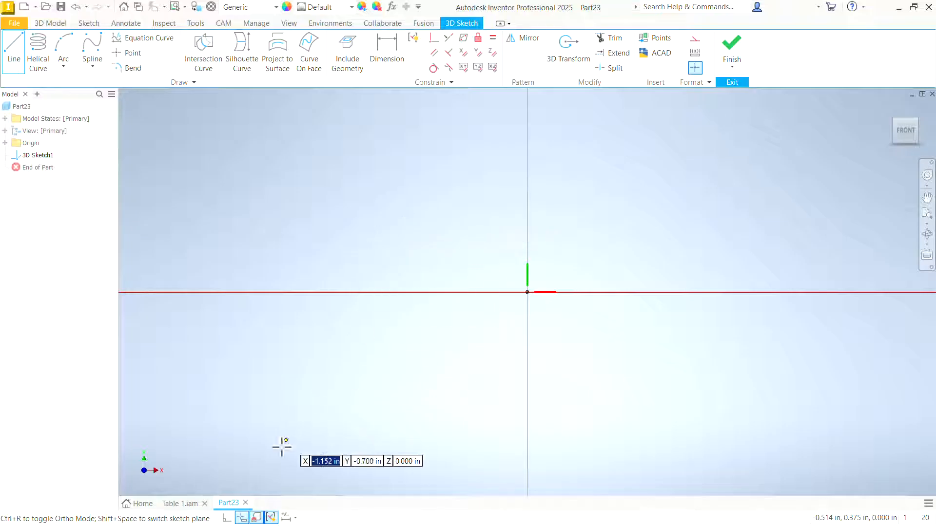
pyautogui.moveTo(226, 517)
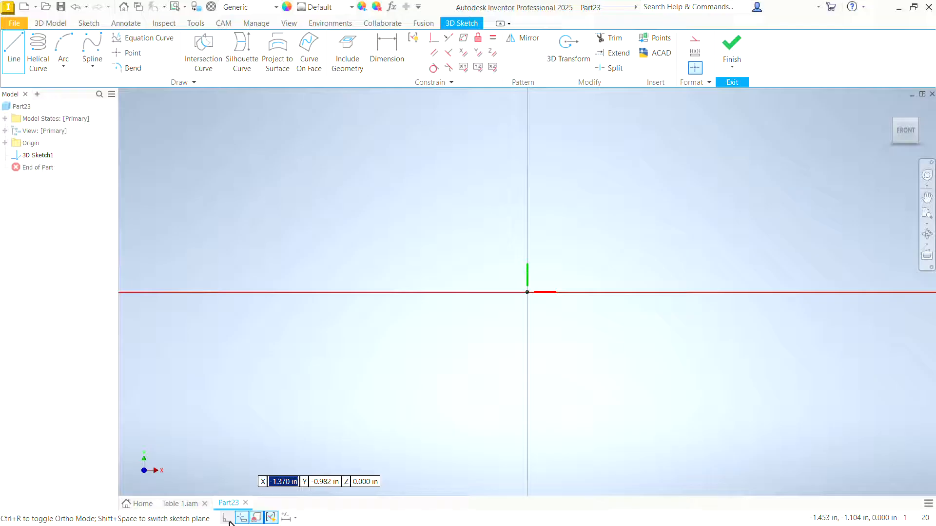
pyautogui.moveTo(240, 518)
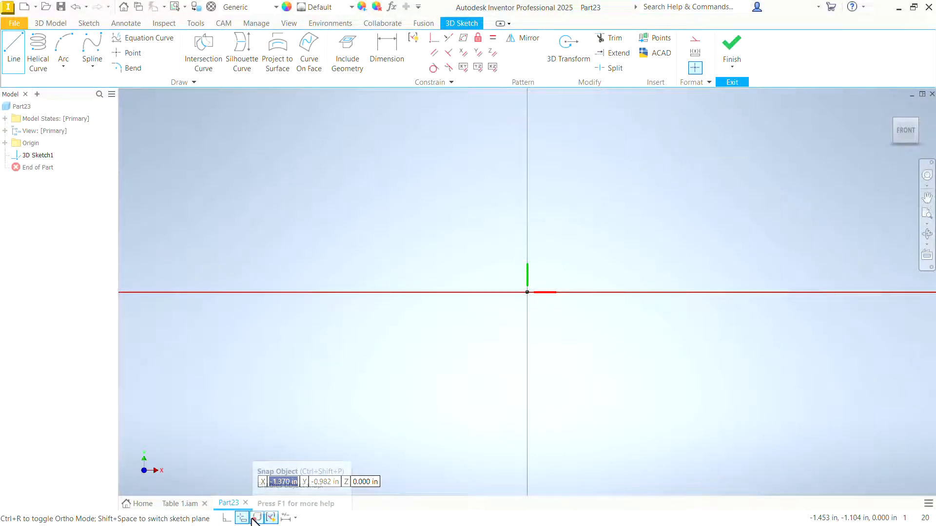
pyautogui.moveTo(271, 518)
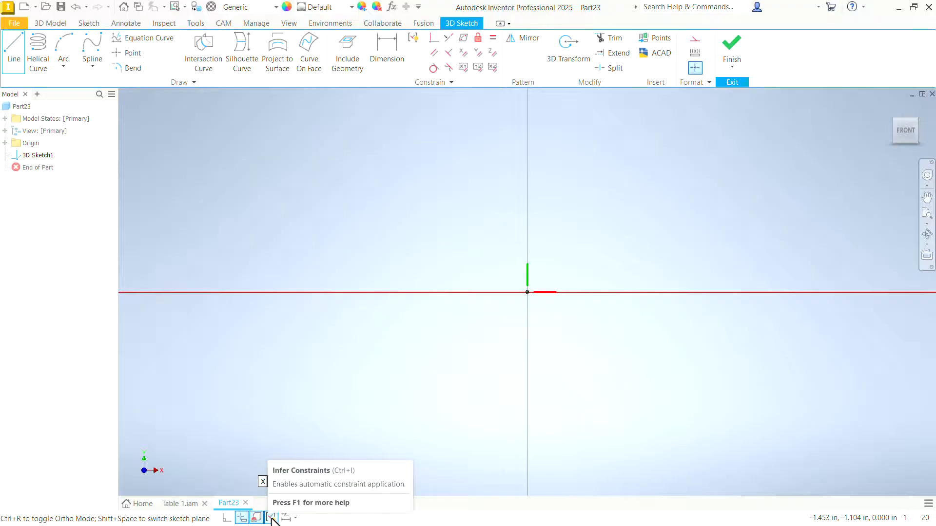
pyautogui.moveTo(286, 517)
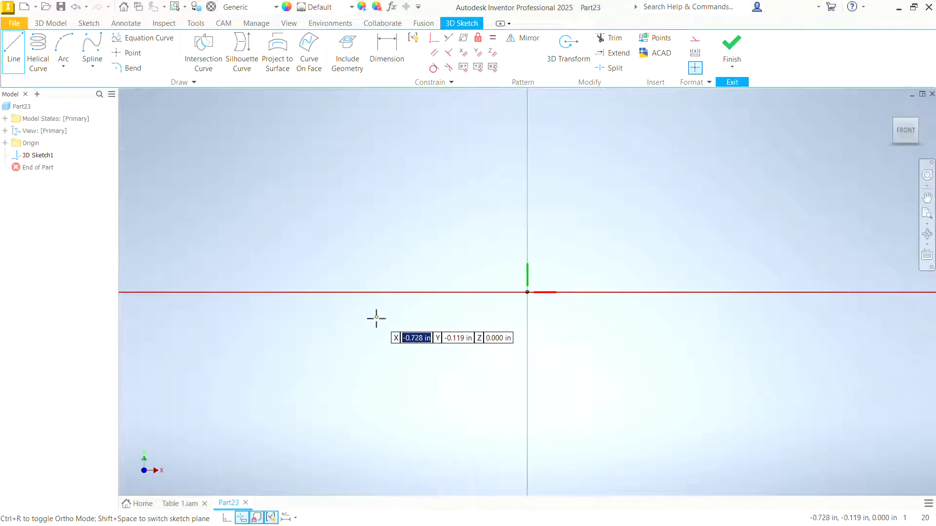
pyautogui.moveTo(788, 101)
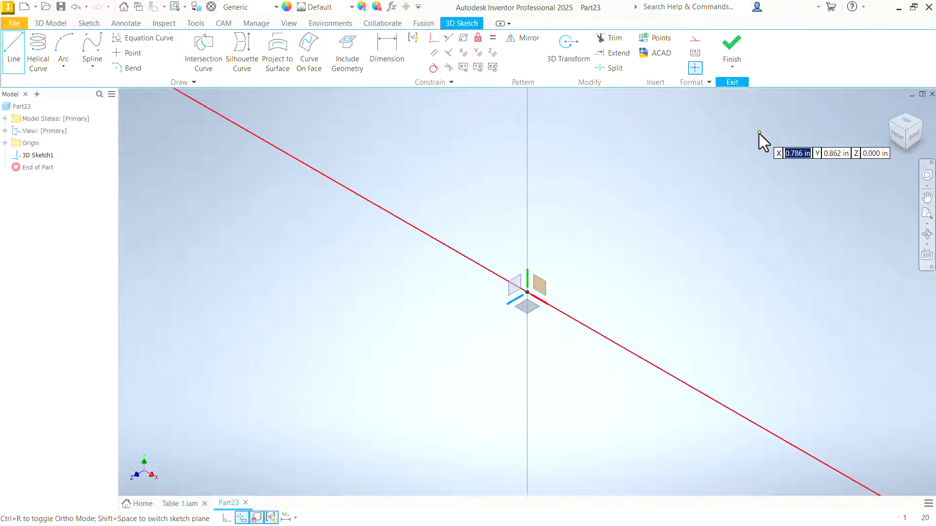
pyautogui.moveTo(604, 131)
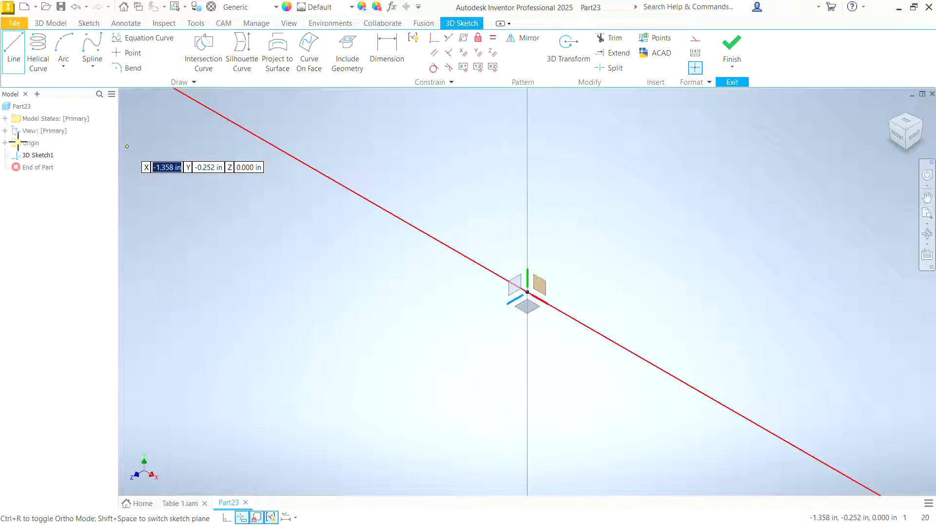
pyautogui.click(5, 143)
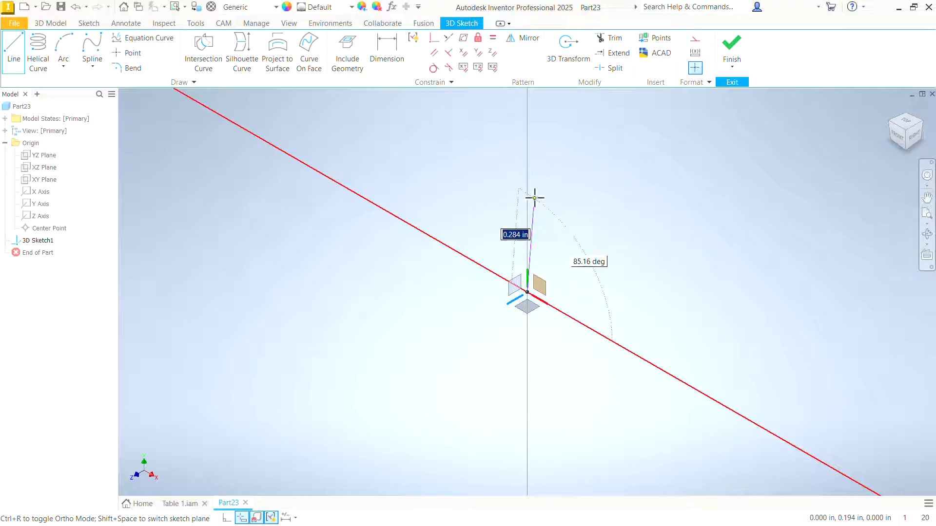
# Step: Turn off automatic bends while drawing the vertical line from the origin
pyautogui.rightClick(527, 191)
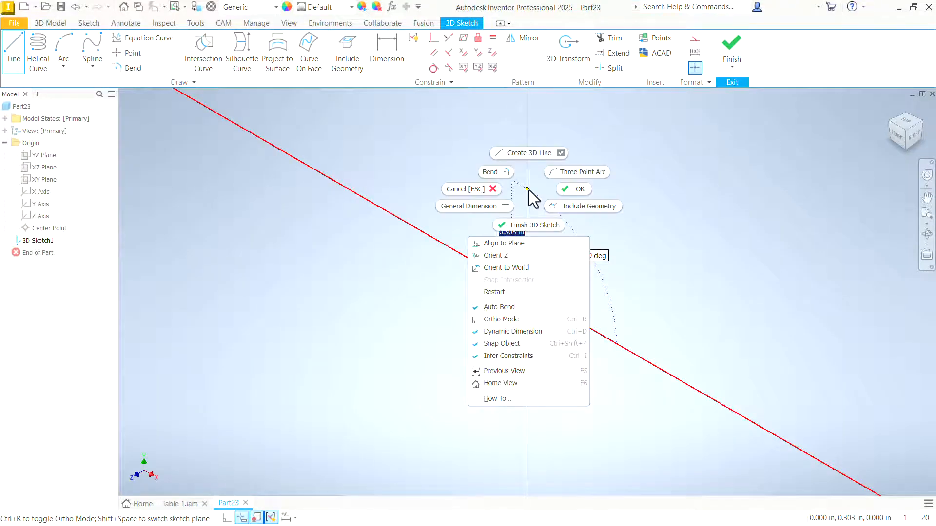
pyautogui.moveTo(492, 313)
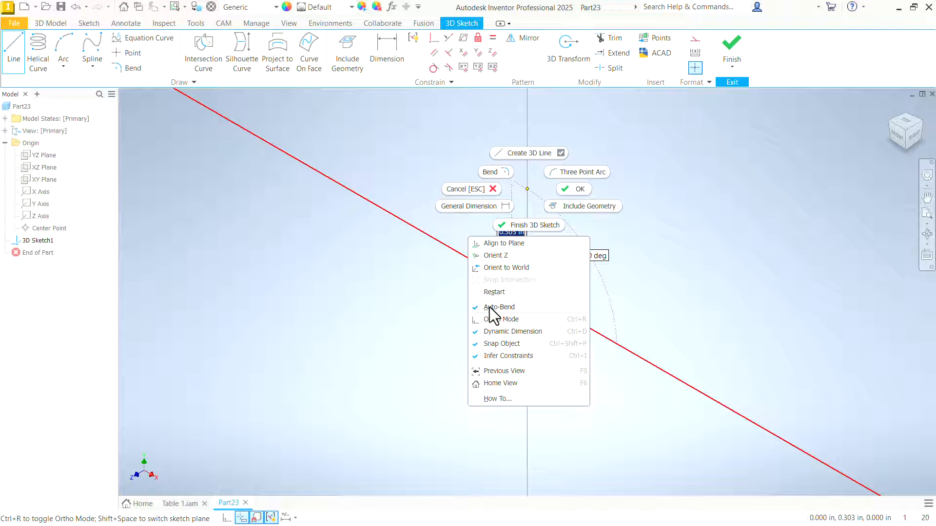
pyautogui.click(499, 307)
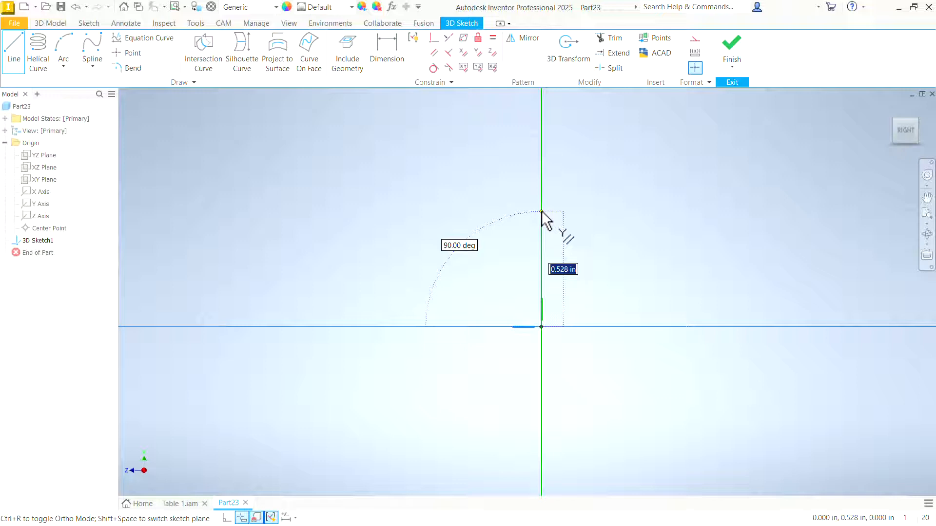
pyautogui.moveTo(889, 146)
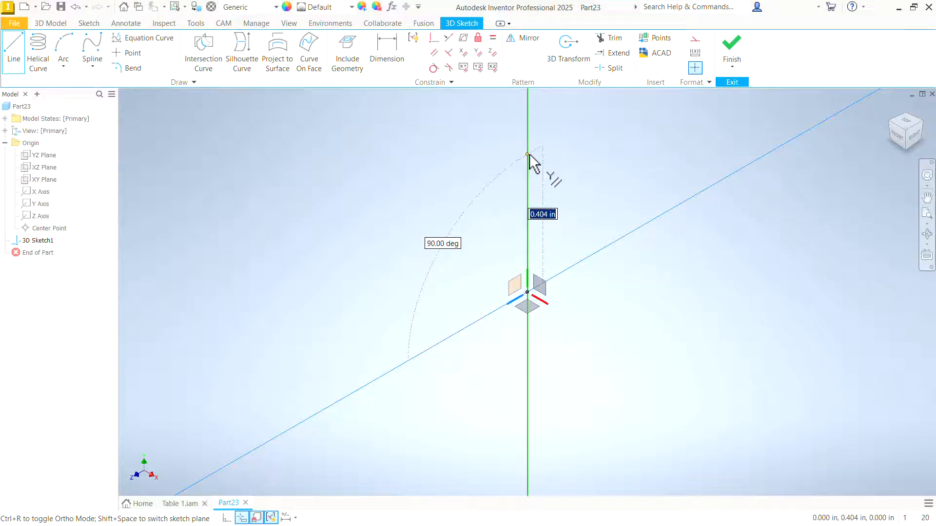
pyautogui.moveTo(527, 166)
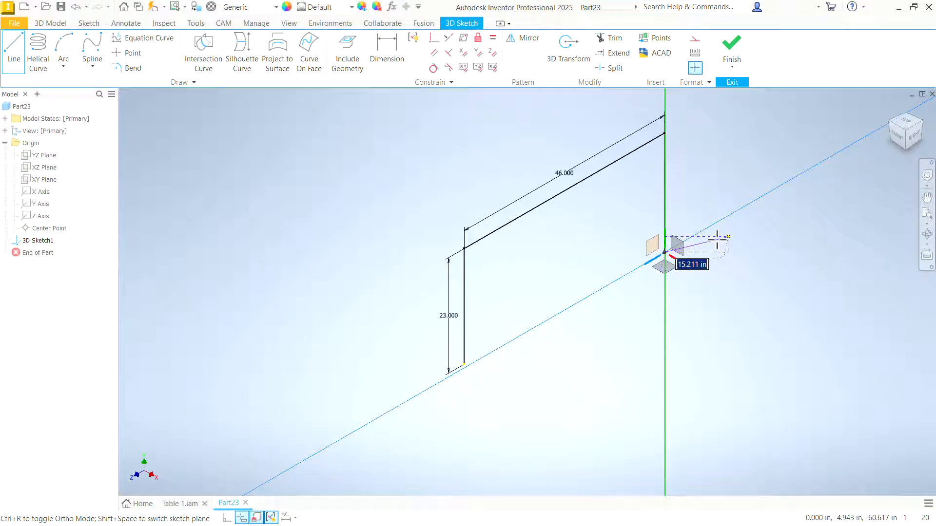
pyautogui.moveTo(757, 258)
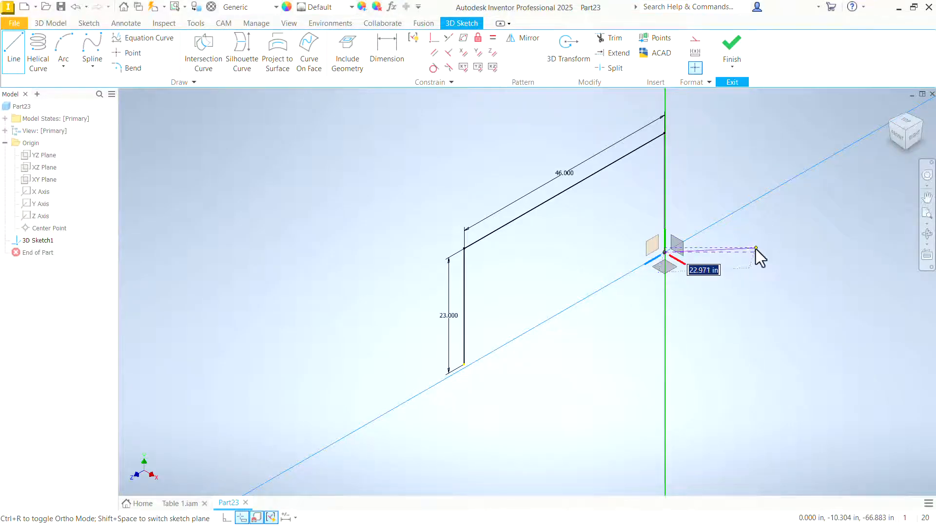
# Step: End the line chain forming the 23 in leg, 46 in rail and second leg
pyautogui.rightClick(758, 257)
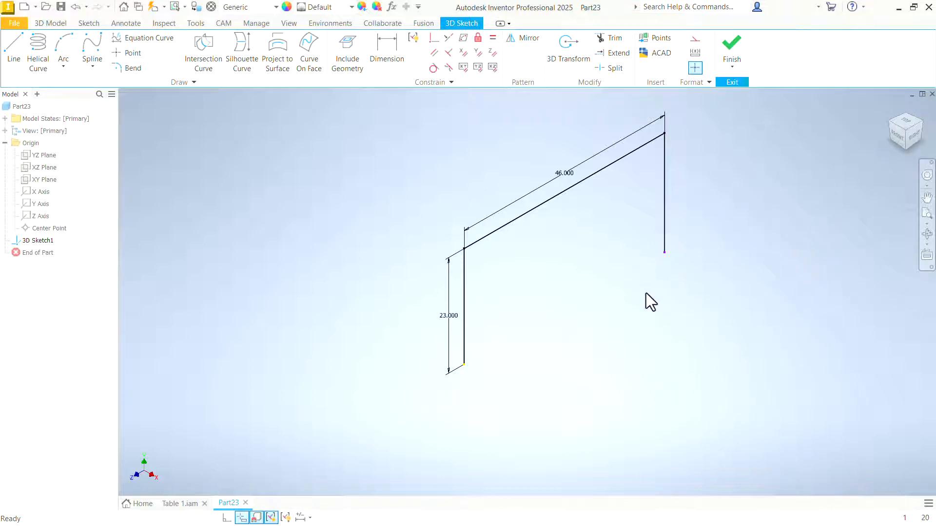
pyautogui.moveTo(665, 266)
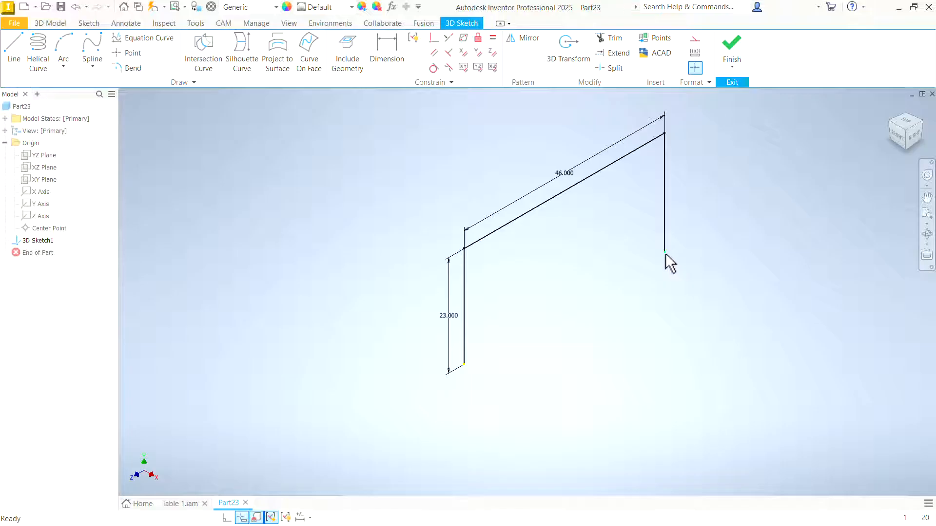
# Step: Apply an Equal constraint between the second leg and the 23 in leg
pyautogui.click(664, 254)
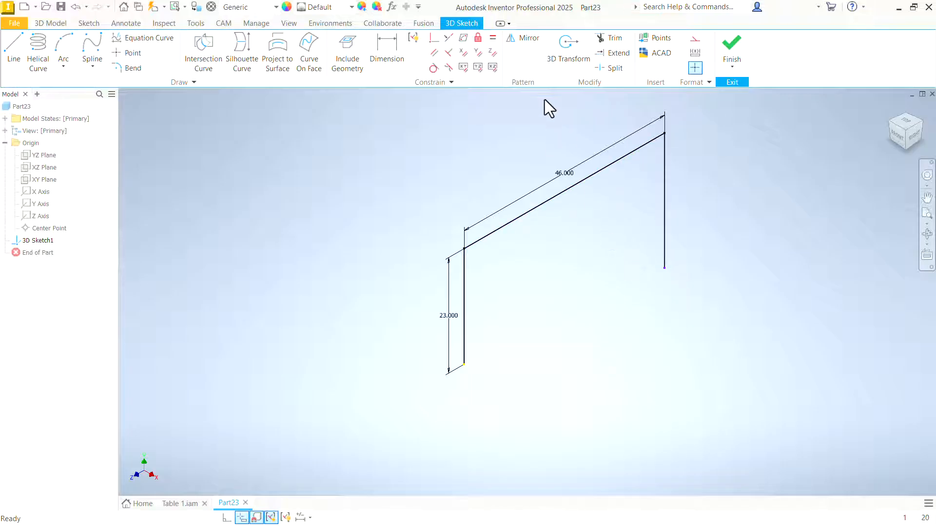
pyautogui.moveTo(493, 37)
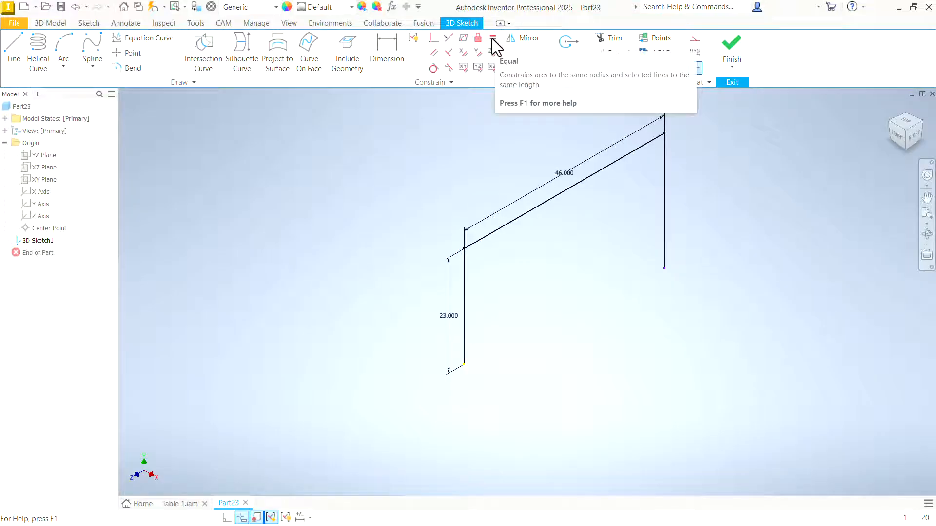
pyautogui.click(492, 37)
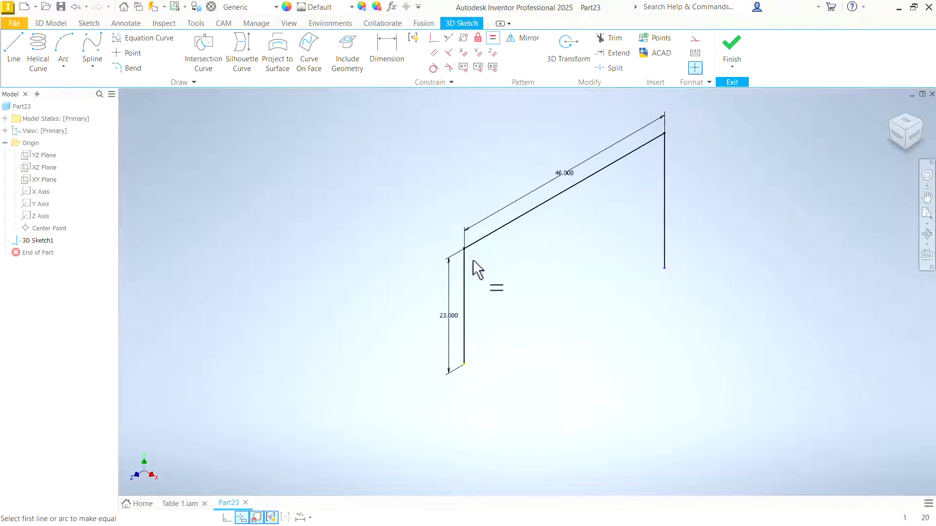
pyautogui.click(665, 203)
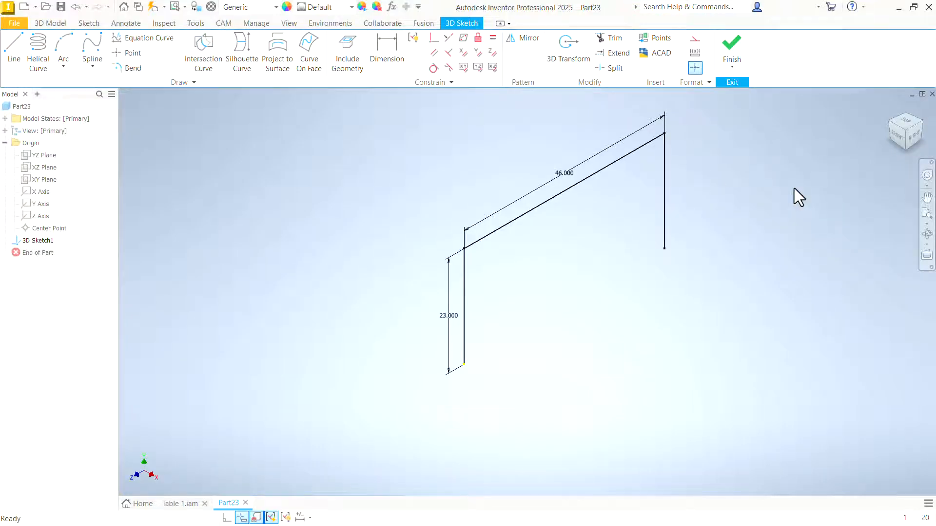
pyautogui.moveTo(671, 258)
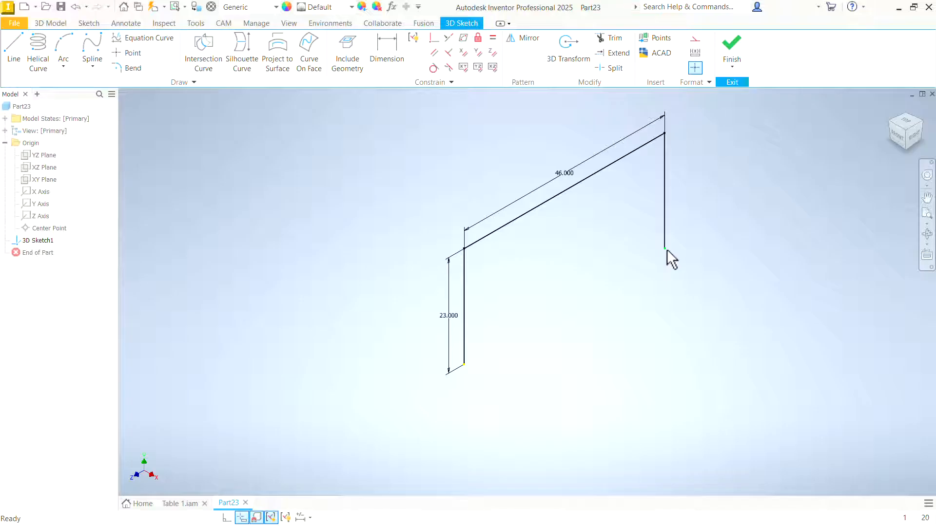
pyautogui.moveTo(561, 266)
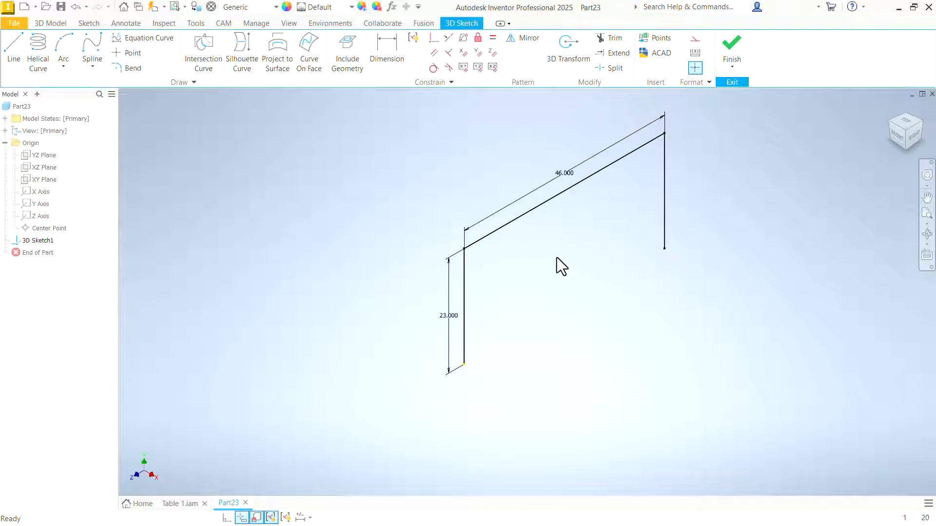
pyautogui.moveTo(532, 392)
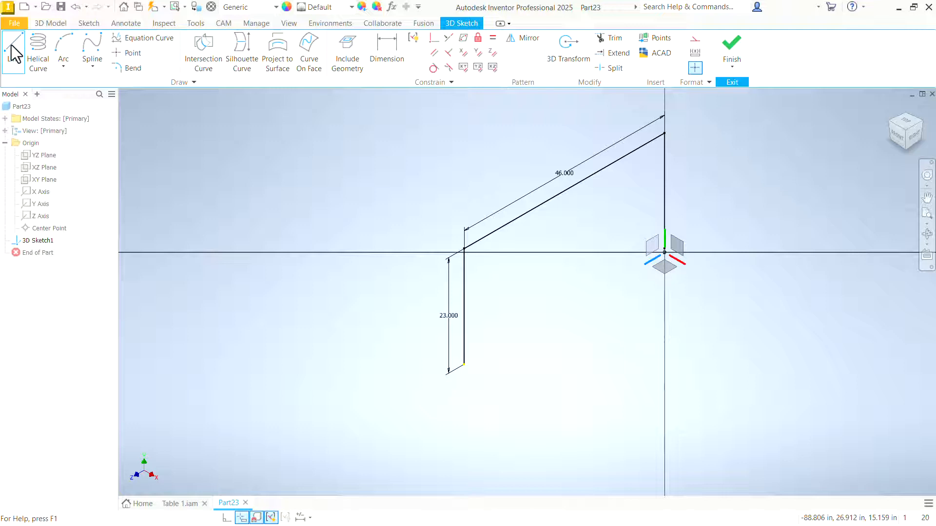
# Step: Draw a side rail from the first leg's top and a back rail parallel to the 46 rail
pyautogui.click(14, 45)
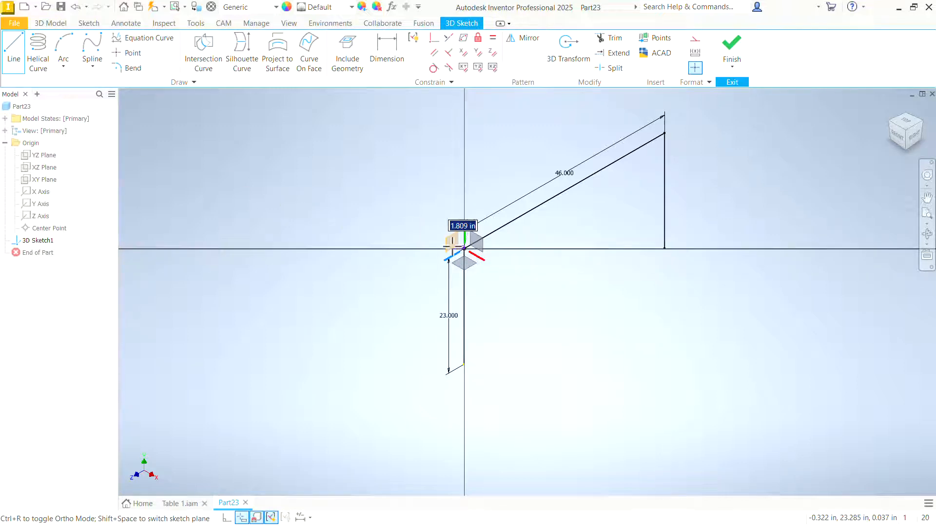
pyautogui.moveTo(589, 285)
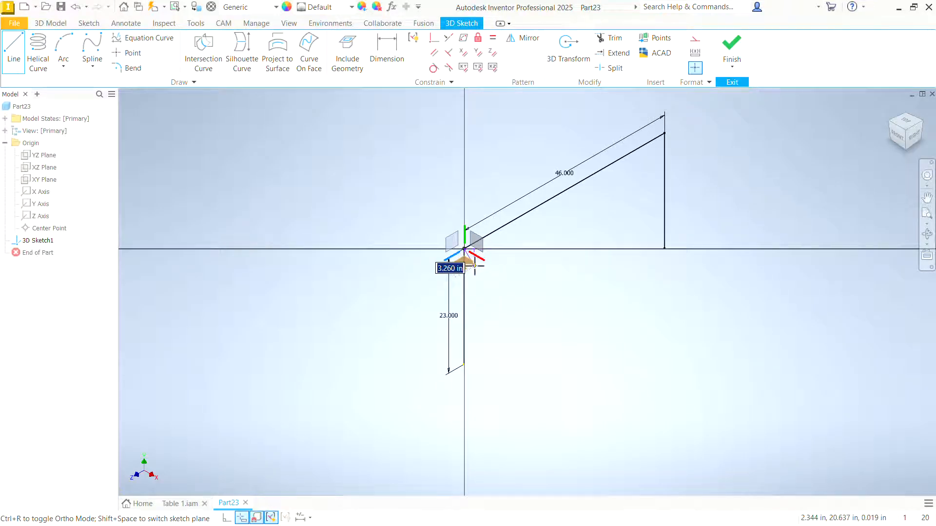
pyautogui.moveTo(731, 178)
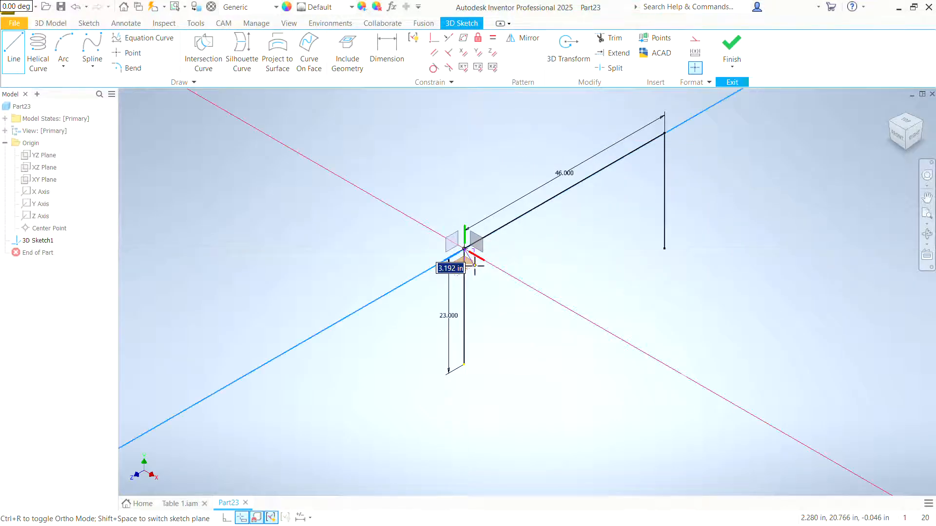
pyautogui.moveTo(478, 268)
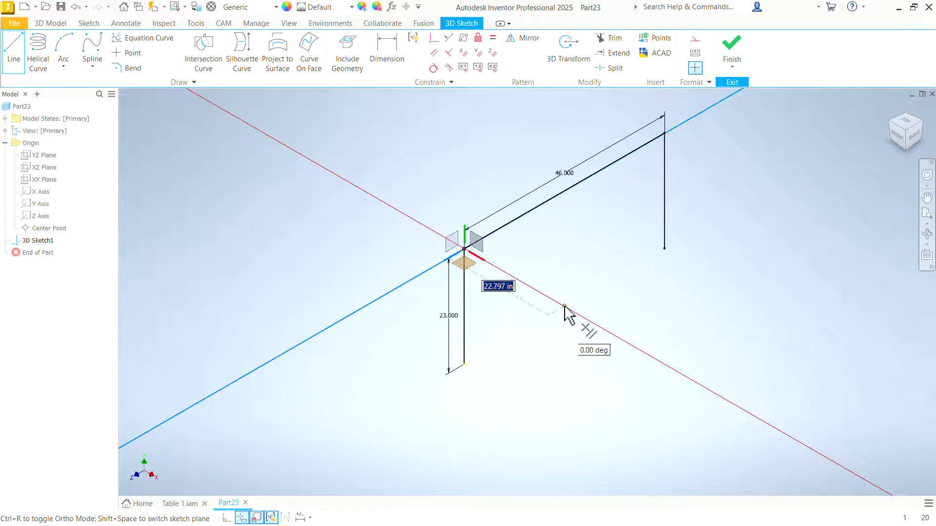
pyautogui.moveTo(558, 309)
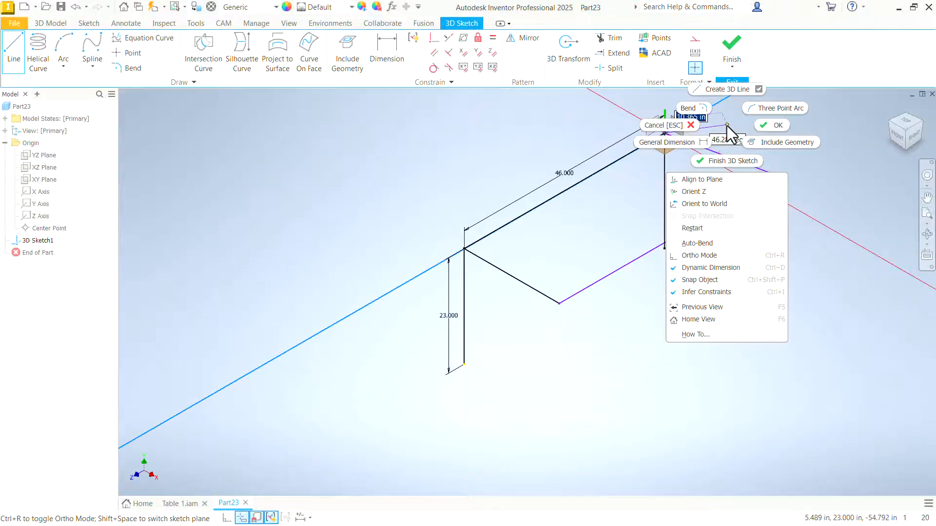
pyautogui.click(761, 135)
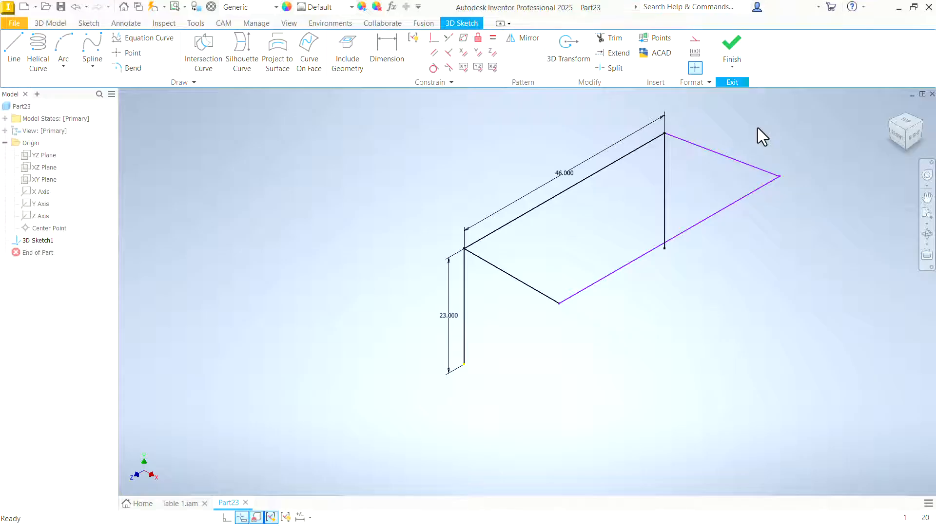
pyautogui.moveTo(386, 48)
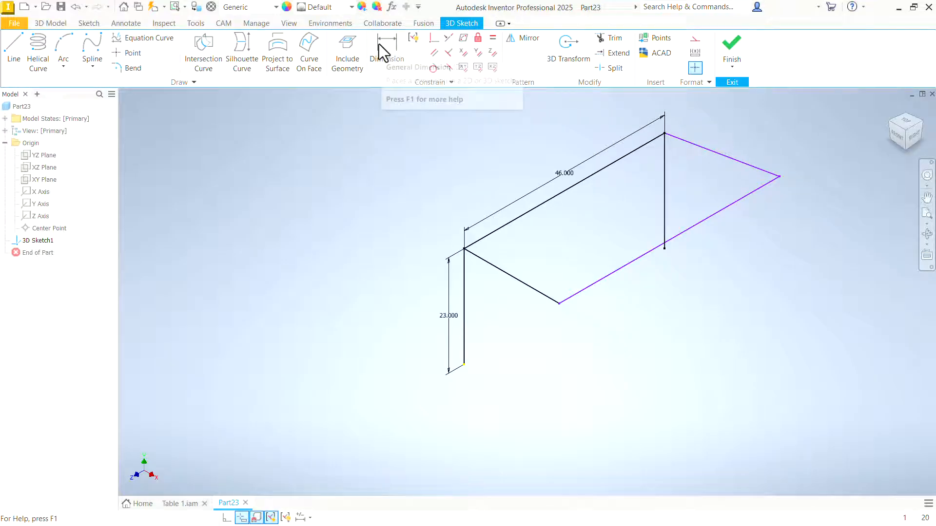
# Step: Dimension the side rail to 30 in and make the far side rail perpendicular to the 46 rail
pyautogui.click(386, 50)
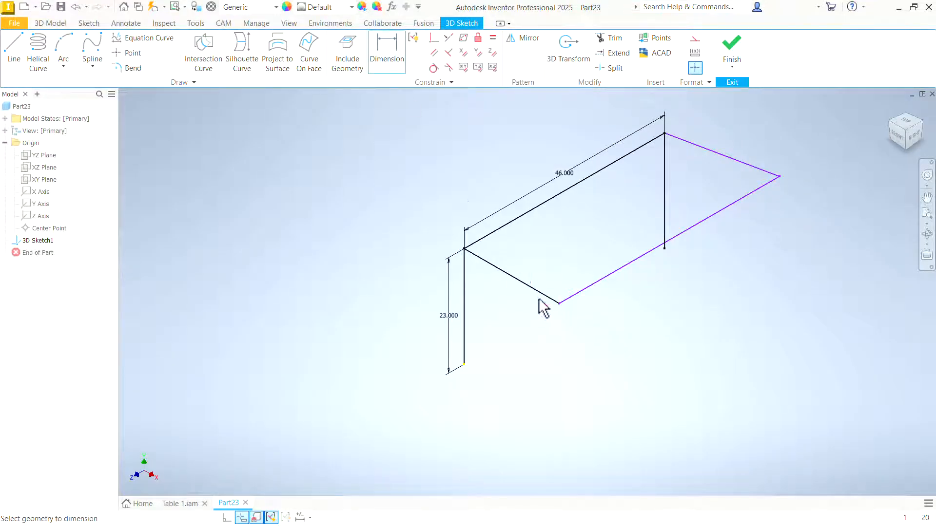
pyautogui.click(526, 293)
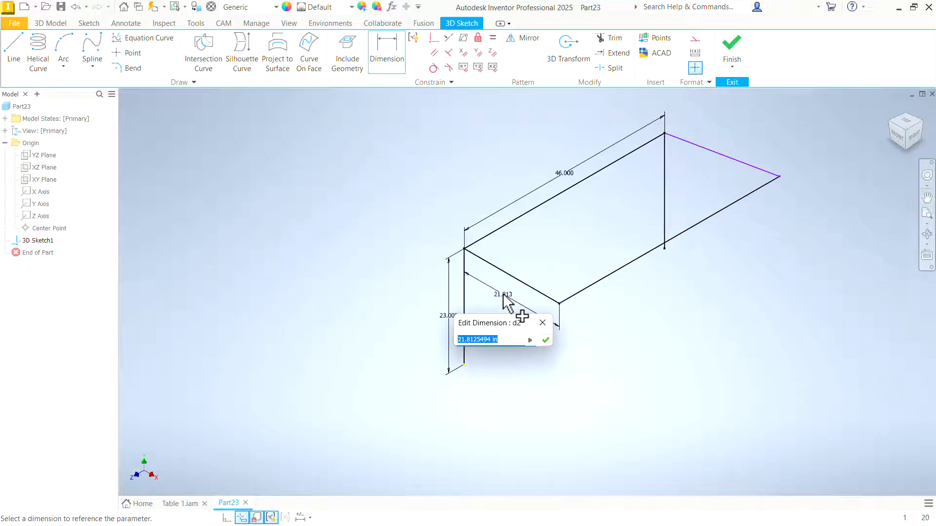
pyautogui.click(544, 340)
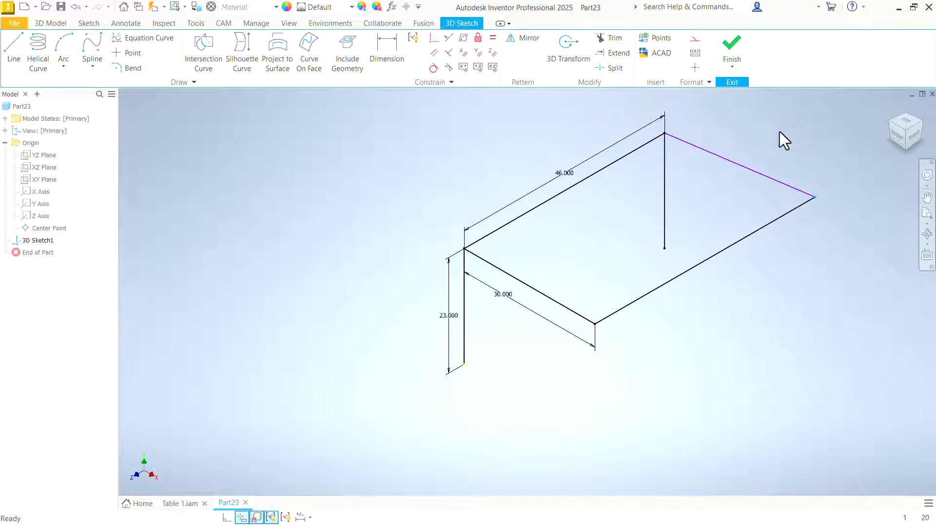
pyautogui.moveTo(770, 184)
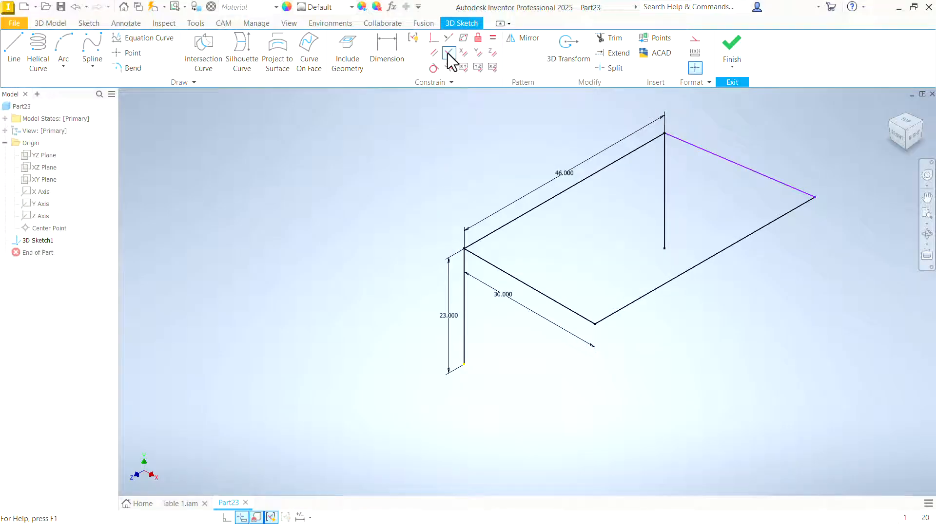
pyautogui.click(449, 53)
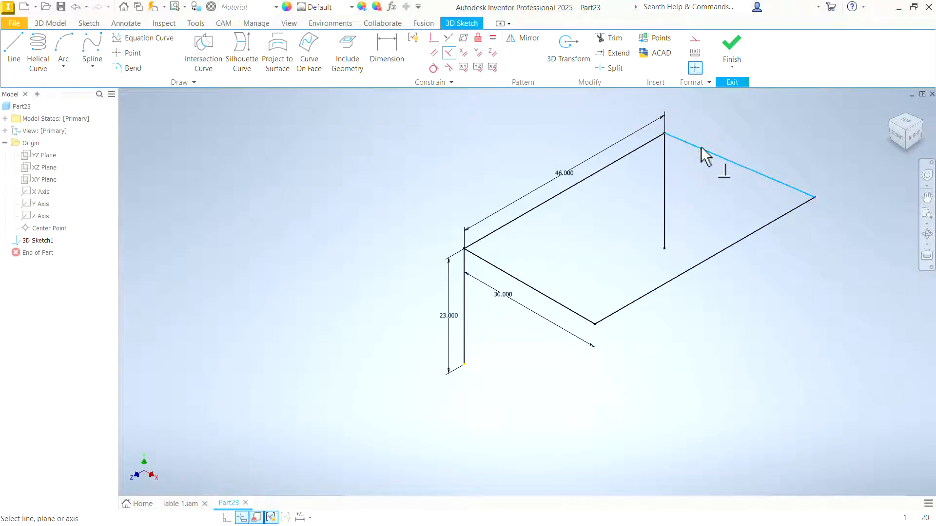
pyautogui.moveTo(644, 152)
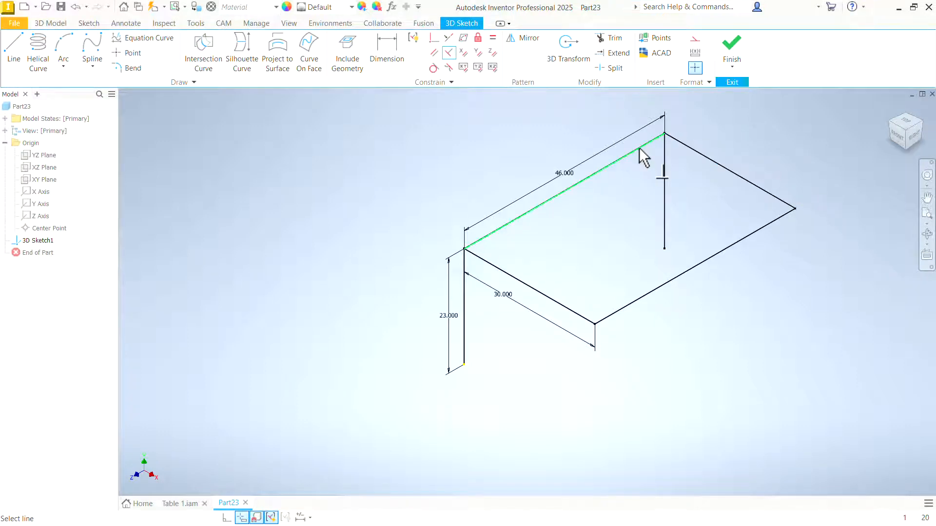
pyautogui.rightClick(644, 154)
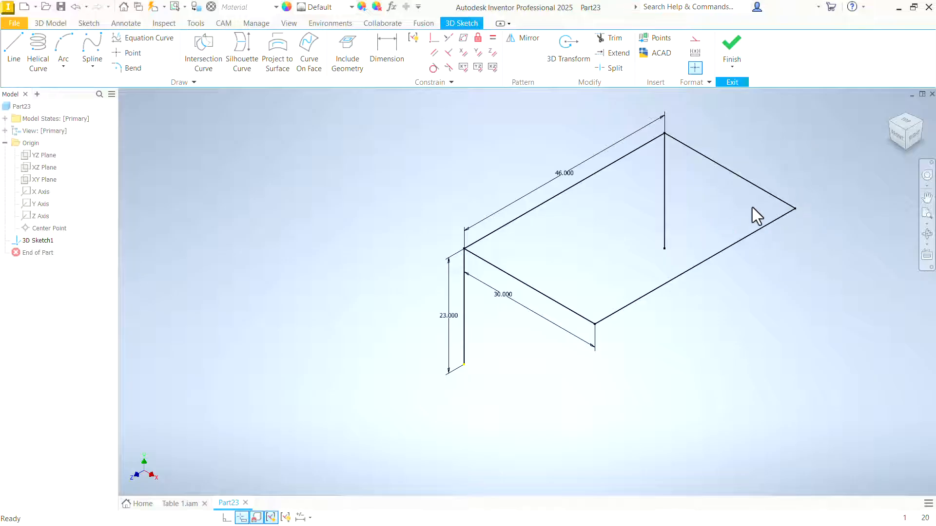
pyautogui.moveTo(829, 242)
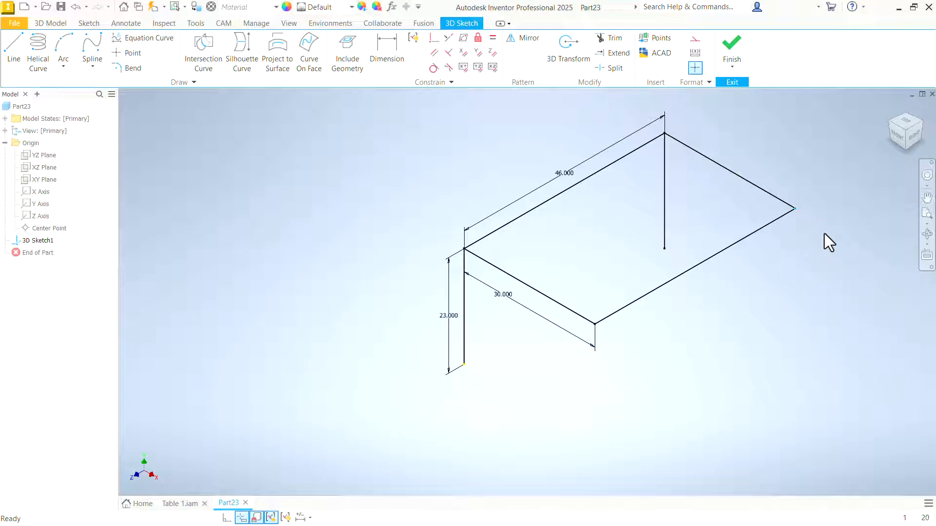
pyautogui.moveTo(819, 171)
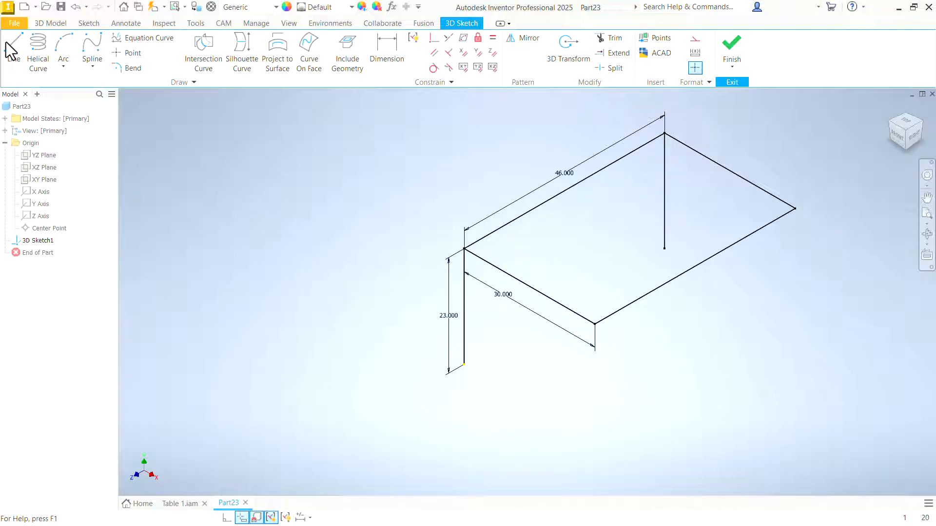
# Step: Draw the remaining leg lines and constrain them equal to the 23 in leg
pyautogui.click(13, 47)
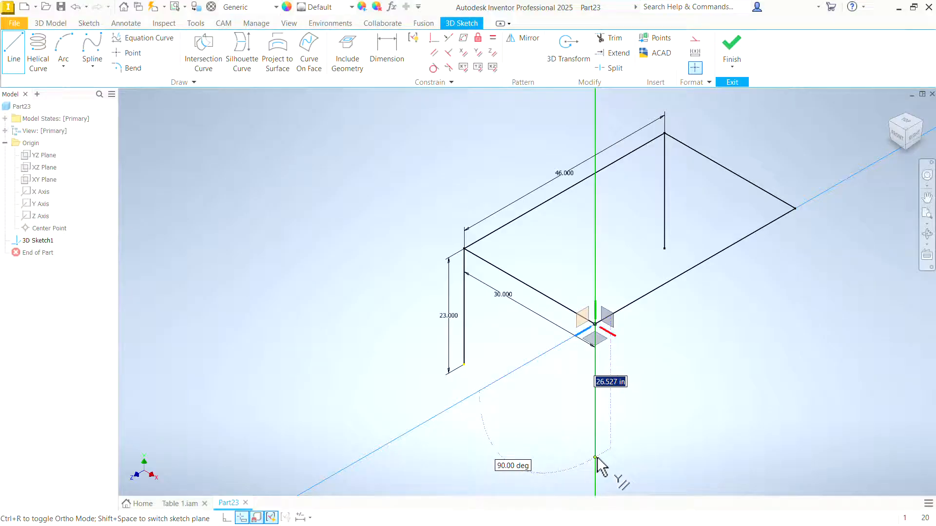
pyautogui.rightClick(597, 460)
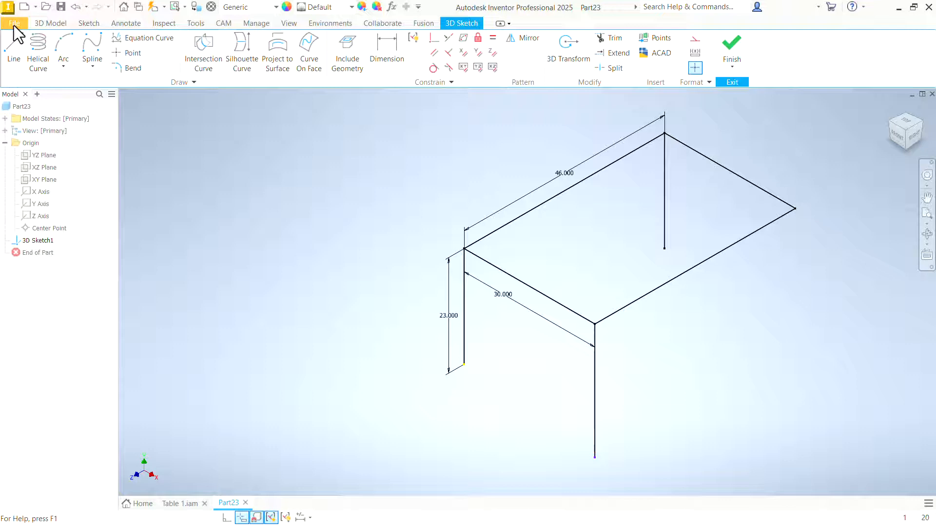
pyautogui.click(13, 52)
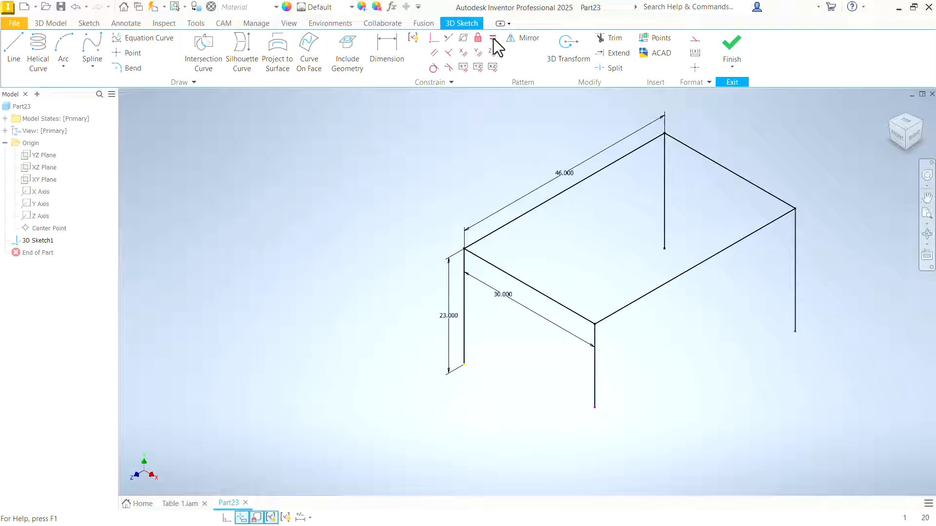
pyautogui.click(492, 38)
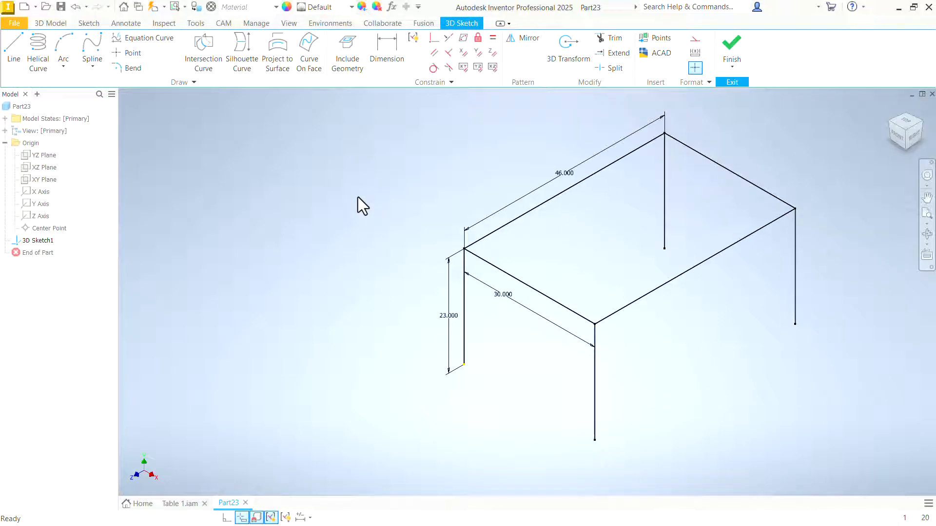
pyautogui.moveTo(756, 297)
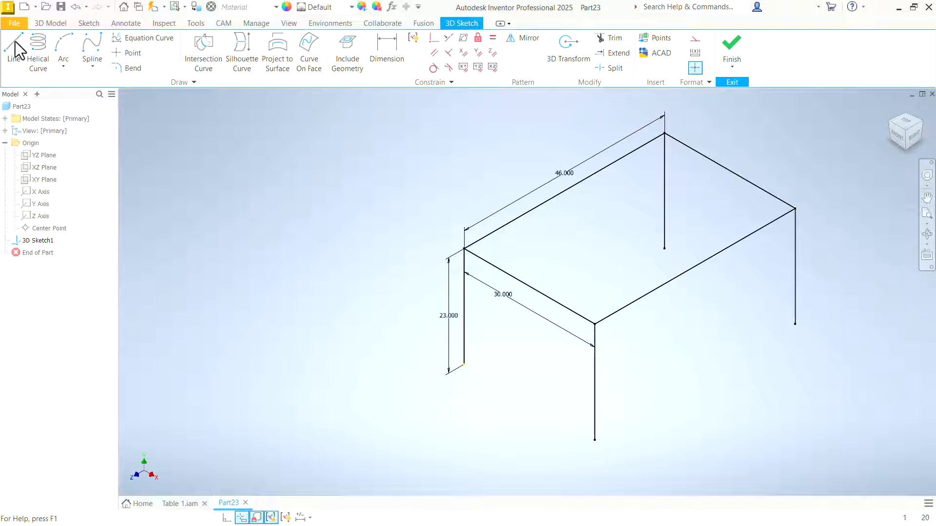
# Step: Begin drawing lower rail lines between the legs after checking Table 1.iam for reference
pyautogui.click(13, 47)
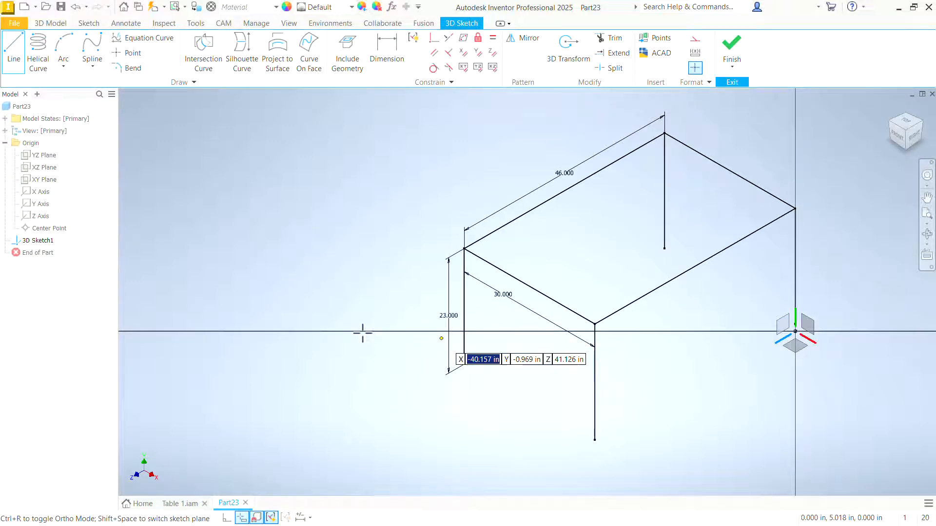
pyautogui.click(174, 503)
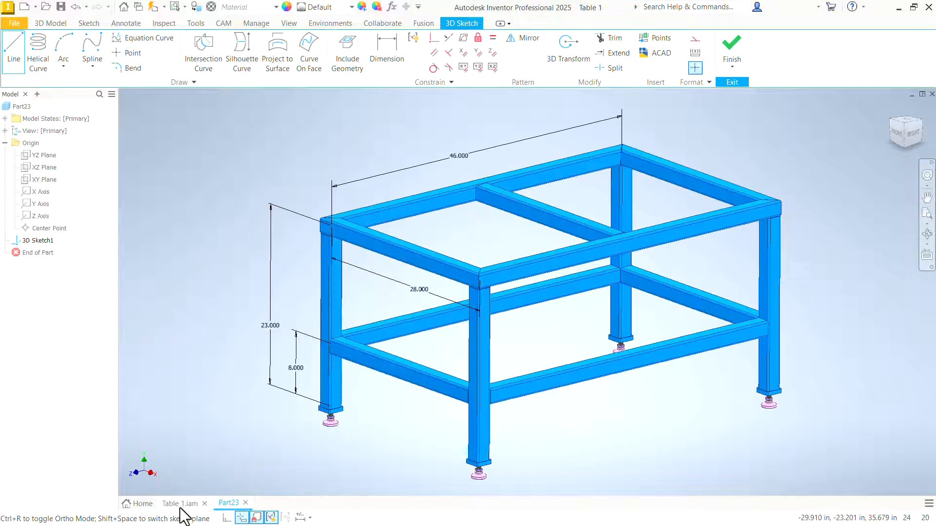
pyautogui.click(179, 503)
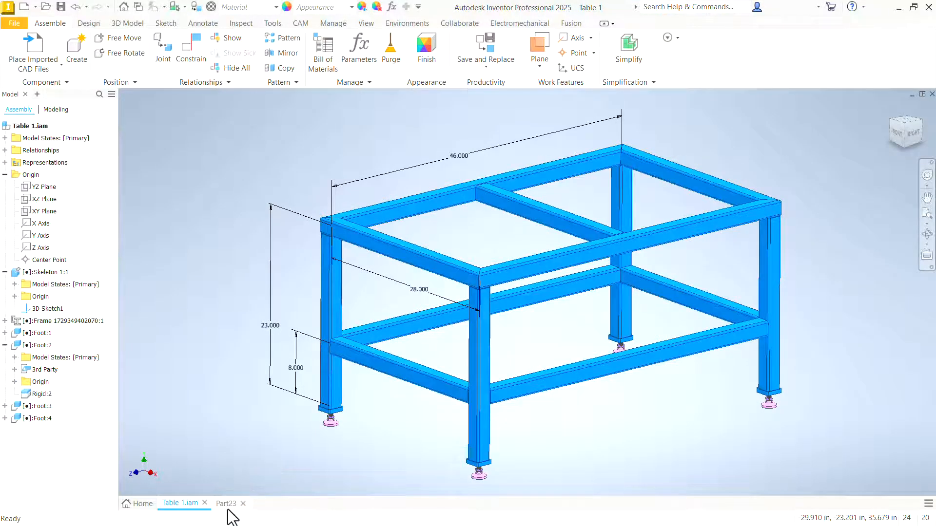
pyautogui.click(226, 503)
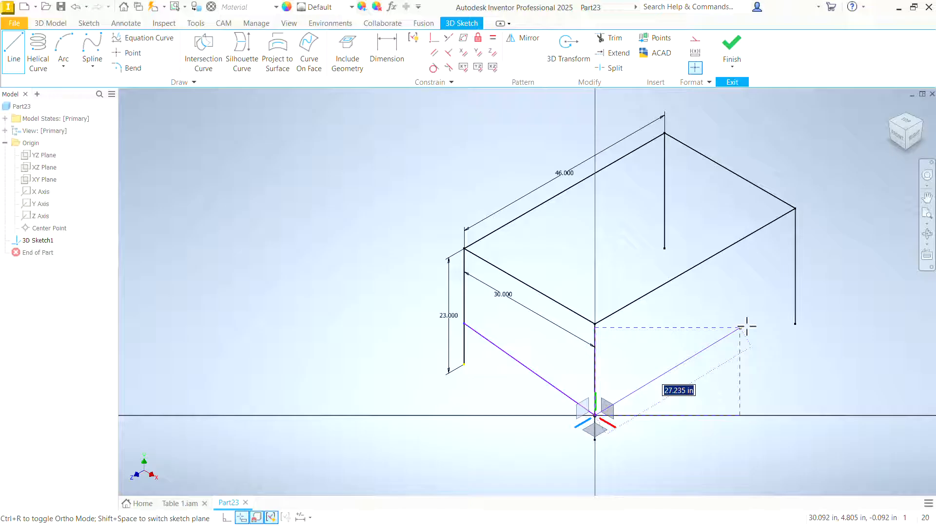
pyautogui.moveTo(797, 290)
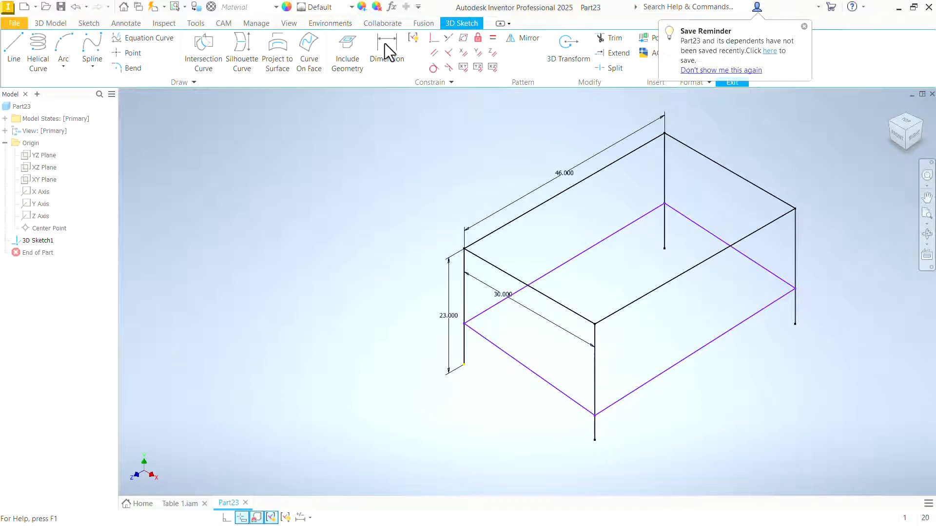
# Step: Dimension the lower rail rectangle 8 in above the leg bottoms and make it perpendicular to the legs
pyautogui.click(386, 51)
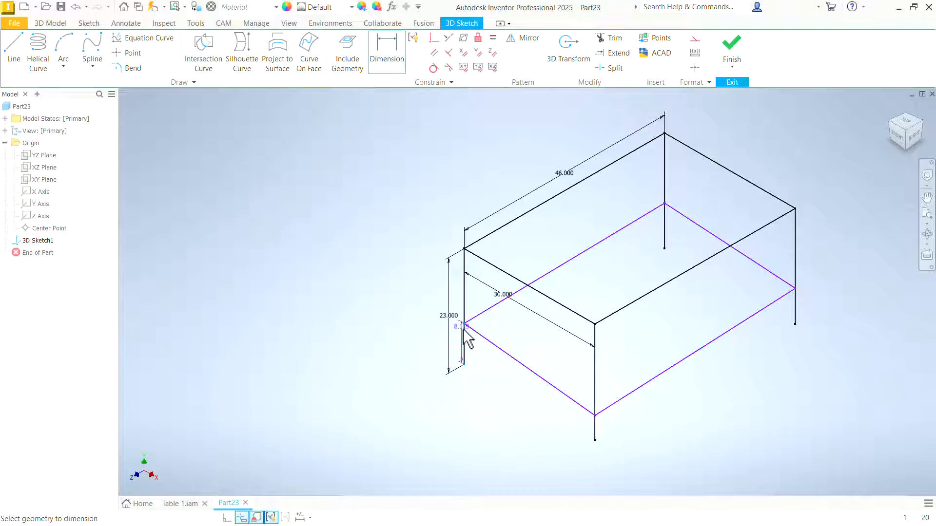
pyautogui.click(462, 327)
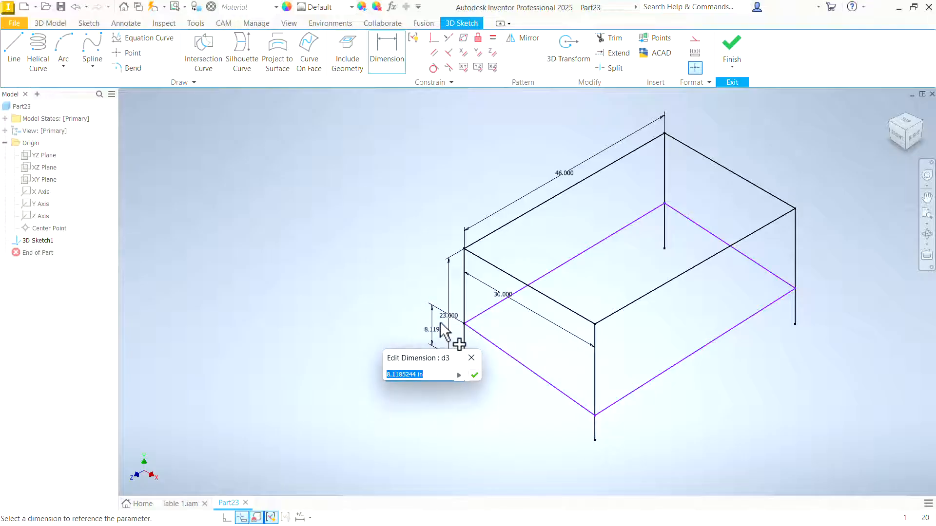
pyautogui.click(473, 375)
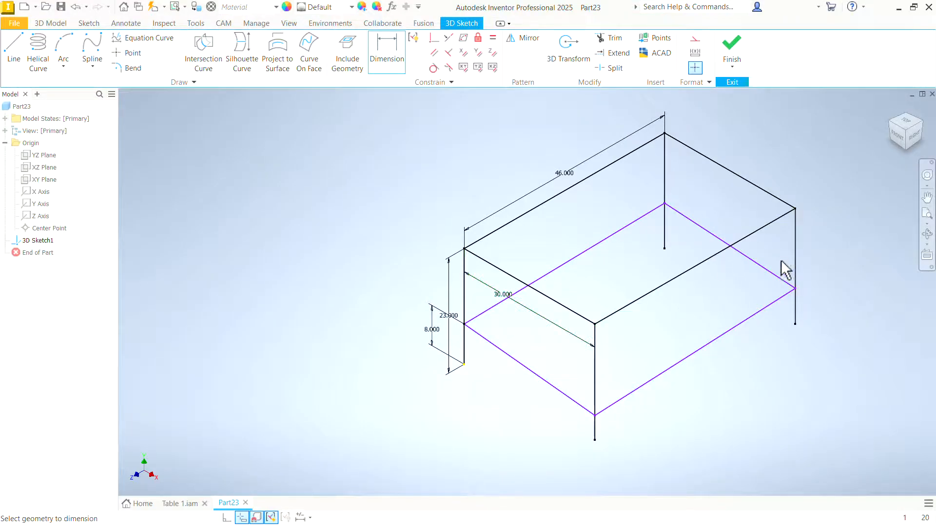
pyautogui.moveTo(627, 229)
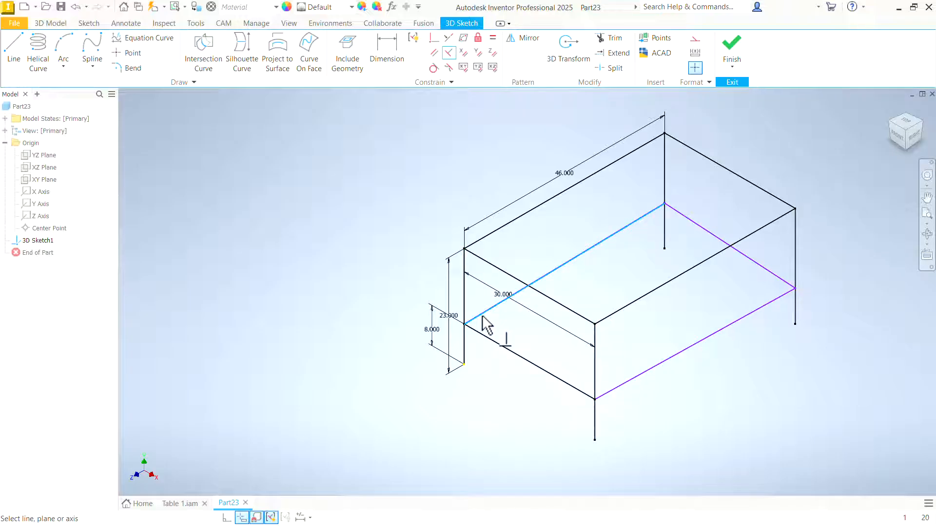
pyautogui.moveTo(692, 230)
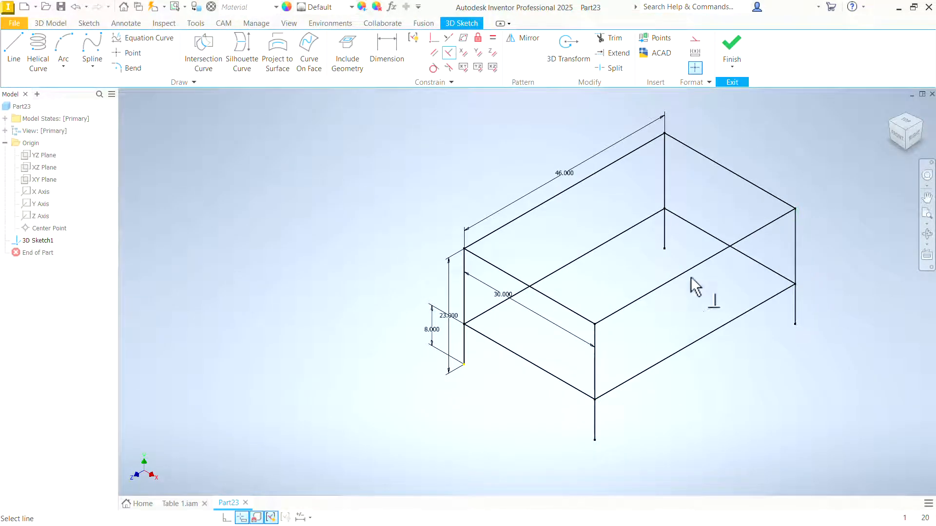
pyautogui.moveTo(695, 352)
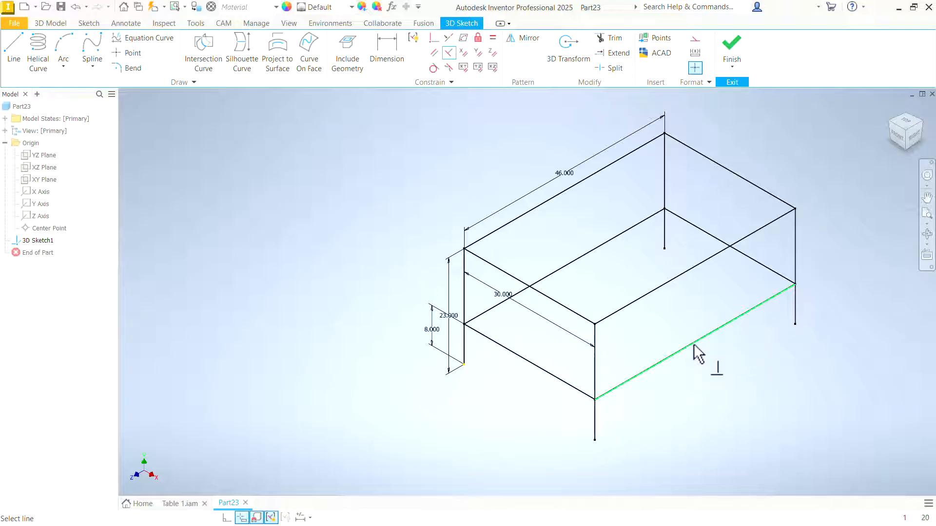
pyautogui.rightClick(690, 329)
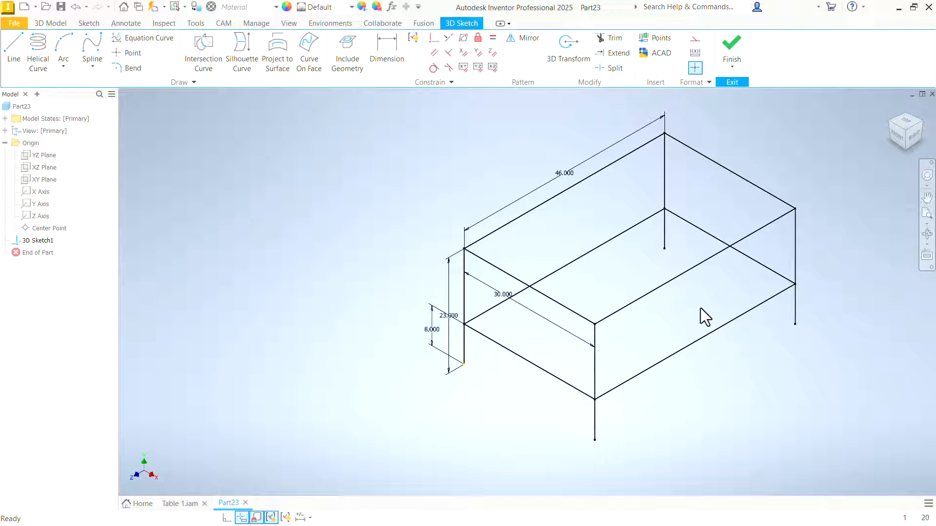
pyautogui.moveTo(282, 251)
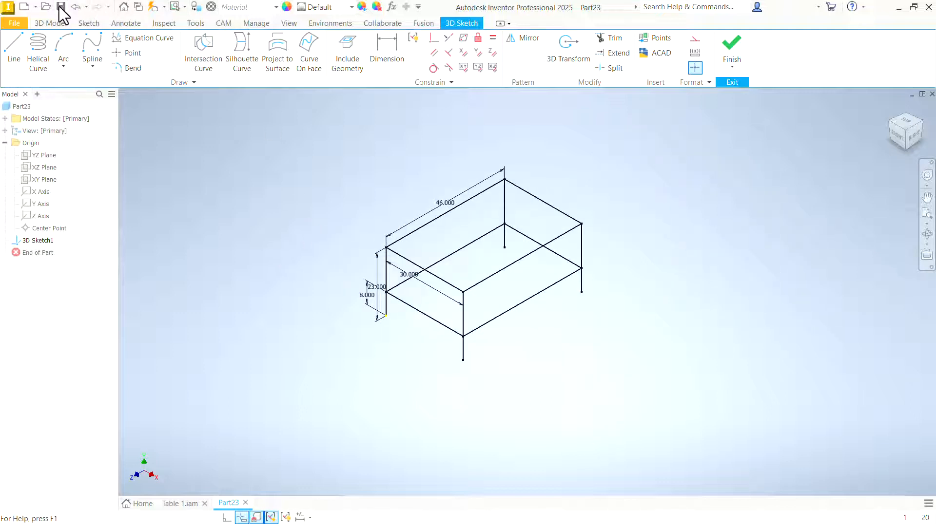
# Step: Save the skeleton sketch part as Skeleton 2.ipt
pyautogui.click(61, 7)
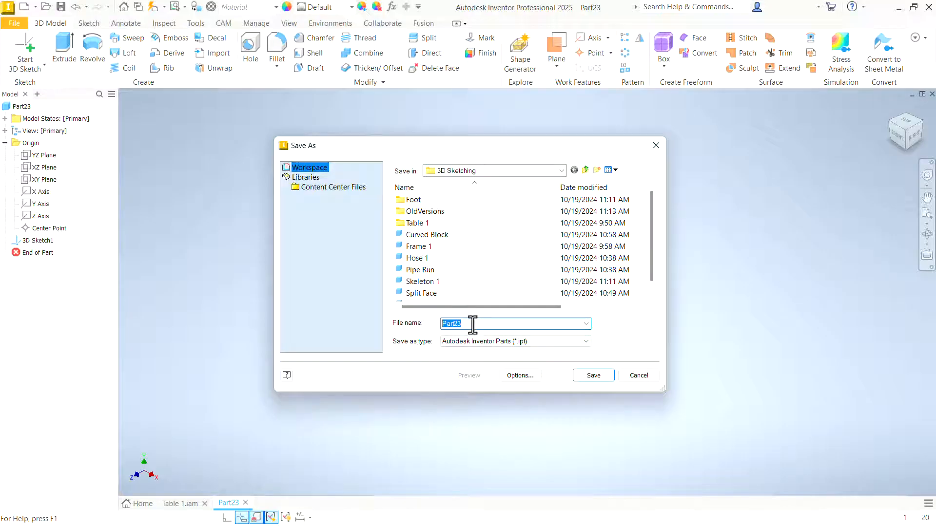
pyautogui.write('S')
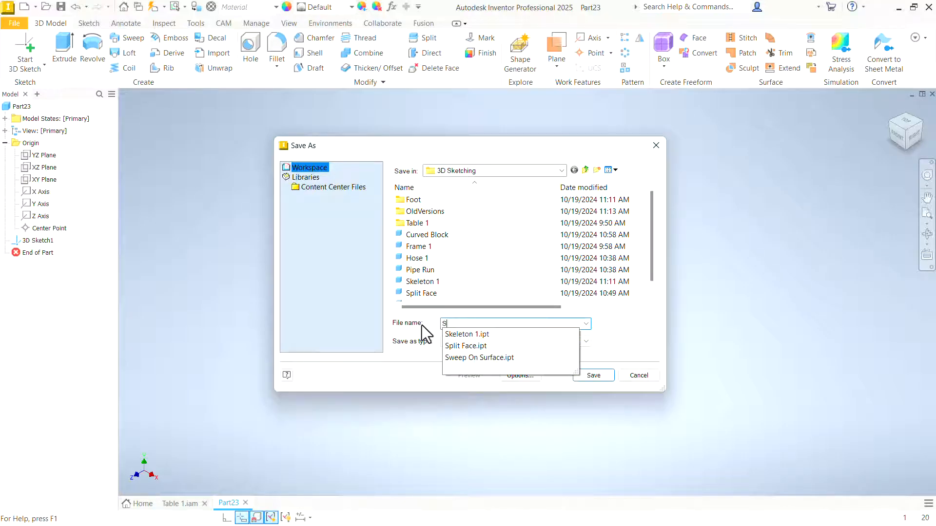
pyautogui.write('kele')
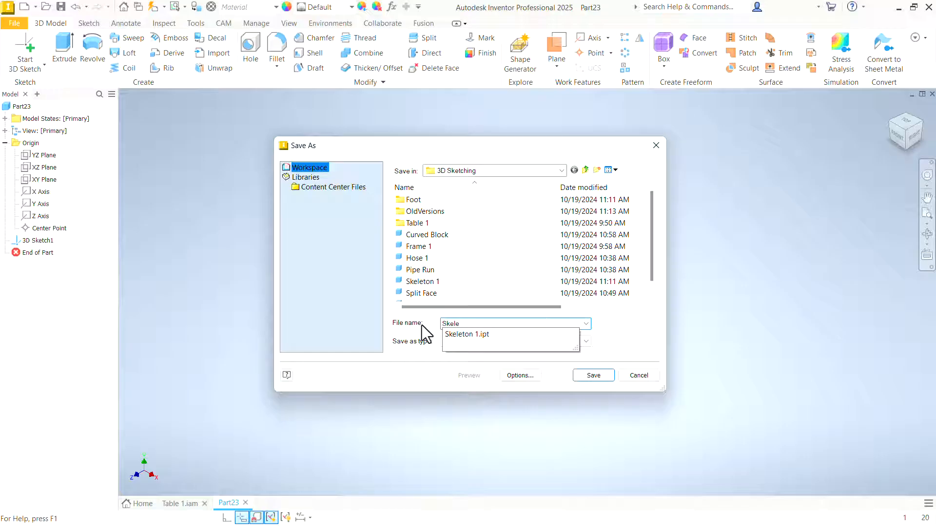
pyautogui.write('Skeleton 2')
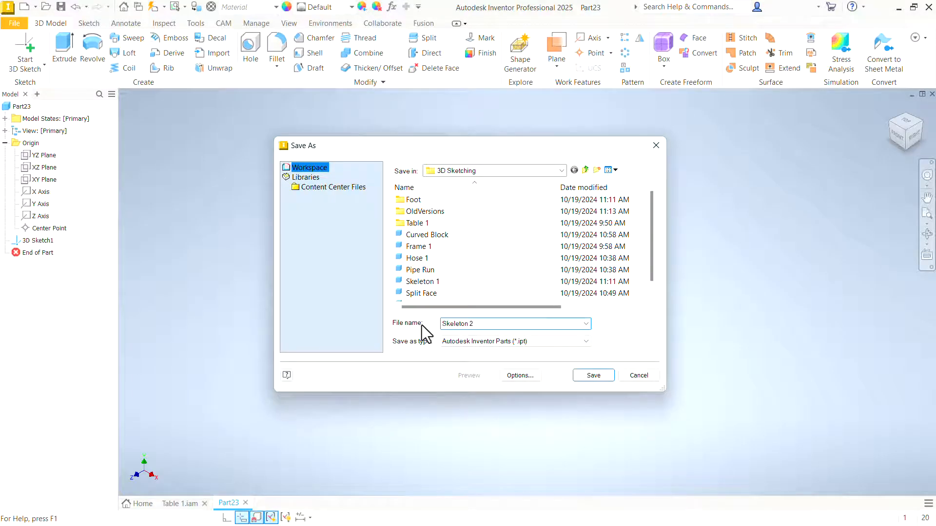
pyautogui.click(593, 375)
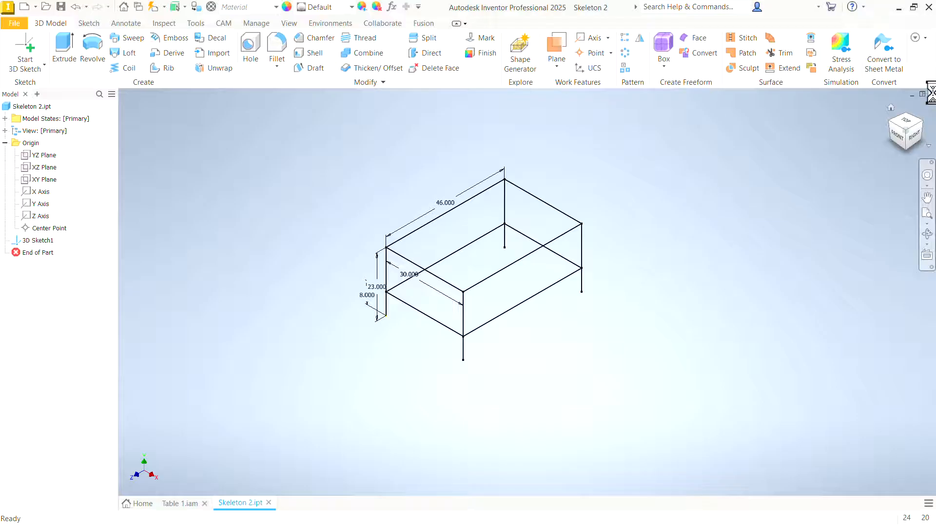
# Step: Close Skeleton 2 and create a new Standard.iam assembly
pyautogui.click(179, 503)
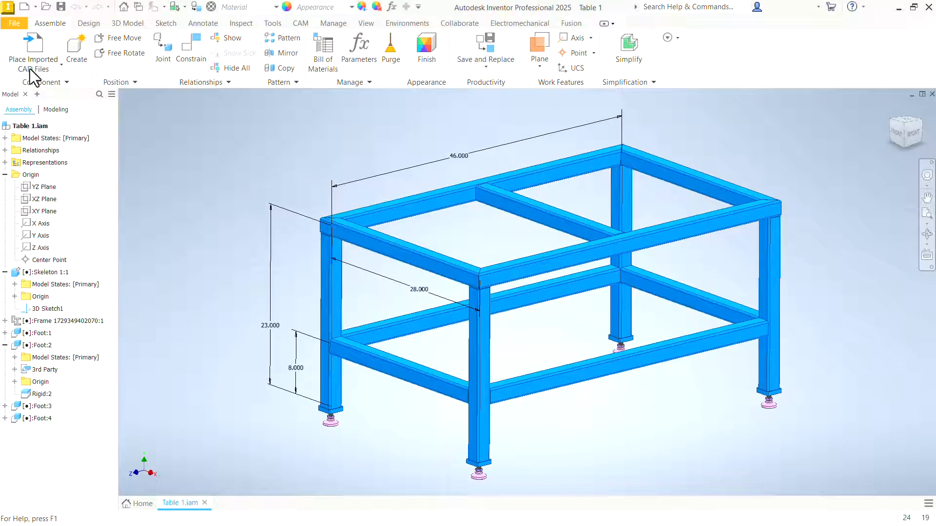
pyautogui.click(76, 48)
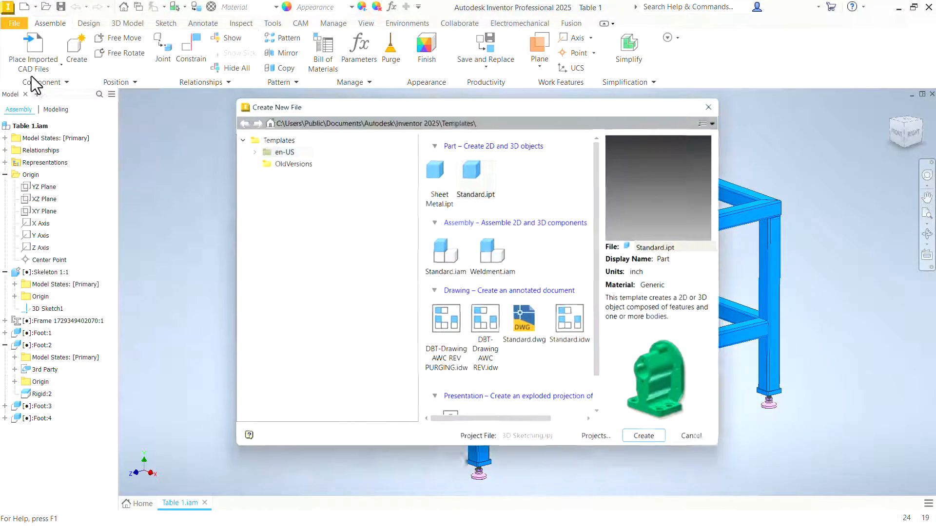
pyautogui.click(643, 435)
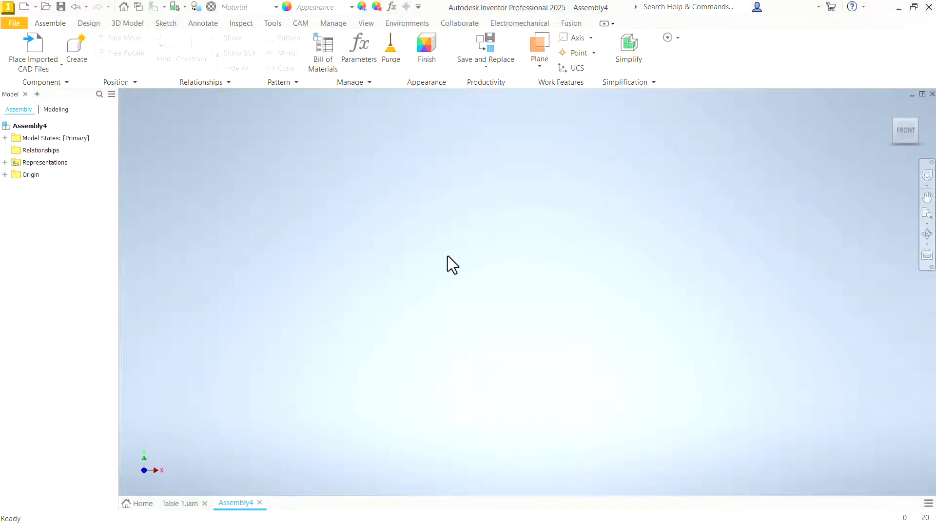
pyautogui.moveTo(111, 164)
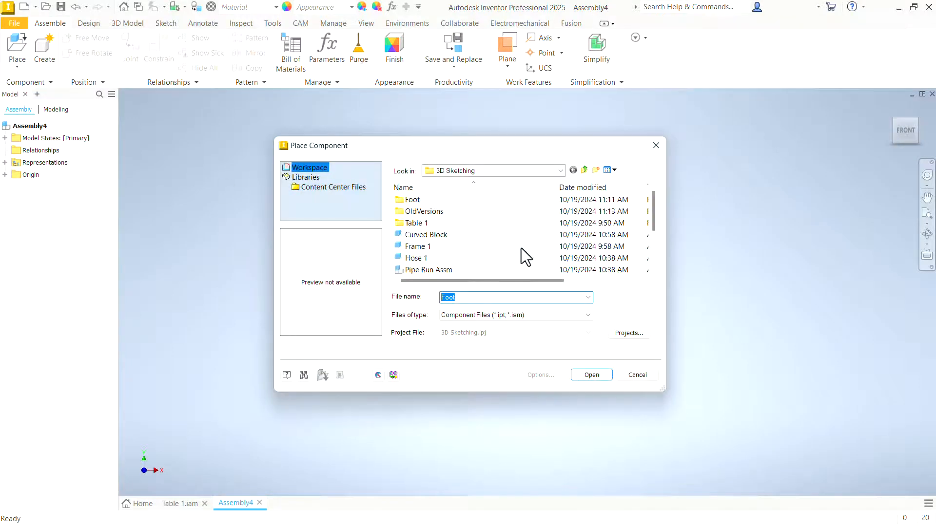
# Step: Place Skeleton 2.ipt into Assembly4 as its first component
pyautogui.click(590, 375)
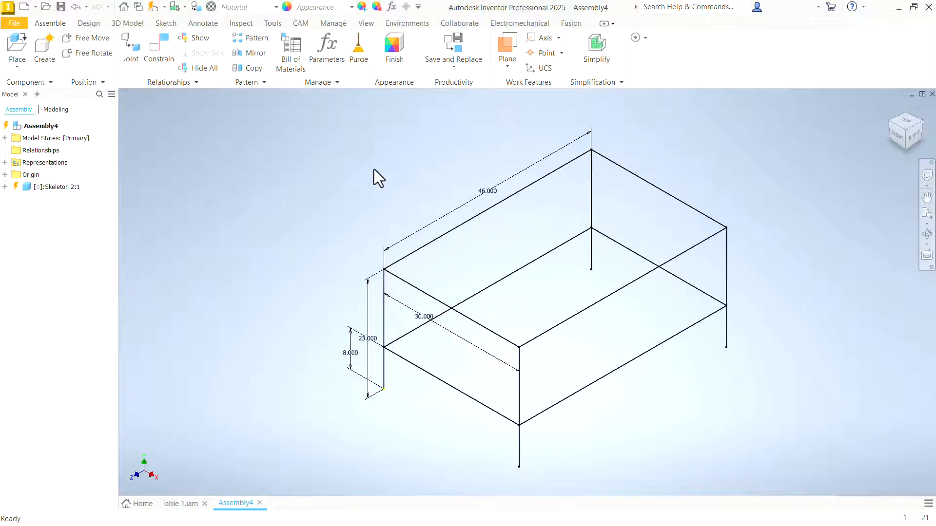
pyautogui.click(388, 275)
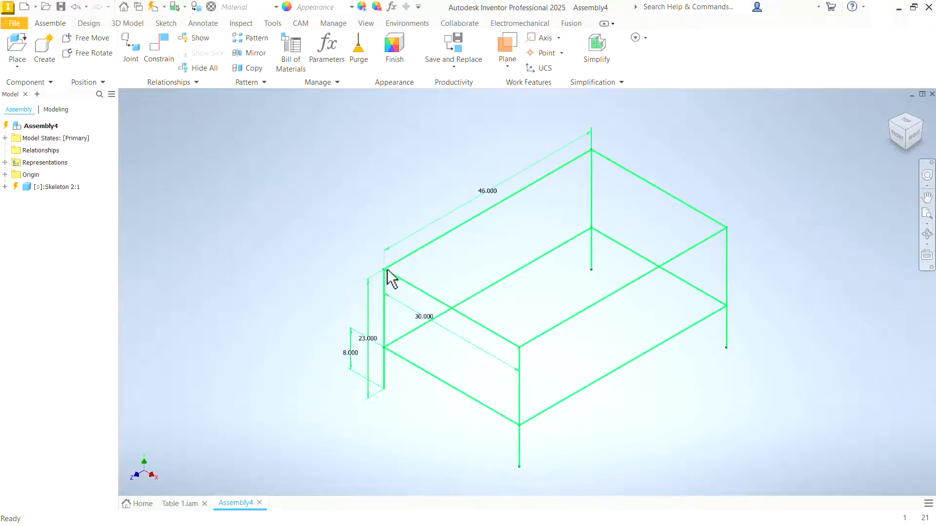
pyautogui.click(59, 186)
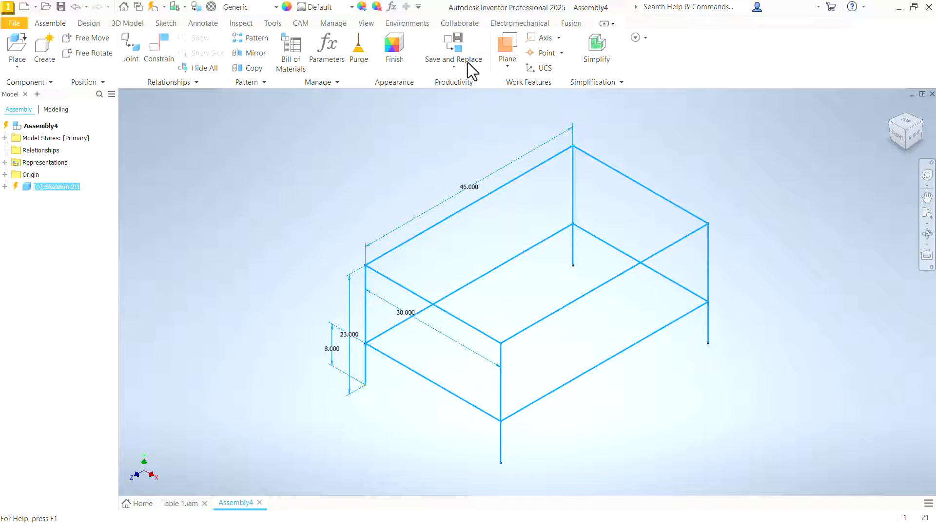
pyautogui.moveTo(421, 106)
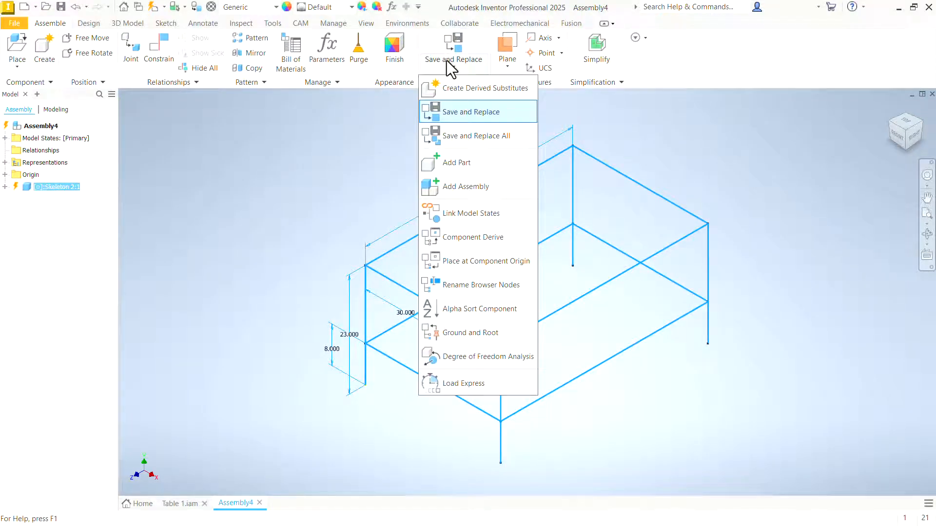
pyautogui.moveTo(476, 333)
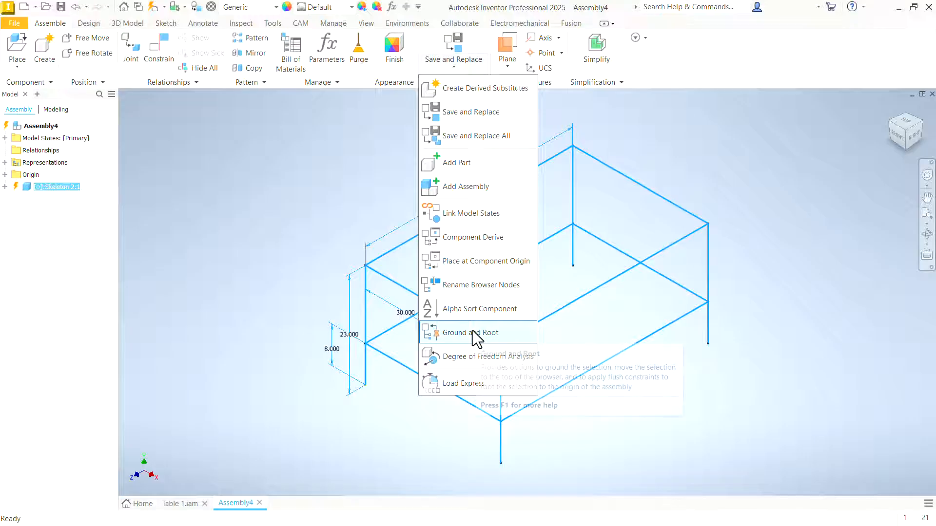
# Step: Ground Skeleton 2 at the origin with 'Create origin flush constraints' turned off
pyautogui.click(471, 332)
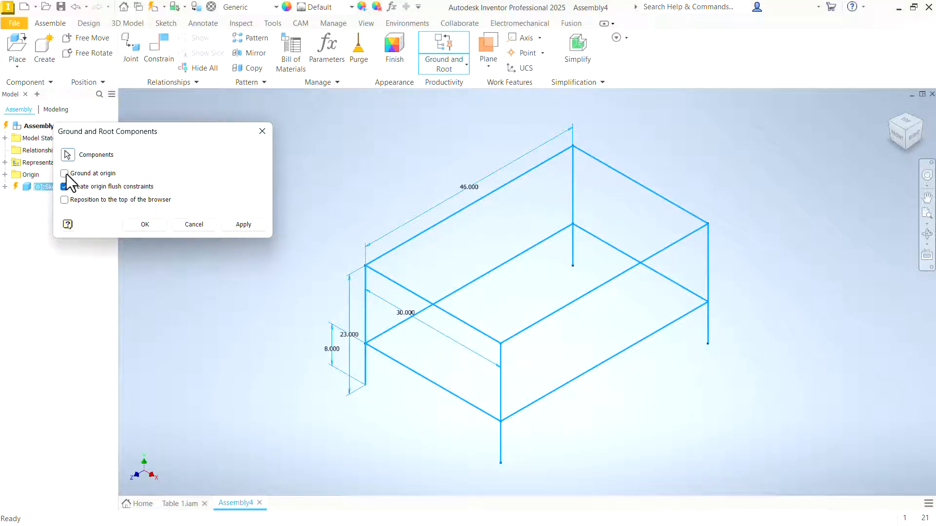
pyautogui.click(65, 173)
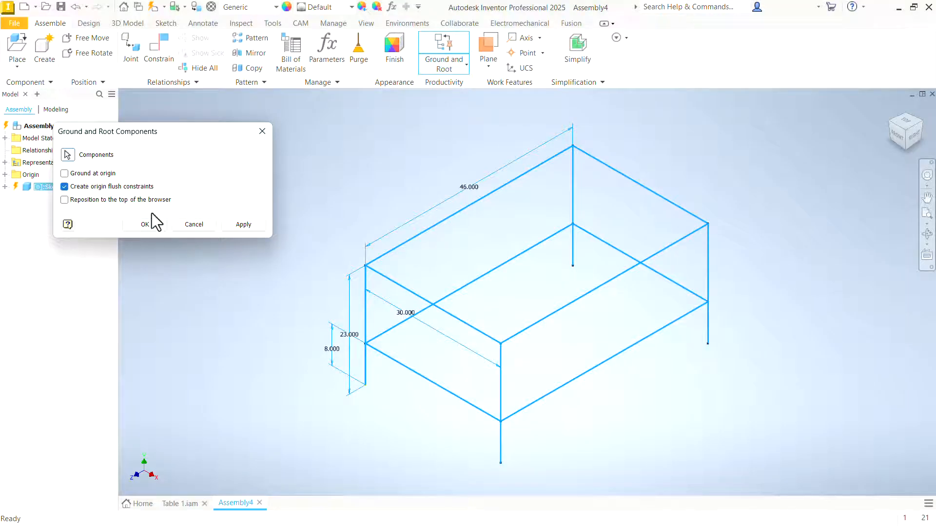
pyautogui.moveTo(88, 177)
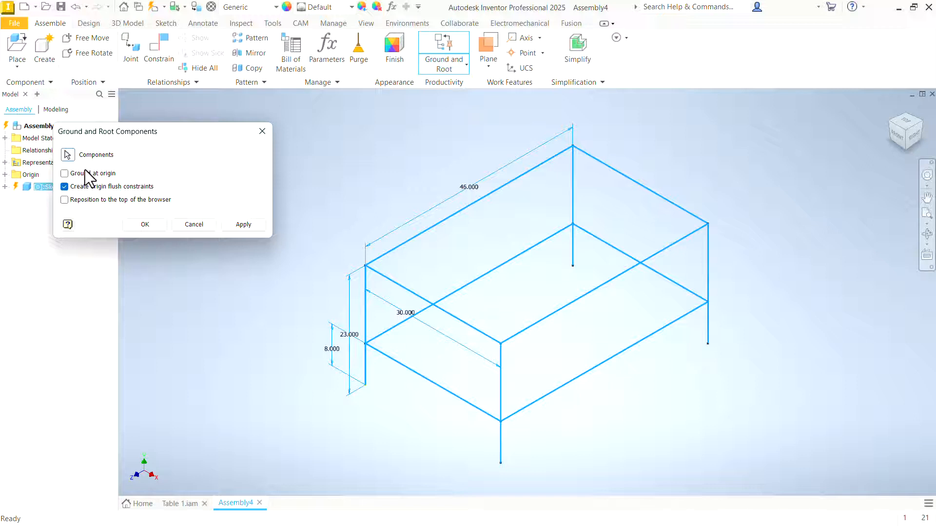
pyautogui.moveTo(114, 197)
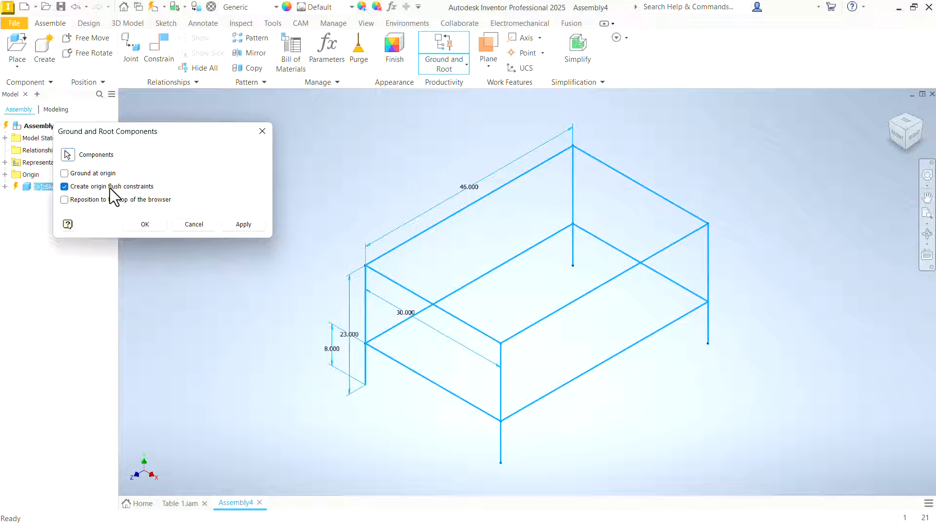
pyautogui.click(64, 173)
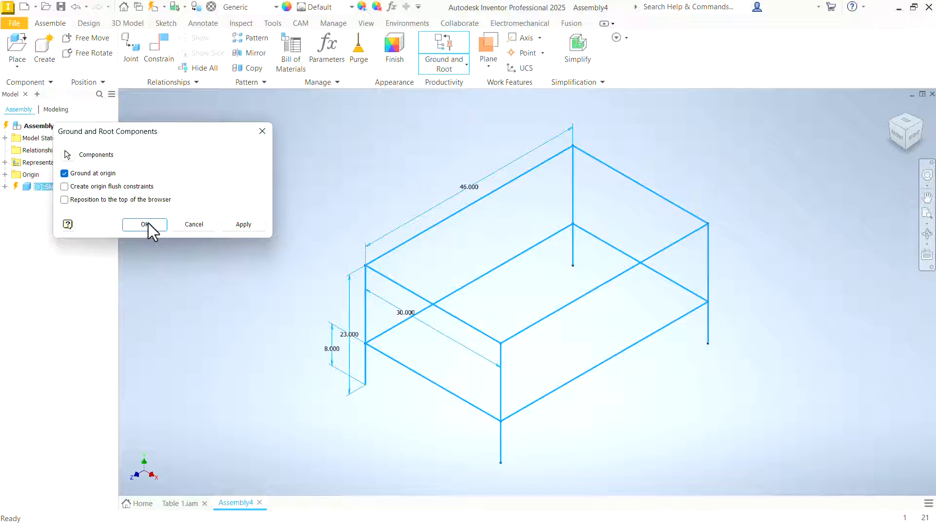
pyautogui.click(144, 225)
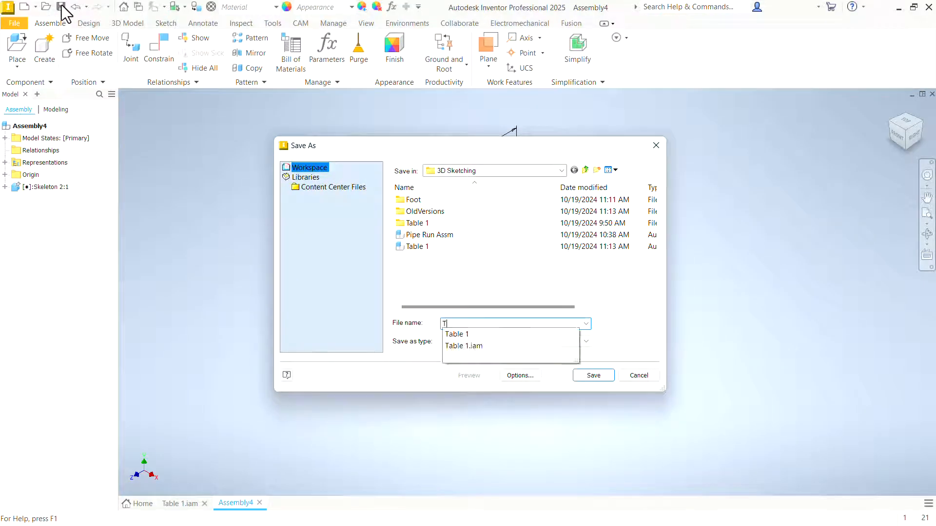
# Step: Save the assembly as Table 2.iam along with its dependent skeleton part
pyautogui.write('Table 2')
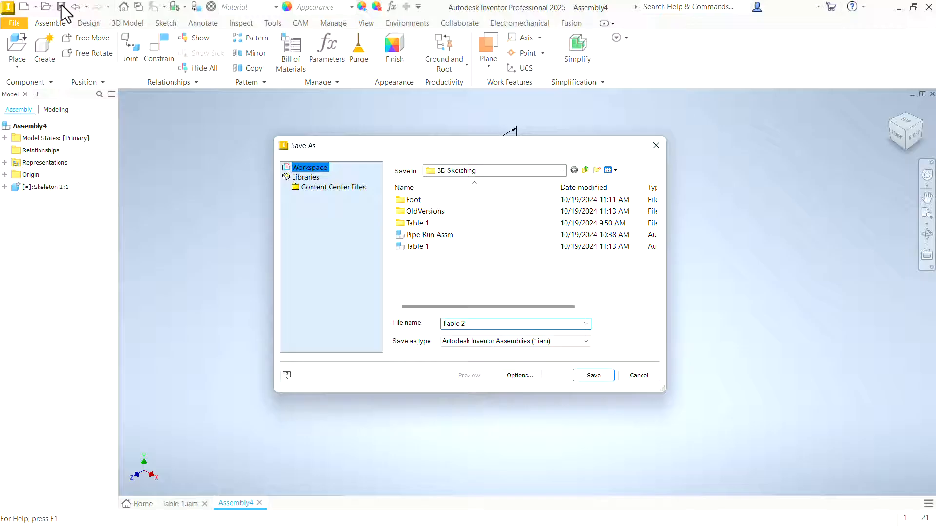
pyautogui.tripleClick(513, 324)
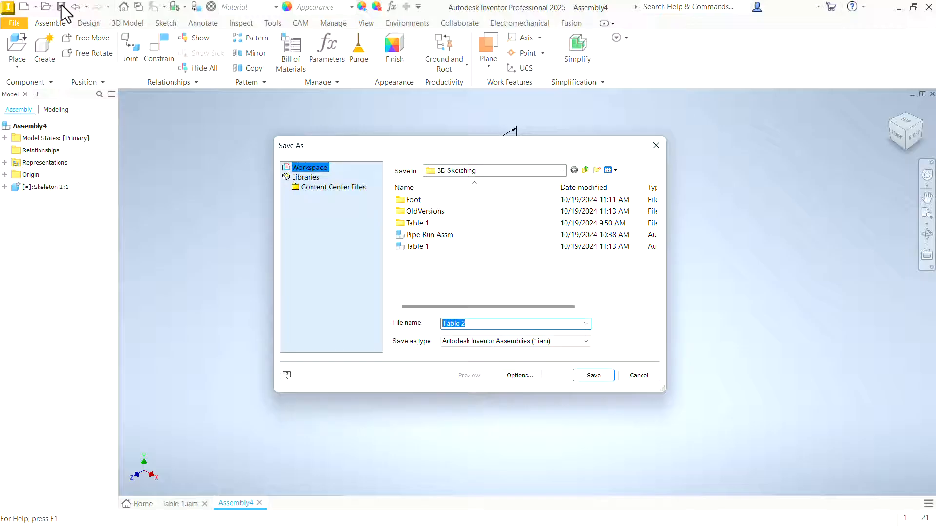
pyautogui.click(592, 375)
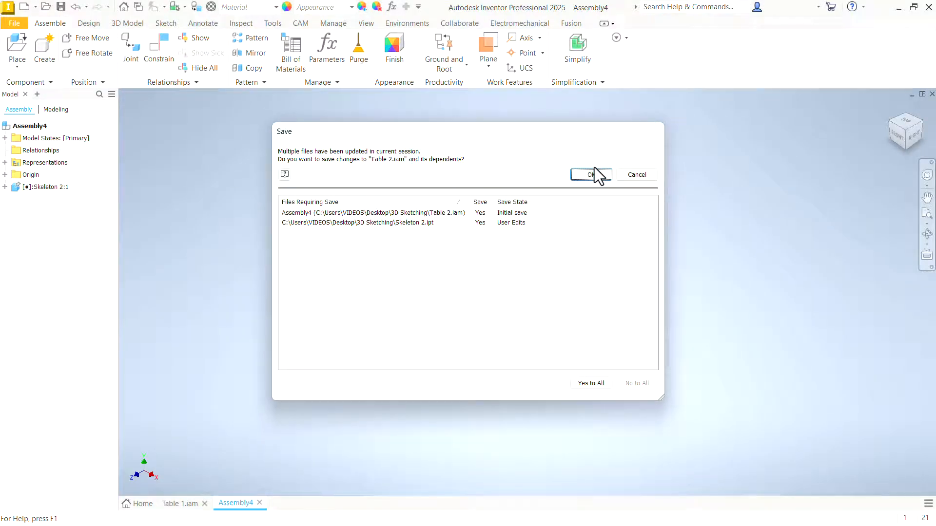
pyautogui.click(590, 175)
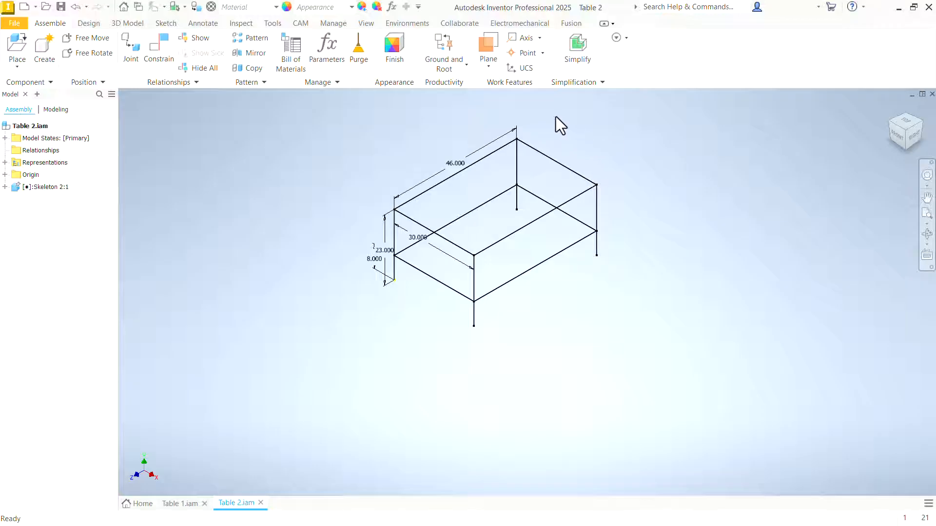
# Step: Start Insert Frame and pick the ANSI AISC (Square) Tube family, size 2 x 2 x 1/8
pyautogui.click(88, 23)
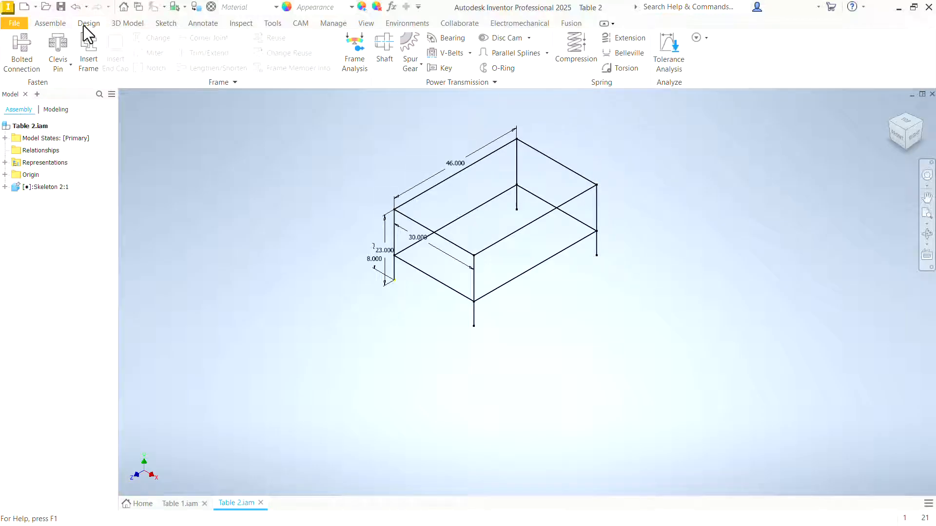
pyautogui.click(88, 50)
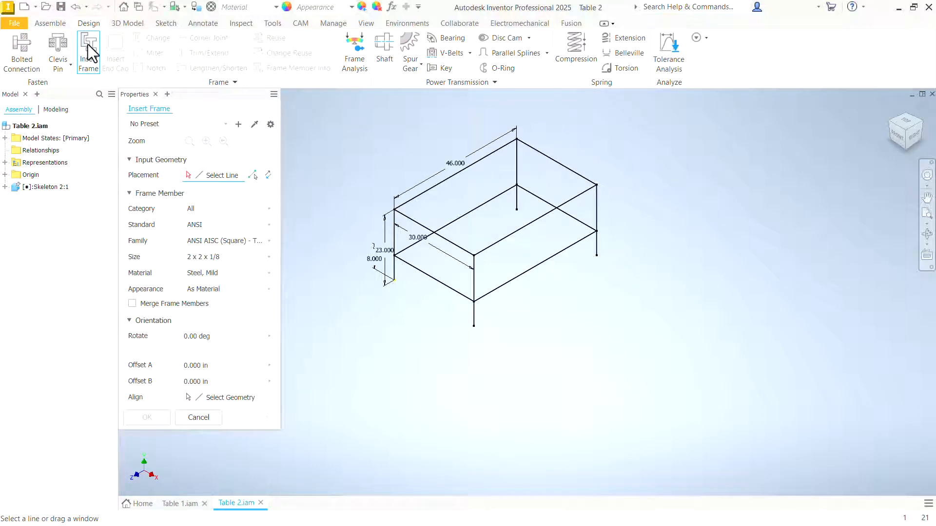
pyautogui.moveTo(205, 262)
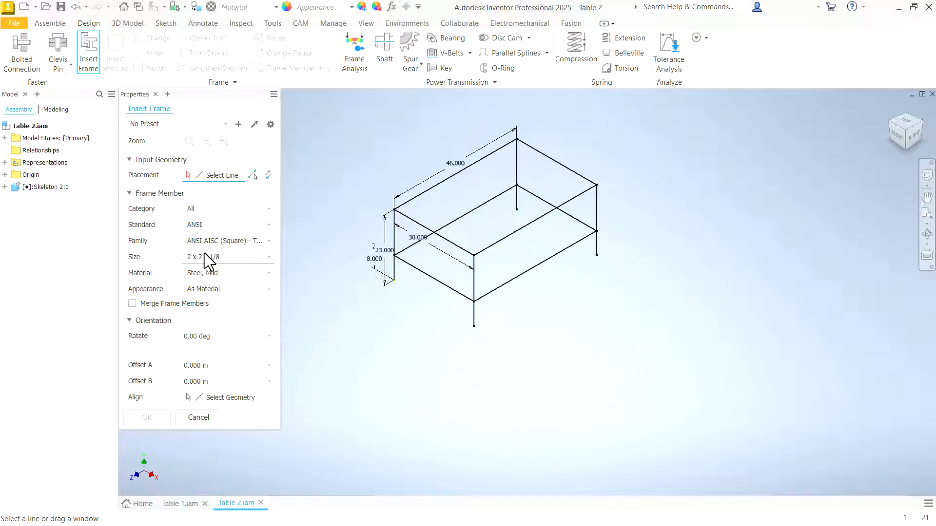
pyautogui.moveTo(205, 268)
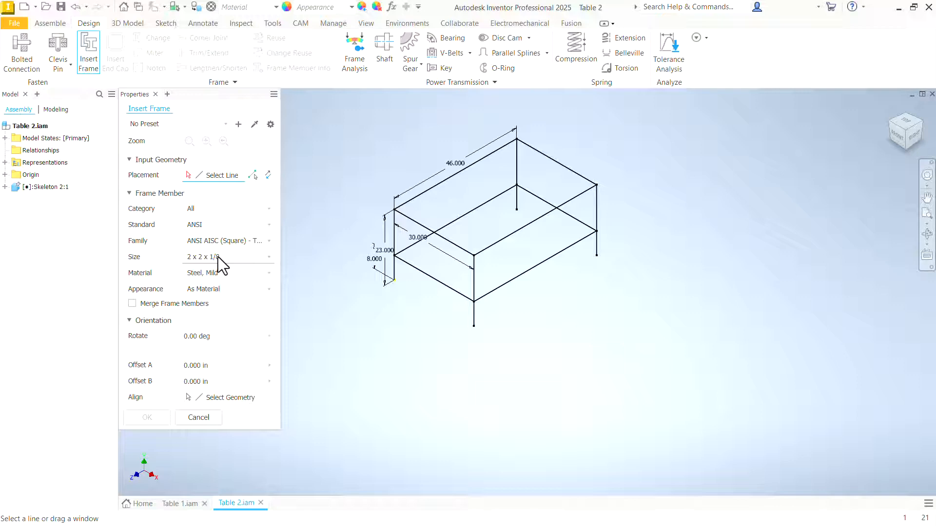
pyautogui.click(268, 240)
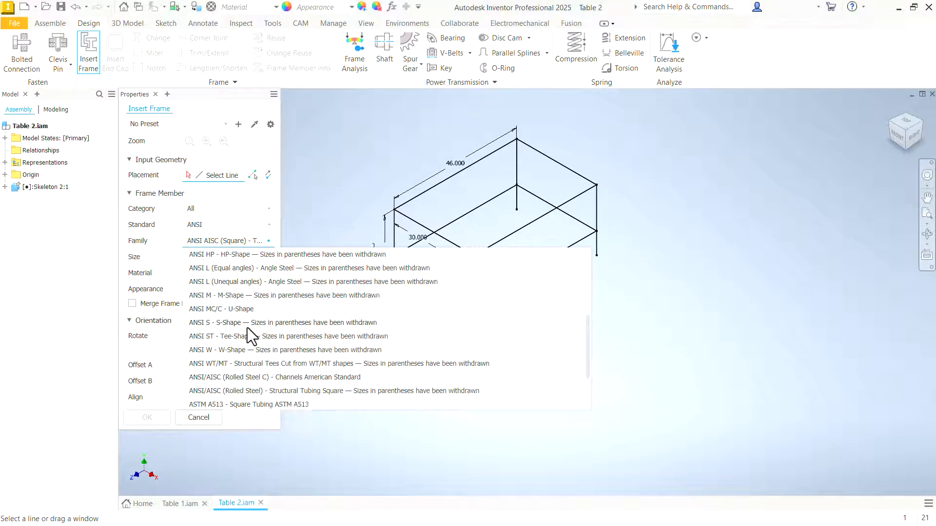
pyautogui.scroll(3)
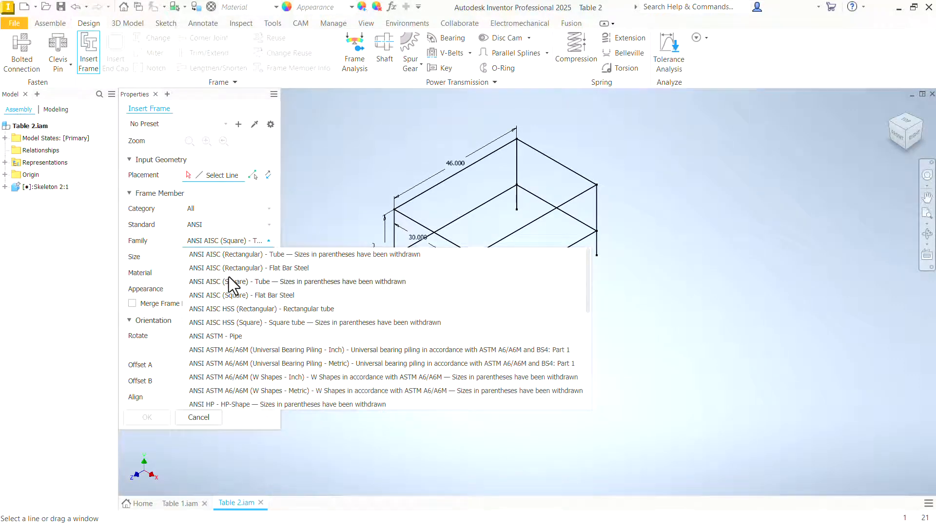
pyautogui.moveTo(206, 290)
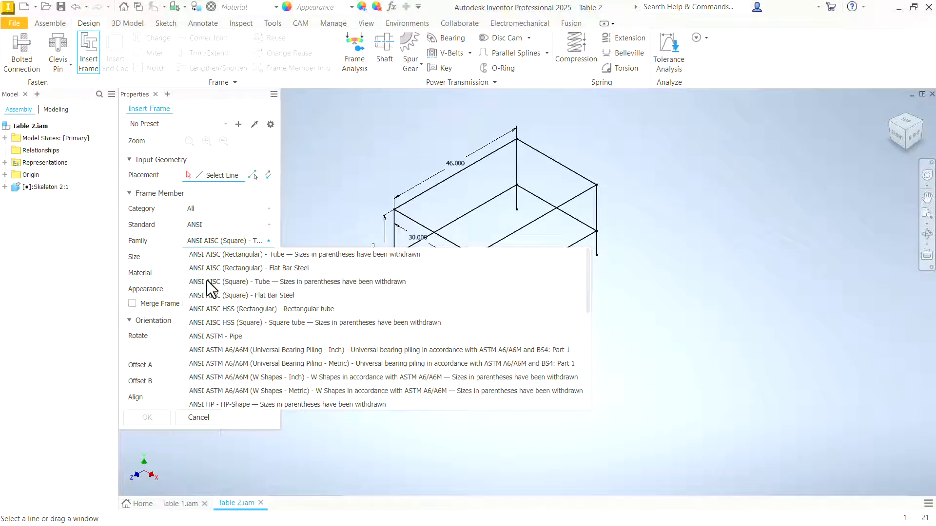
pyautogui.moveTo(258, 293)
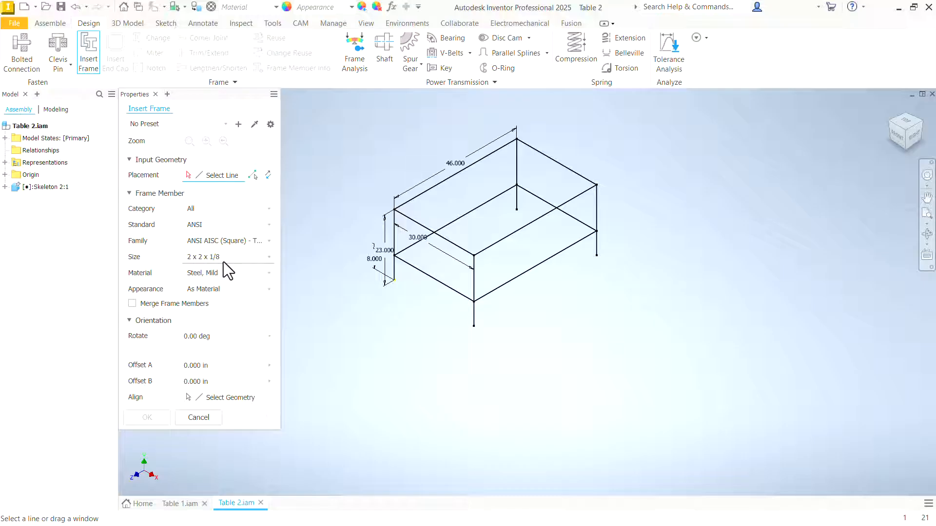
pyautogui.moveTo(449, 181)
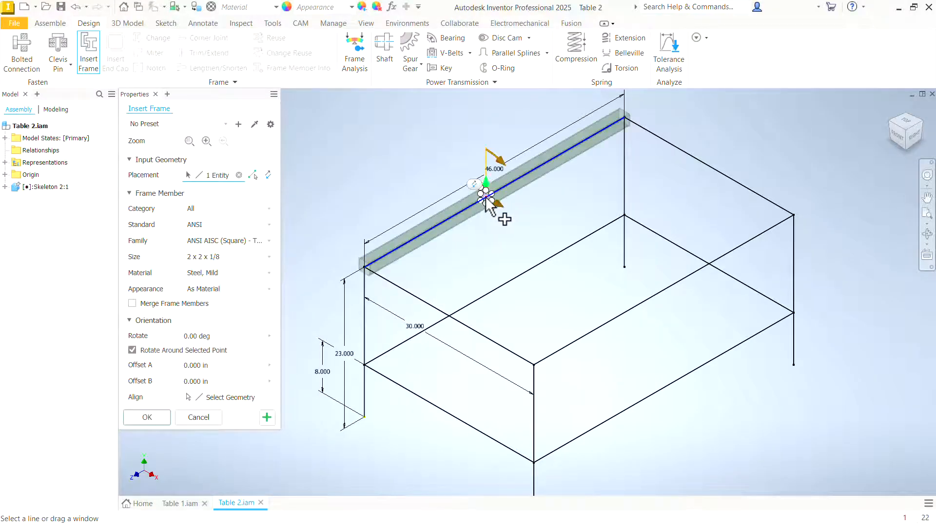
# Step: Select all twelve skeleton lines and apply 2 x 2 x 1/8 square tube members
pyautogui.scroll(3)
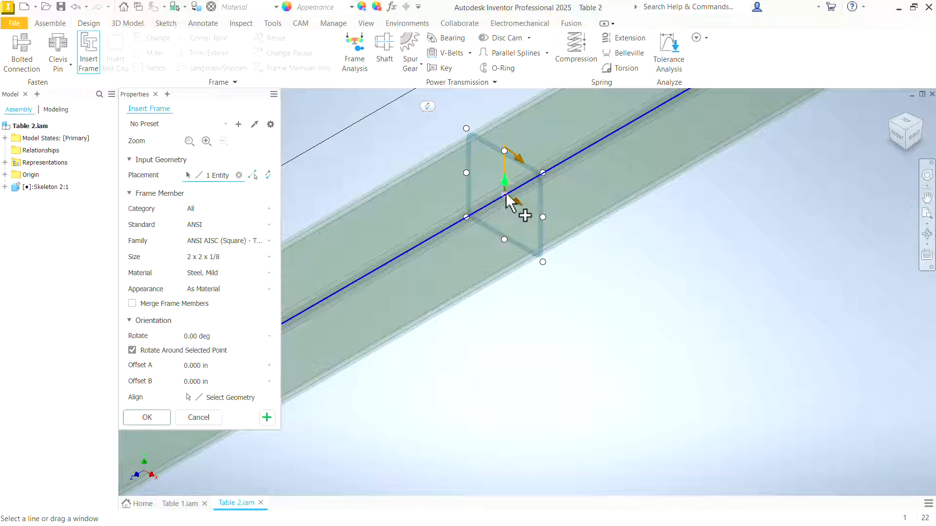
pyautogui.moveTo(468, 130)
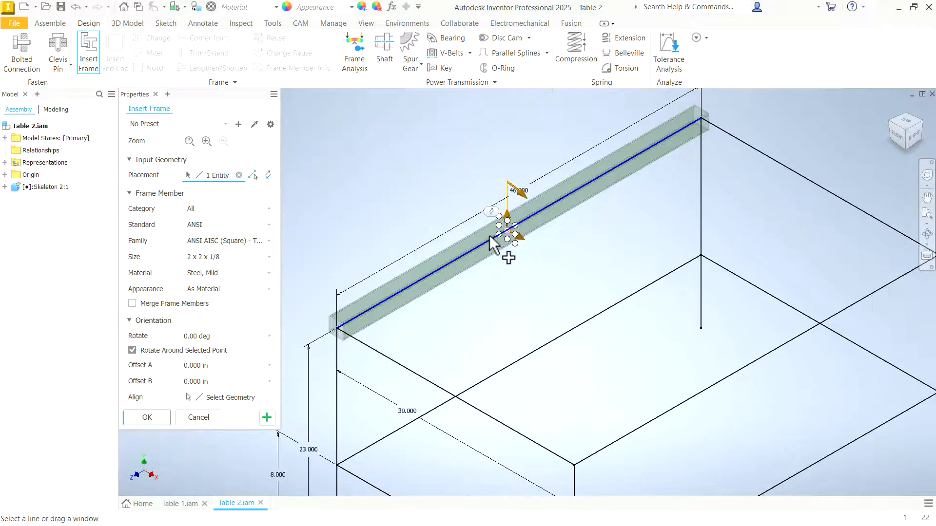
pyautogui.moveTo(751, 147)
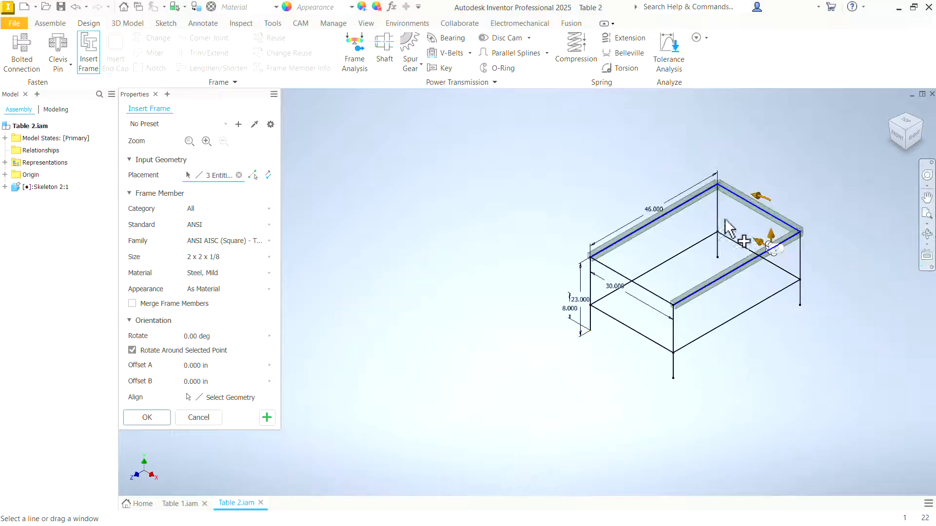
pyautogui.click(590, 293)
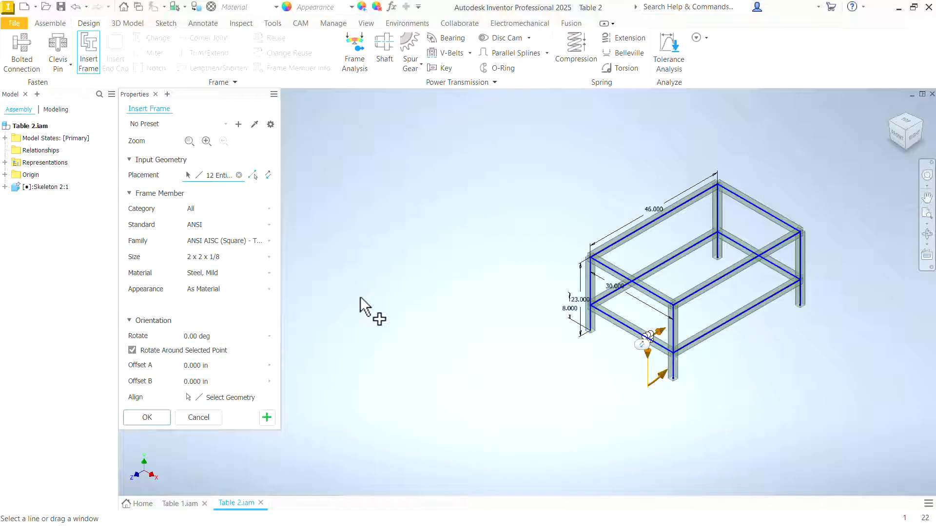
pyautogui.click(147, 417)
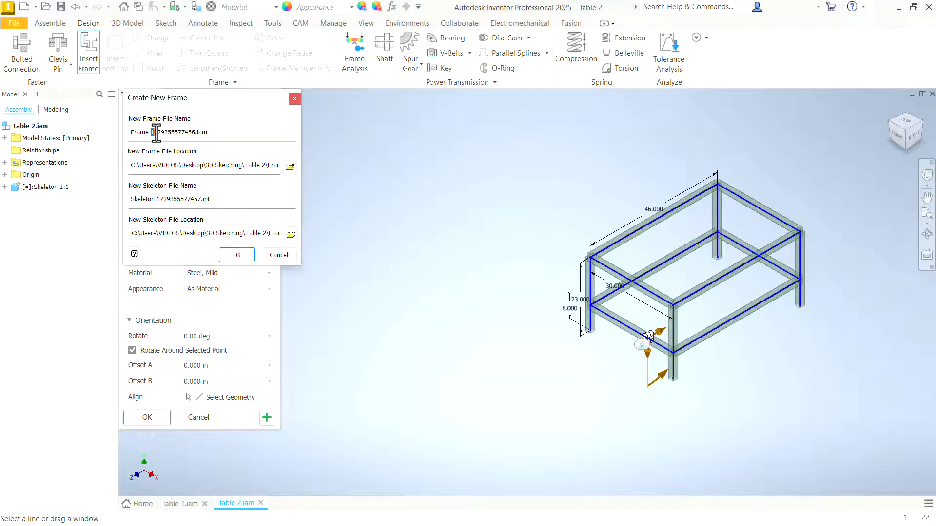
# Step: Accept the default frame file and member names to build the twelve-member frame
pyautogui.doubleClick(173, 132)
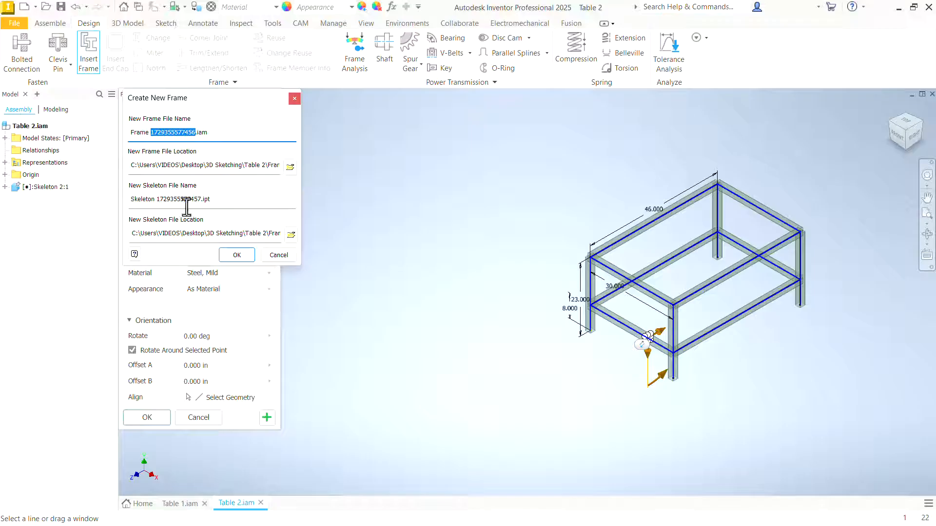
pyautogui.moveTo(233, 135)
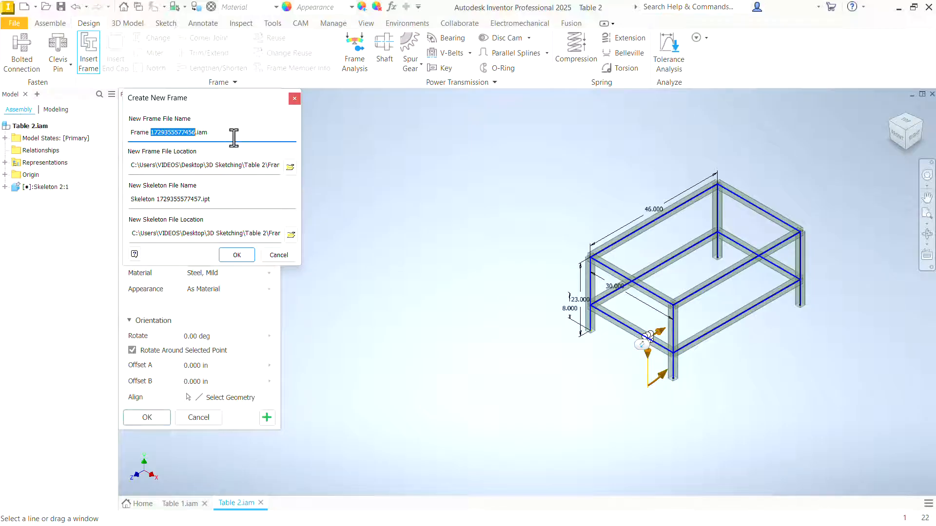
pyautogui.click(236, 255)
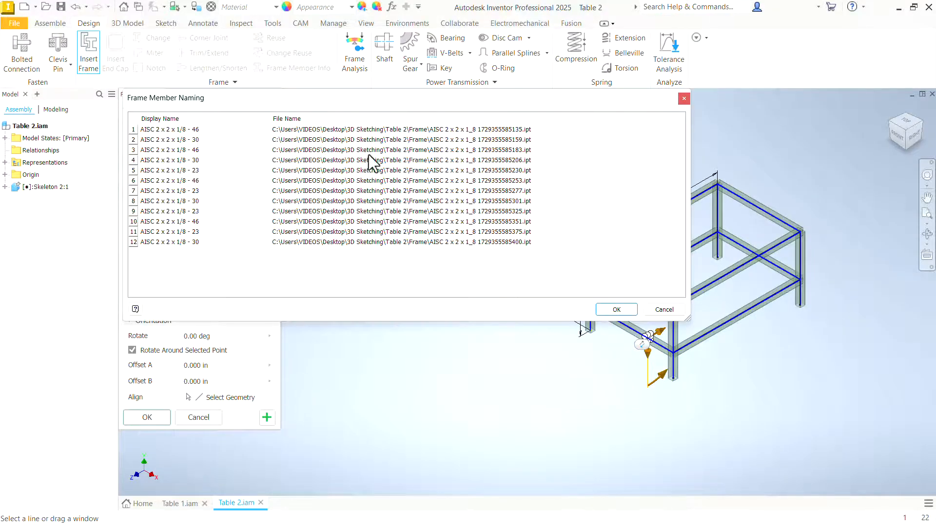
pyautogui.moveTo(663, 310)
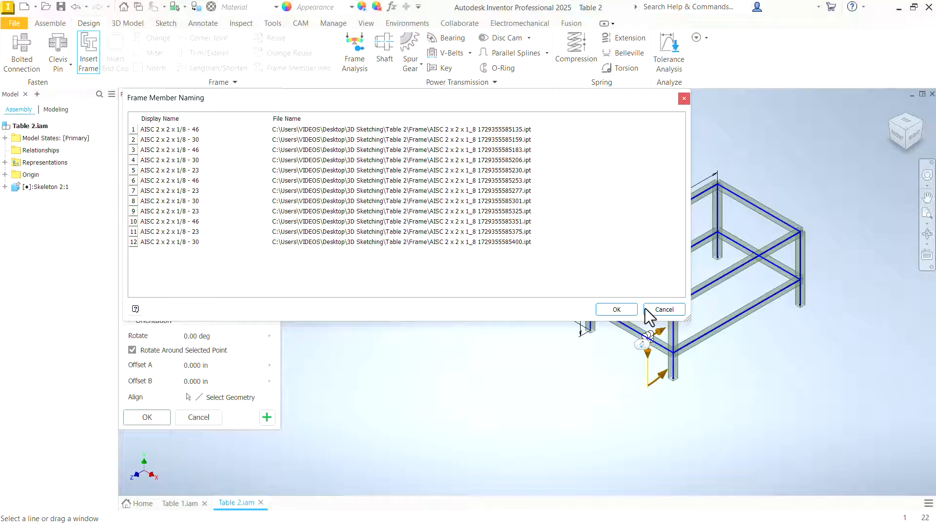
pyautogui.click(615, 309)
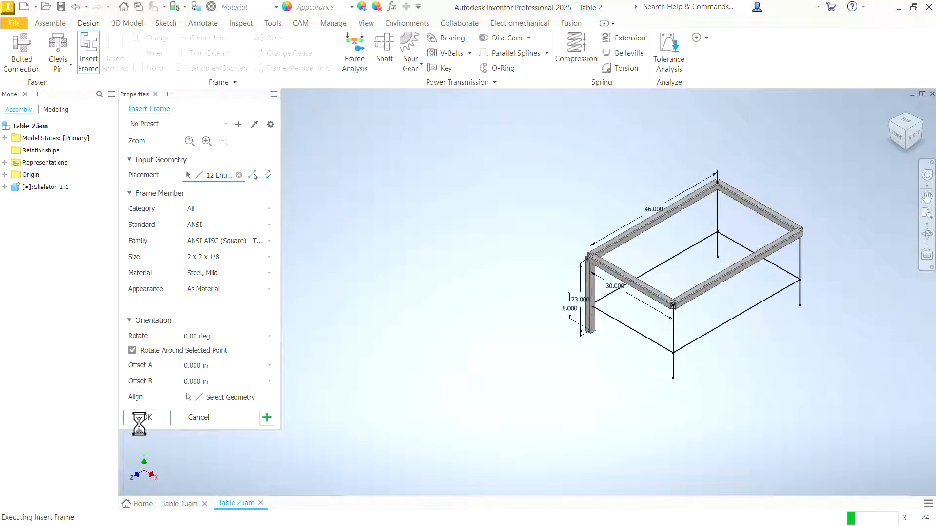
pyautogui.click(146, 417)
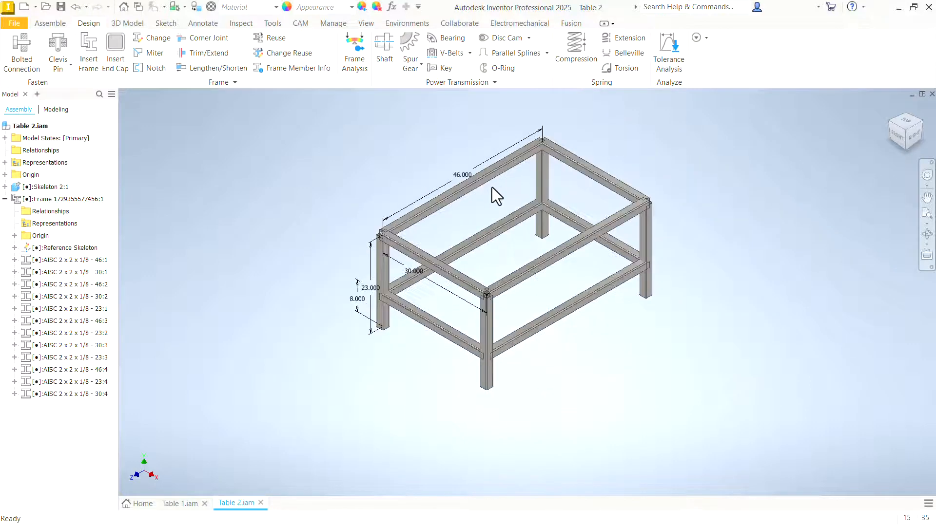
pyautogui.moveTo(471, 157)
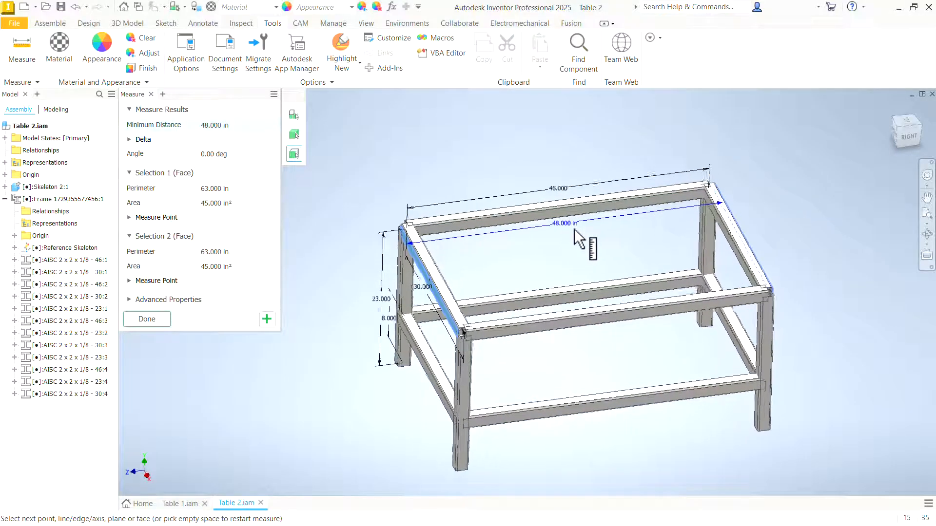
pyautogui.scroll(3)
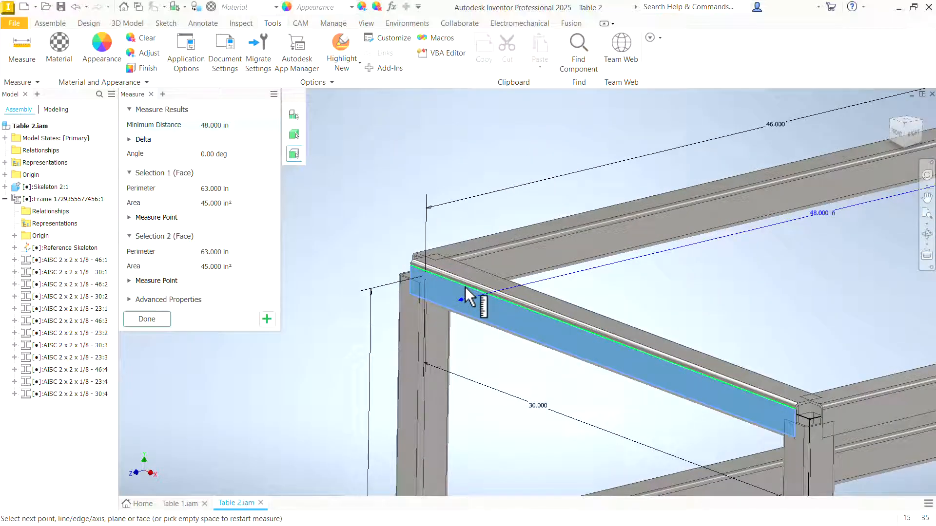
pyautogui.moveTo(190, 325)
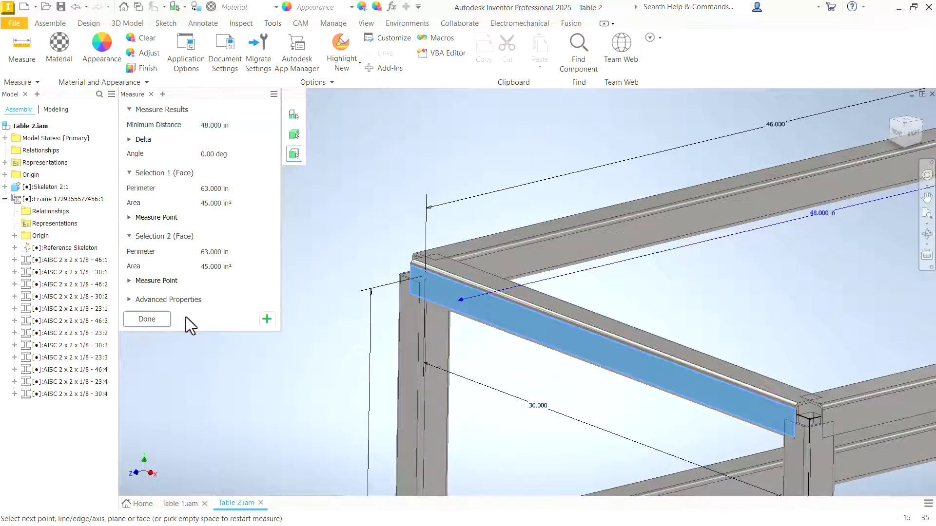
pyautogui.click(146, 319)
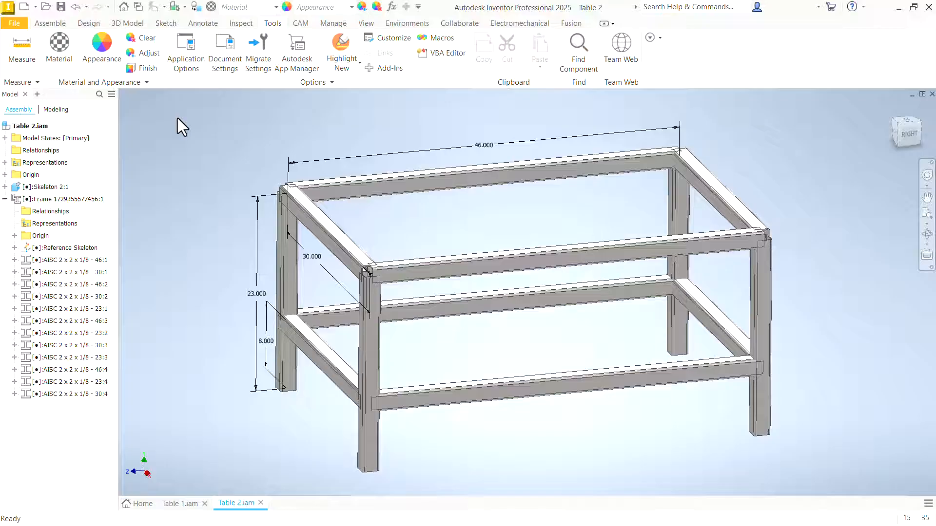
# Step: Turn off visibility of Skeleton 2:1 to hide the skeleton lines and dimensions
pyautogui.click(89, 23)
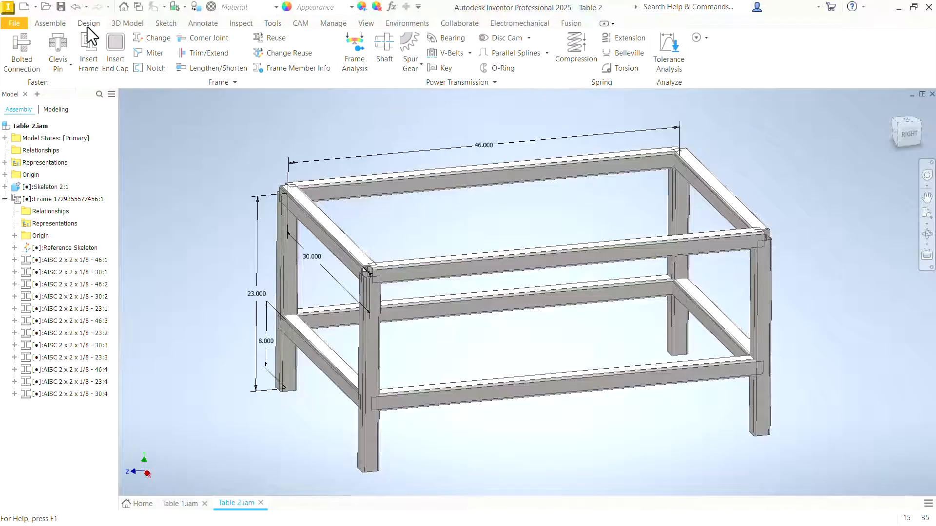
pyautogui.moveTo(281, 162)
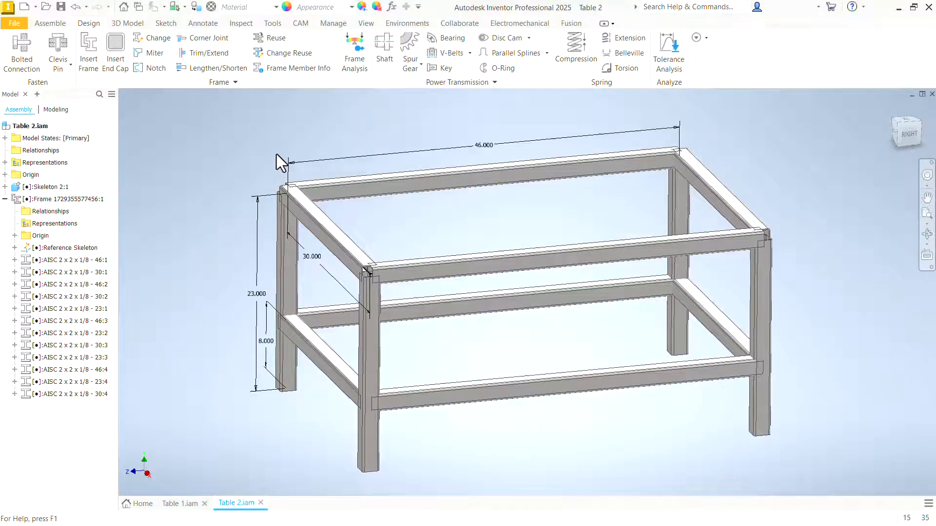
pyautogui.scroll(3)
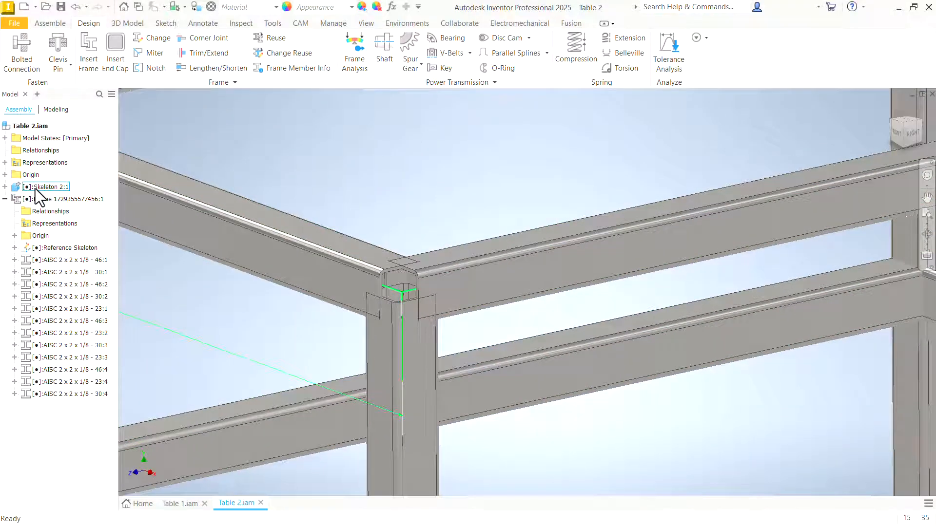
pyautogui.click(51, 187)
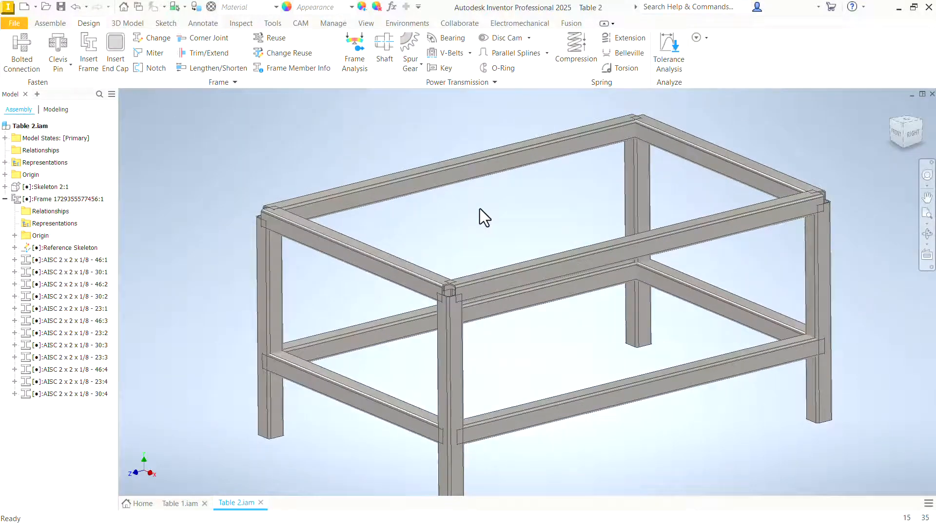
pyautogui.click(154, 53)
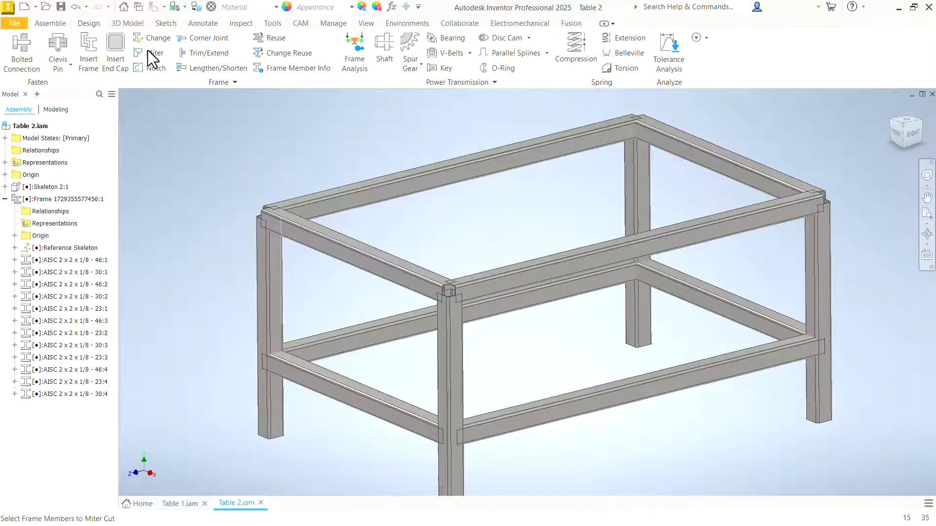
# Step: Miter the four top rails, updating their lengths to 47.972 and 31.972
pyautogui.click(154, 53)
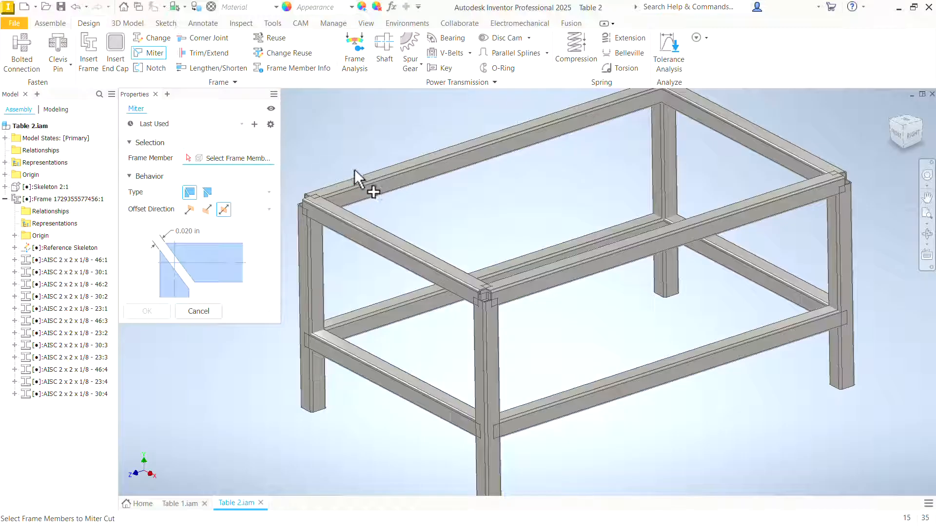
pyautogui.click(556, 290)
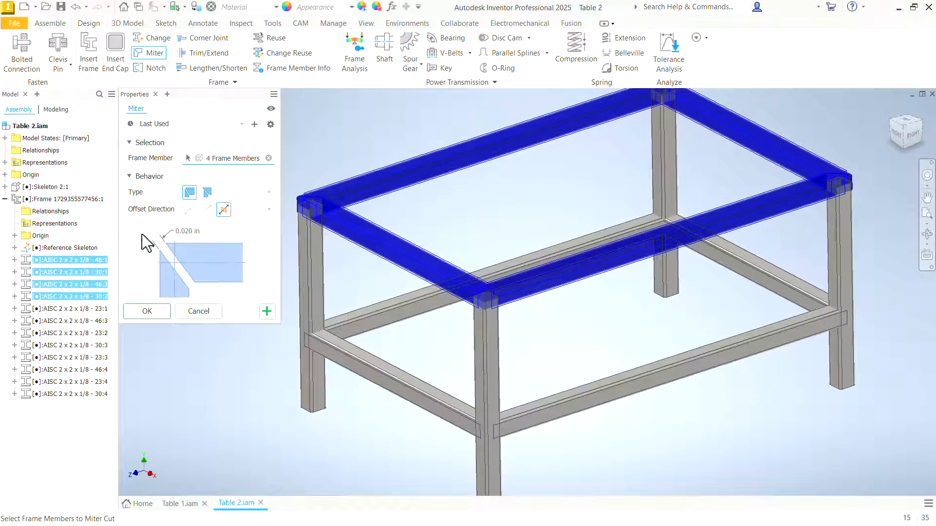
pyautogui.click(146, 311)
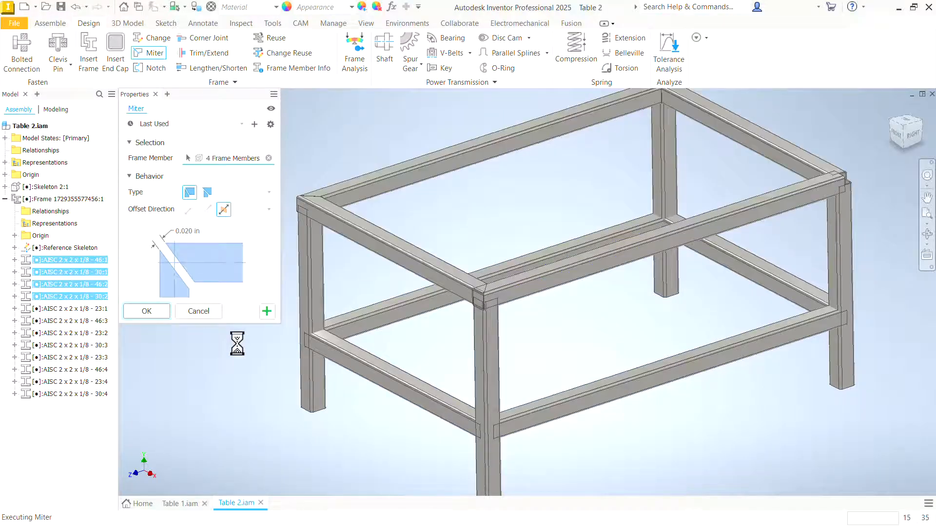
pyautogui.click(146, 311)
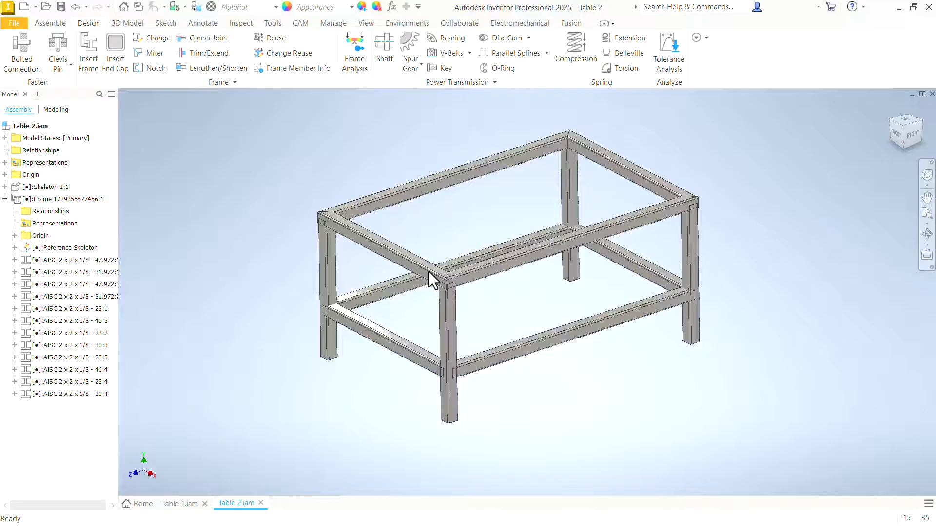
# Step: Trim the four legs to the top rail's underside face, shortening them to 22
pyautogui.click(69, 199)
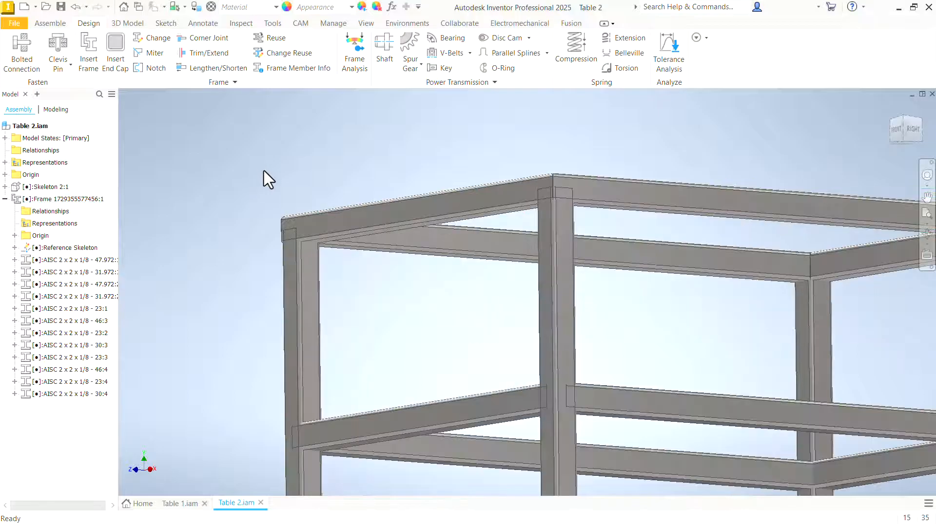
pyautogui.click(213, 53)
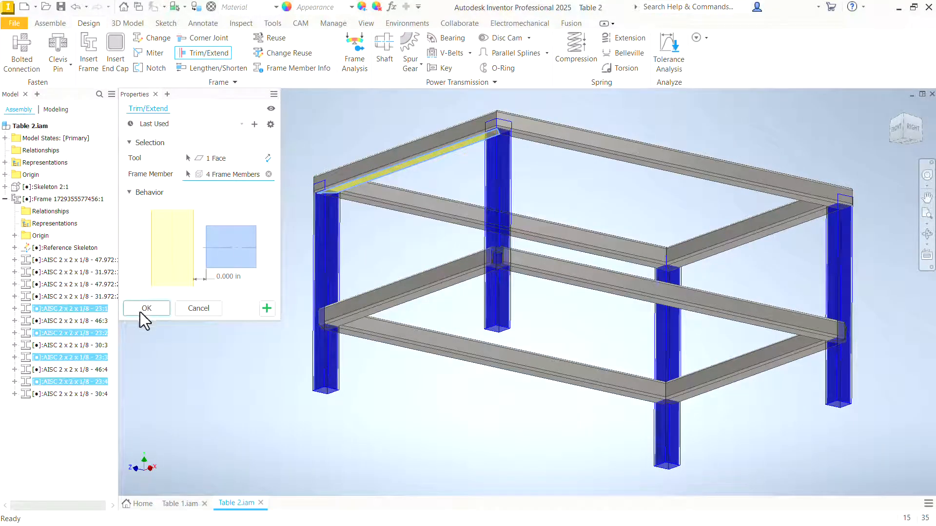
pyautogui.click(146, 308)
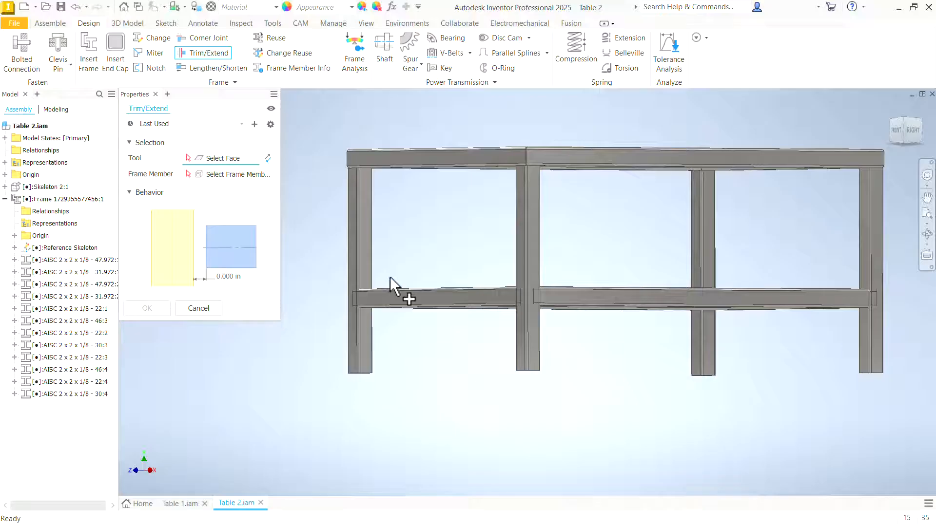
# Step: Trim the two lower side rails flush against the legs' inner faces
pyautogui.click(366, 268)
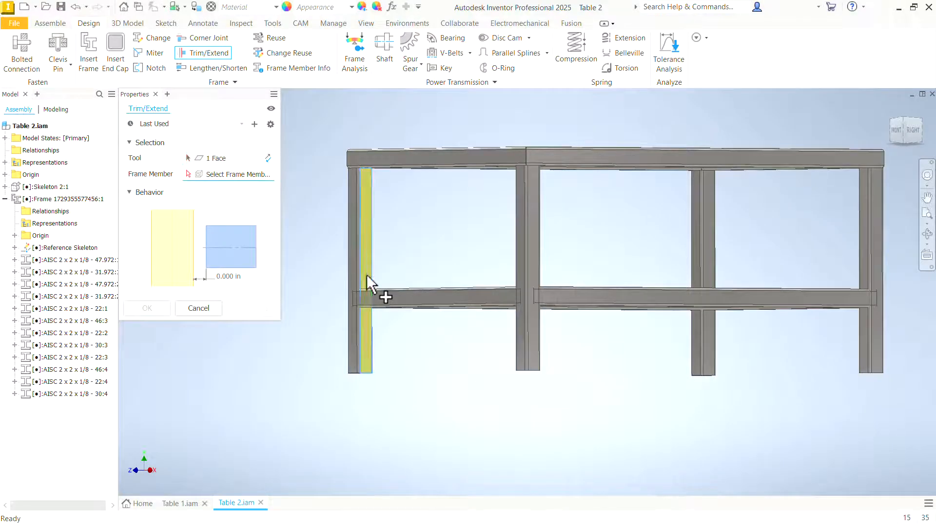
pyautogui.click(397, 293)
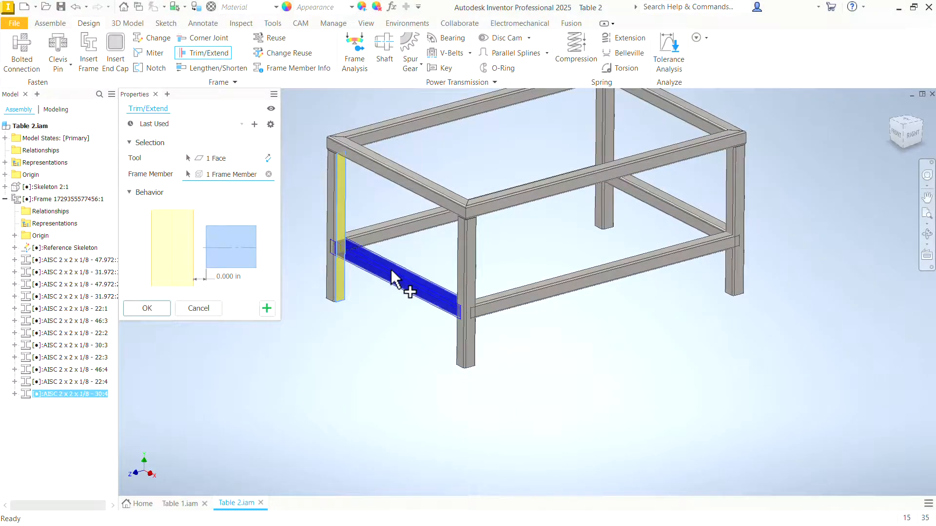
pyautogui.click(657, 209)
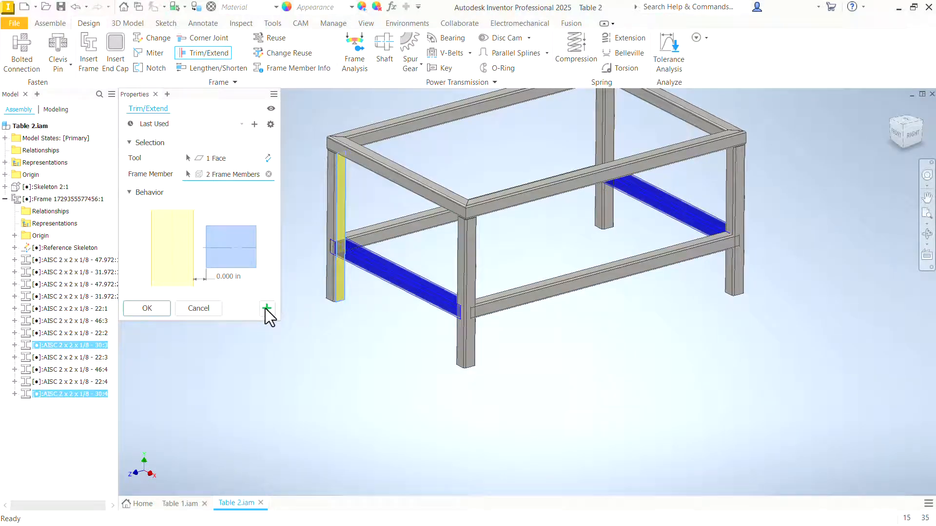
pyautogui.click(146, 308)
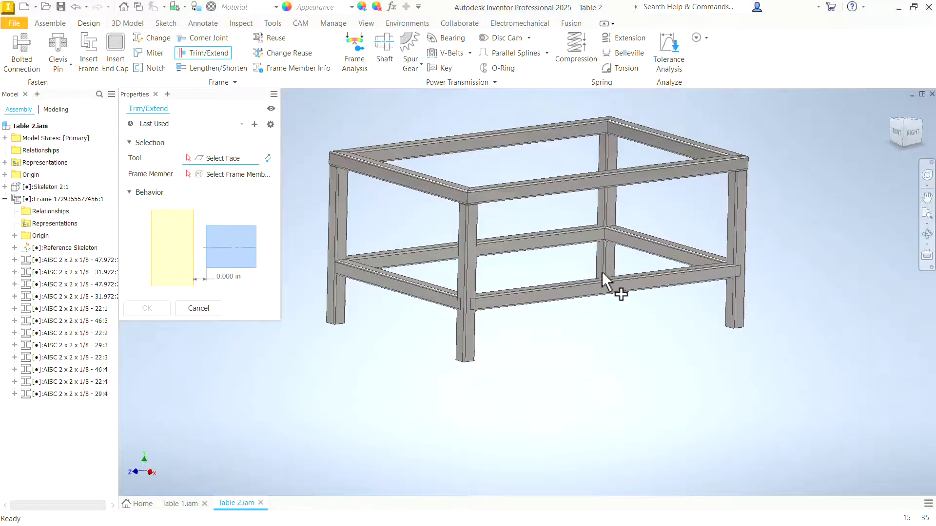
pyautogui.moveTo(540, 238)
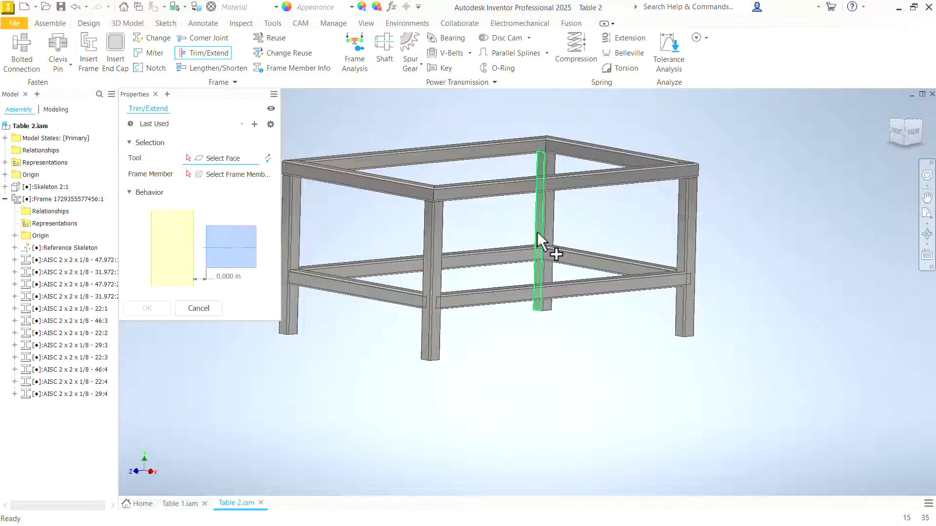
pyautogui.click(597, 281)
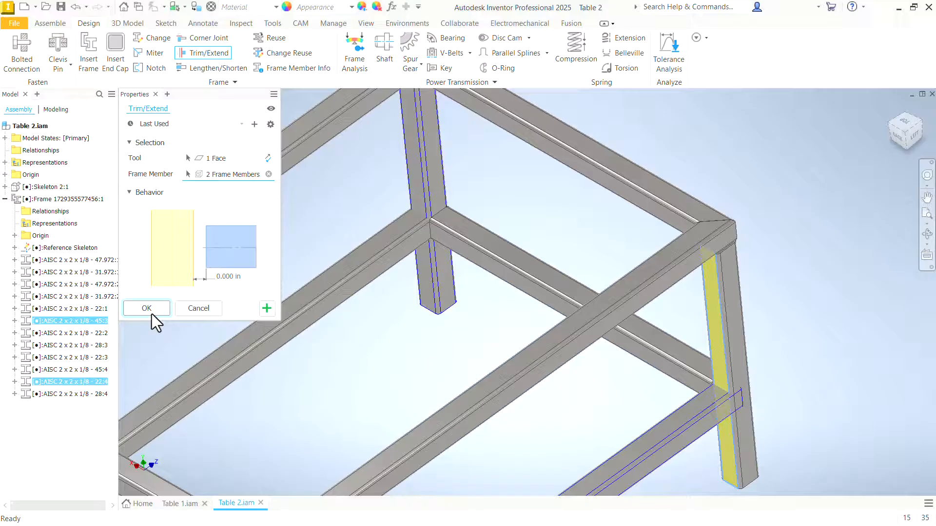
pyautogui.click(146, 309)
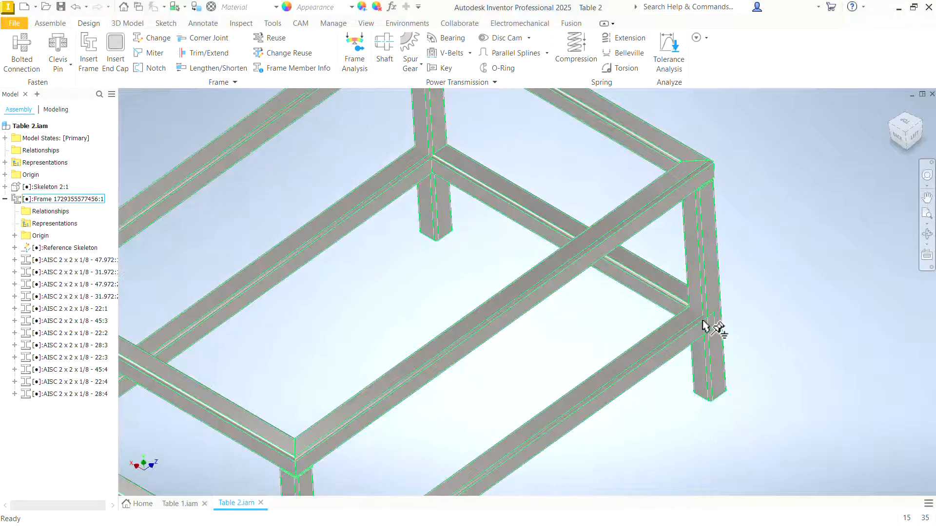
# Step: Repeat the trim on the long lower rails (lengths now 44 and 28), then view Table 1
pyautogui.rightClick(708, 327)
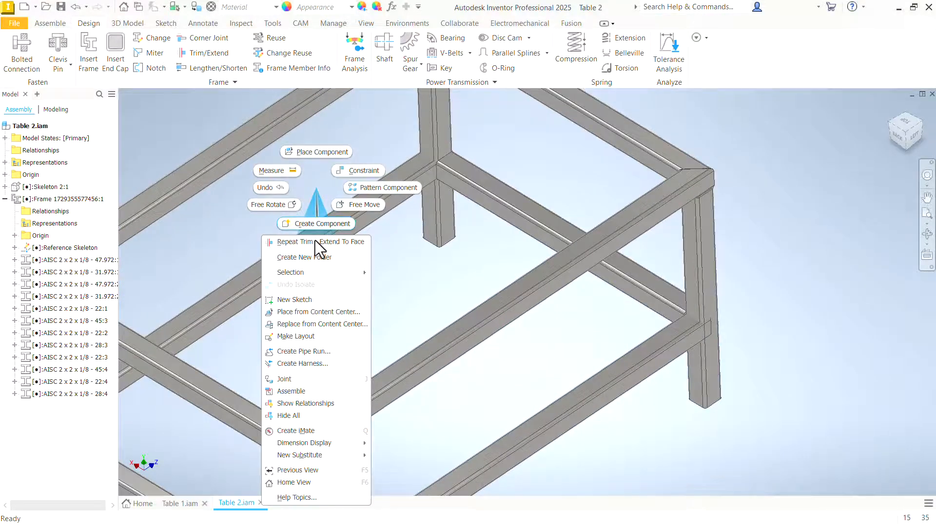
pyautogui.click(322, 242)
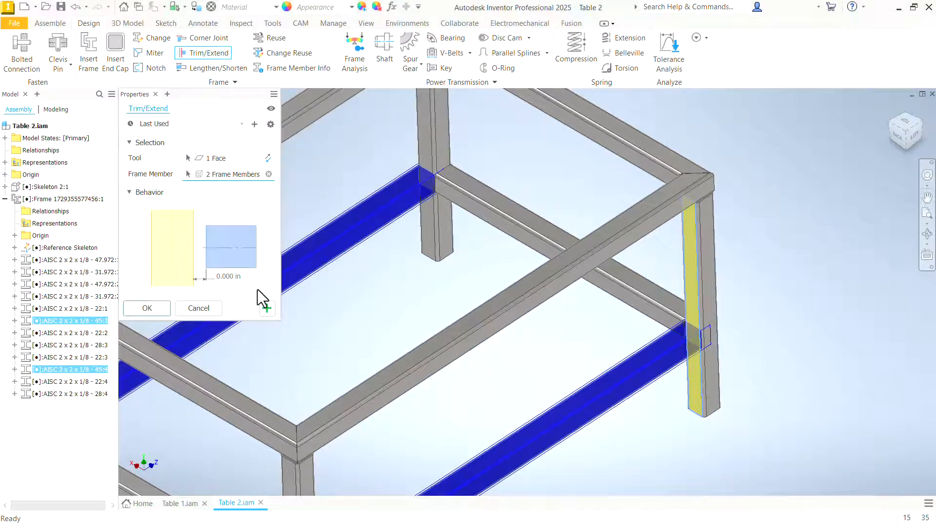
pyautogui.click(146, 308)
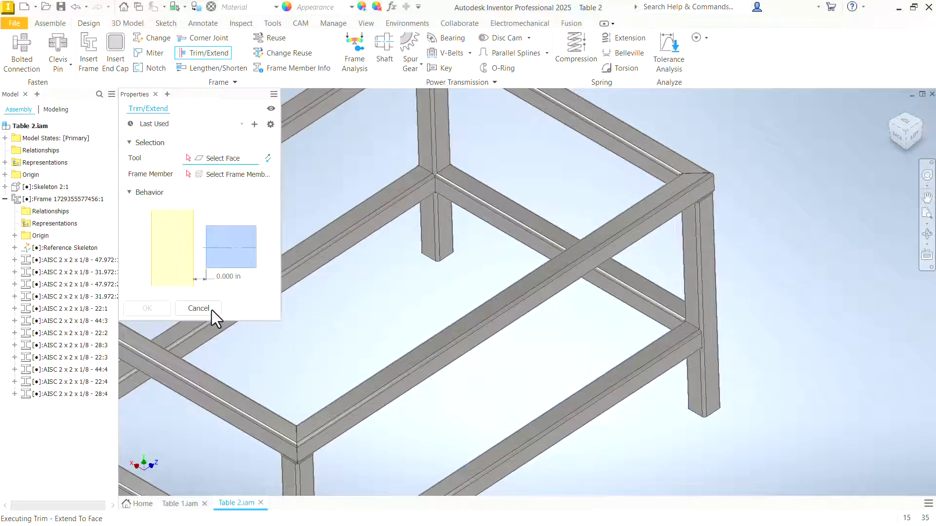
pyautogui.click(198, 308)
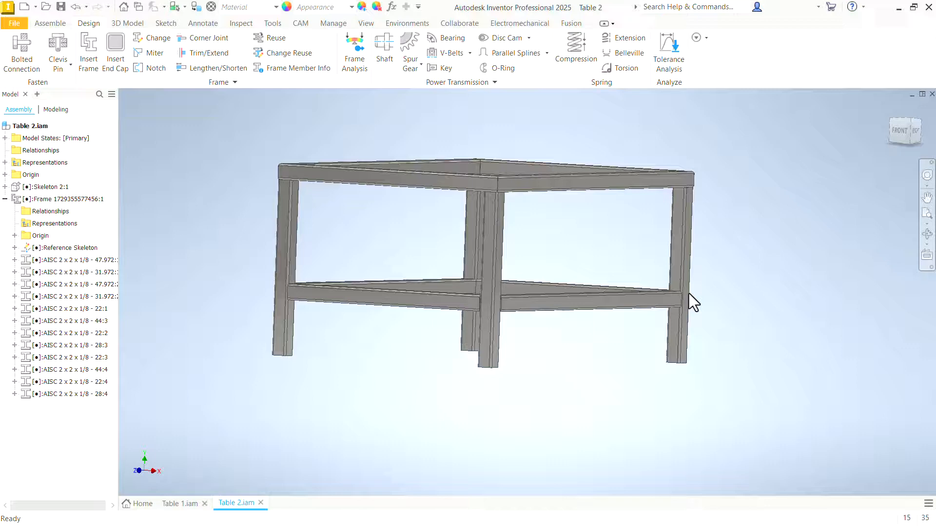
pyautogui.click(179, 503)
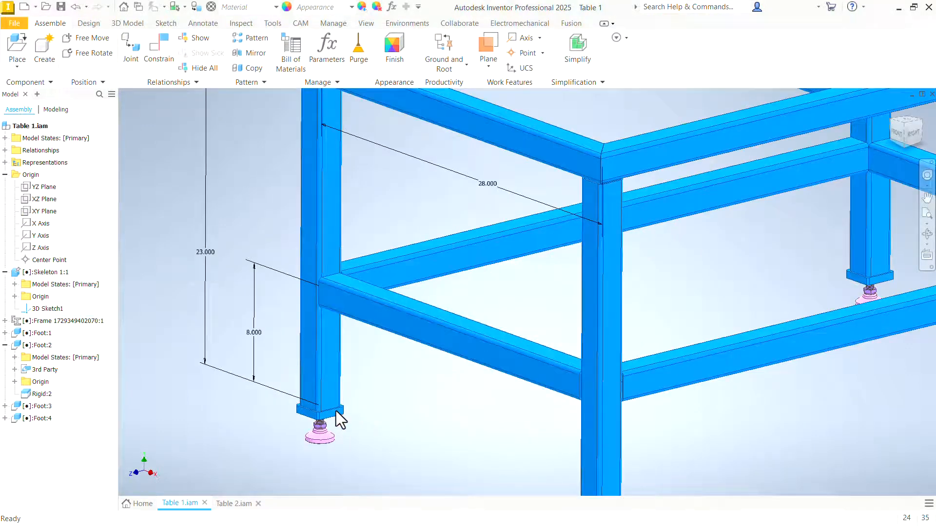
pyautogui.moveTo(248, 499)
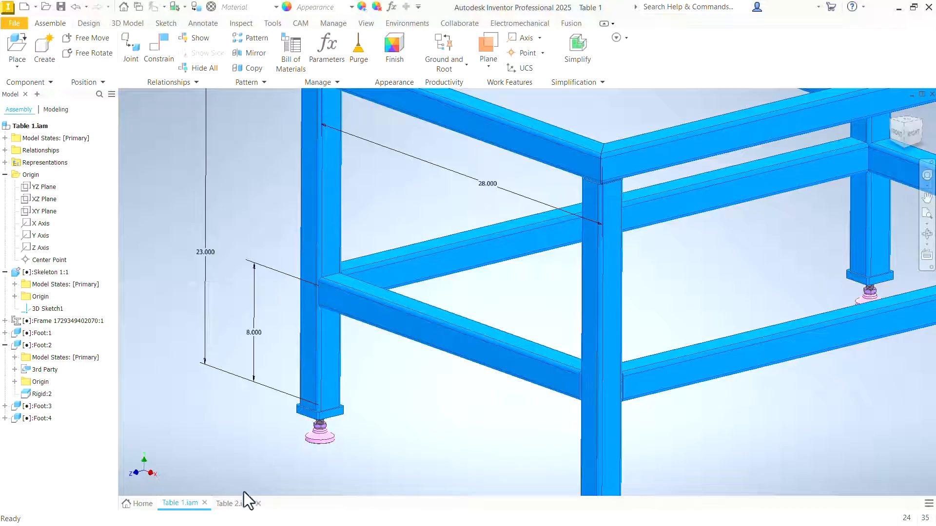
pyautogui.click(232, 503)
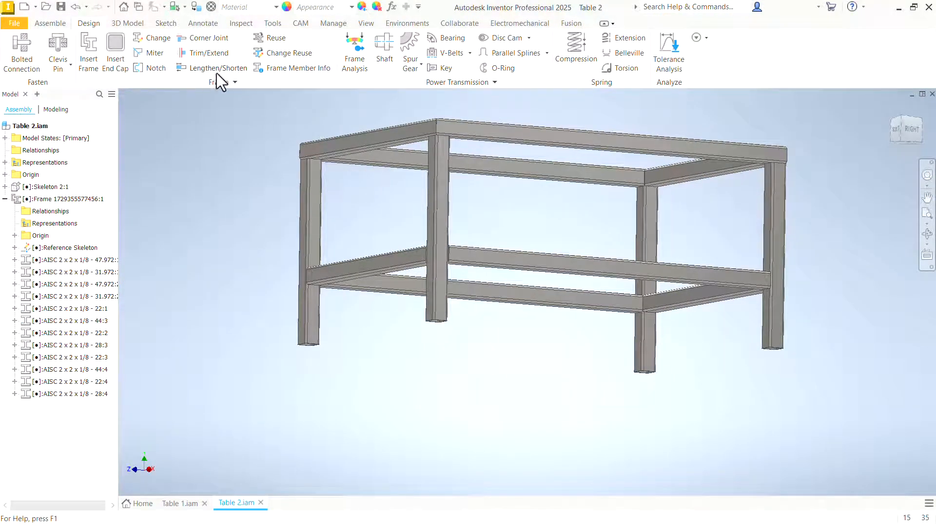
pyautogui.click(114, 52)
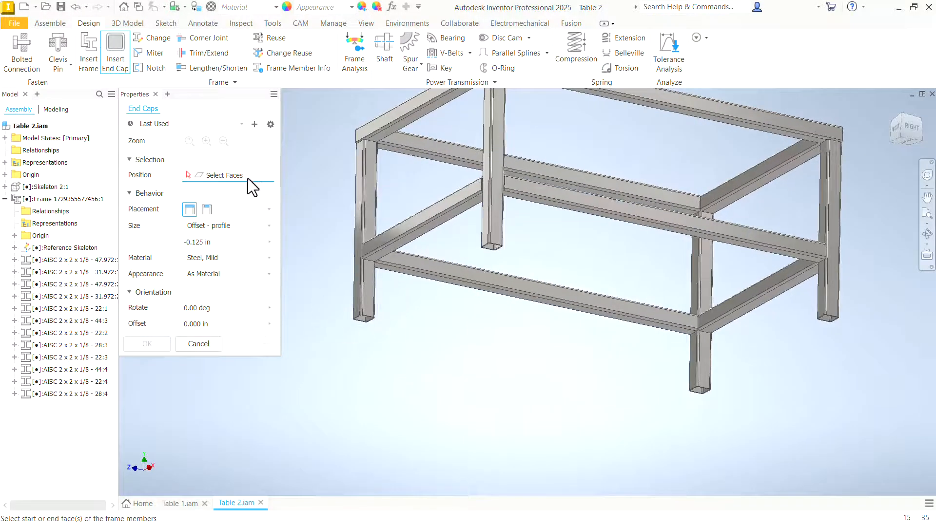
# Step: Cap the four leg bottoms with half-inch chamfered-corner end plates, offset -.25, accepting the part name
pyautogui.click(537, 358)
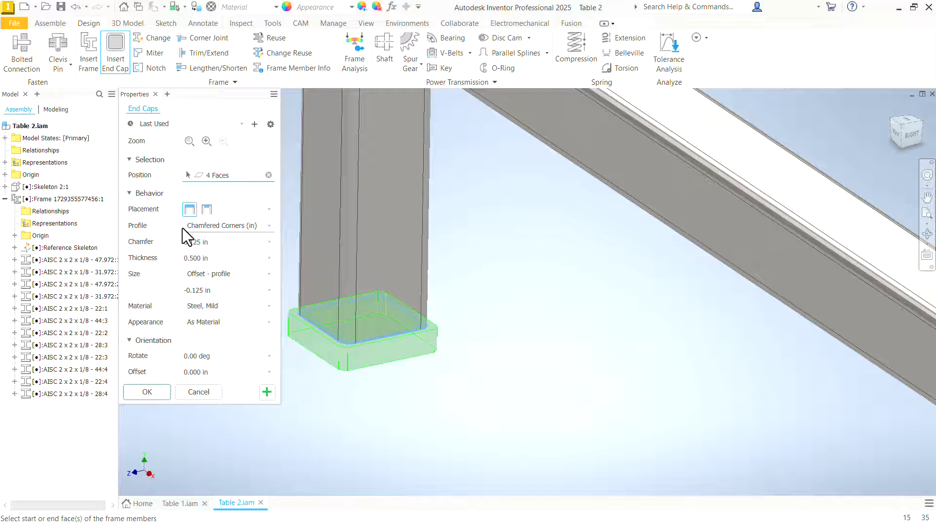
pyautogui.click(206, 209)
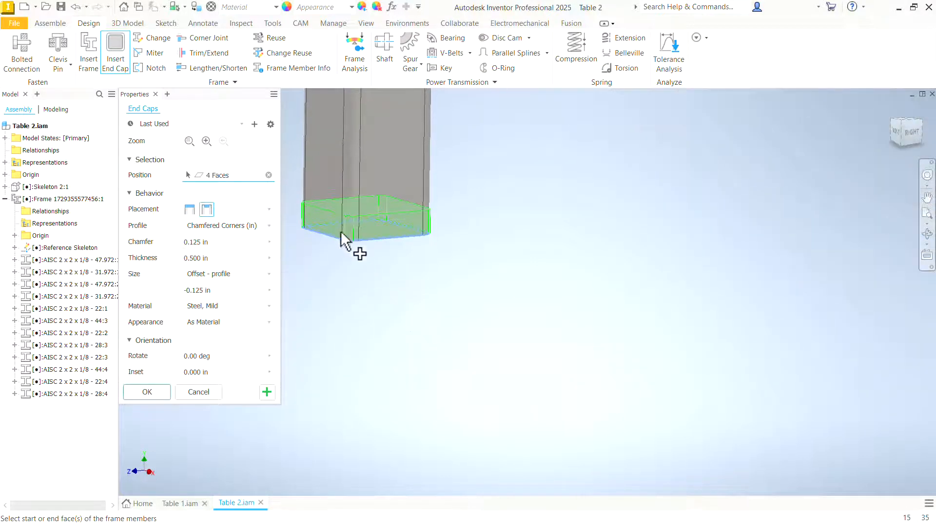
pyautogui.click(190, 209)
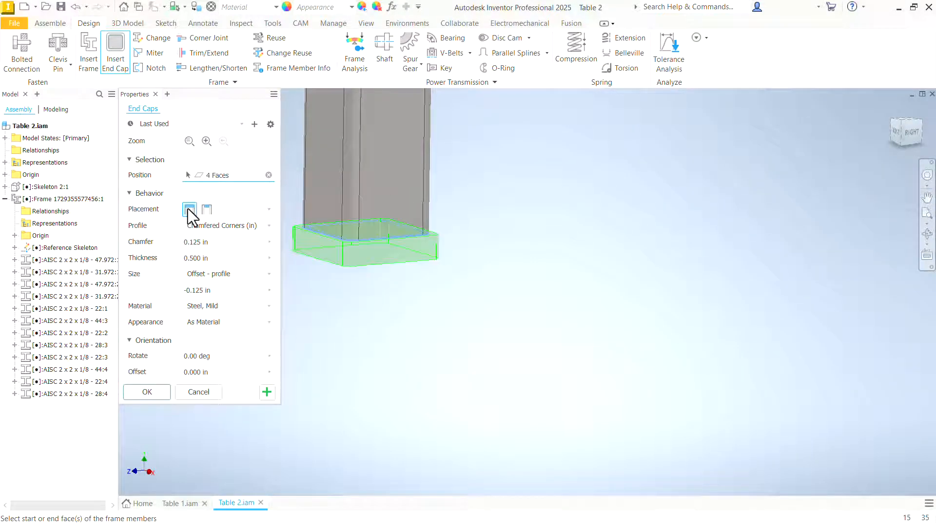
pyautogui.click(268, 225)
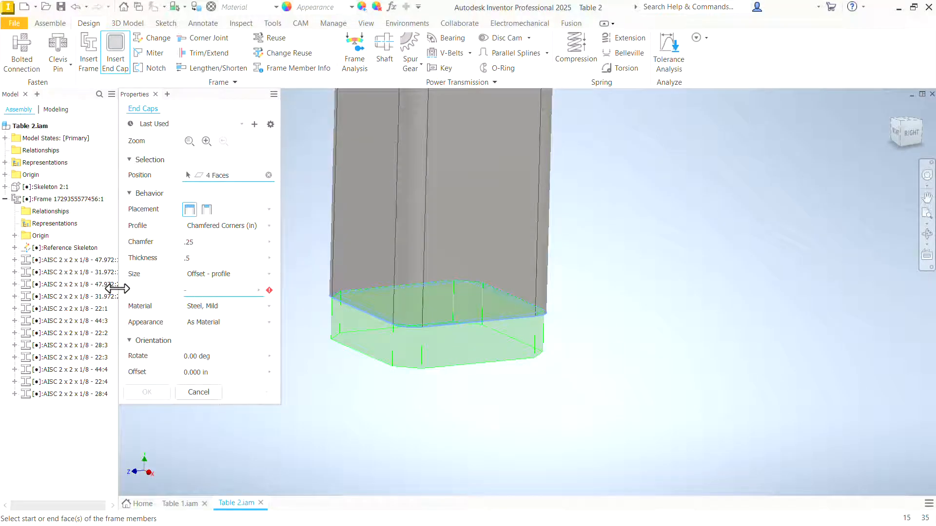
pyautogui.write('-.25')
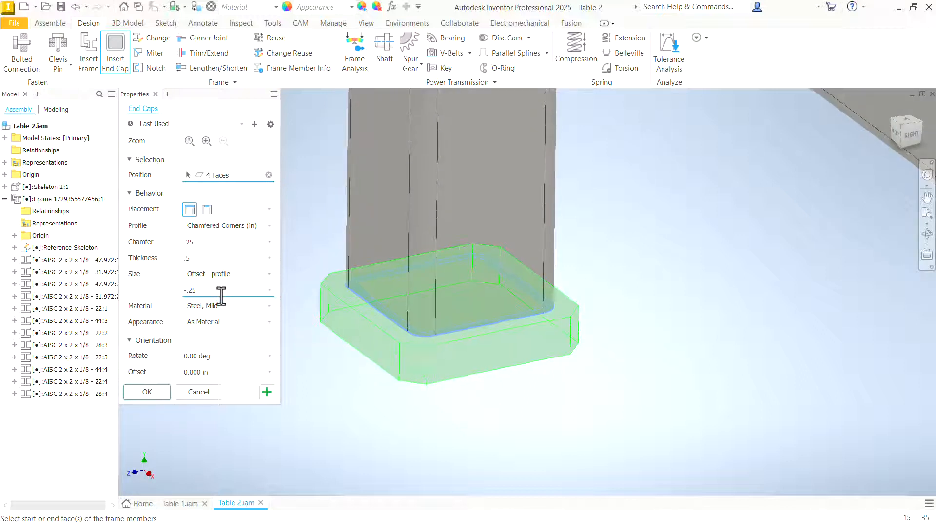
pyautogui.write('.125')
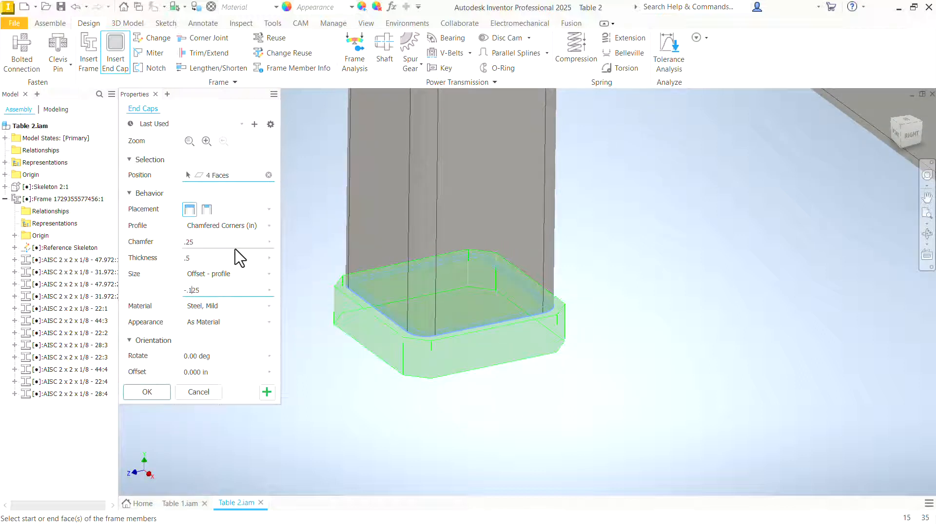
pyautogui.moveTo(385, 307)
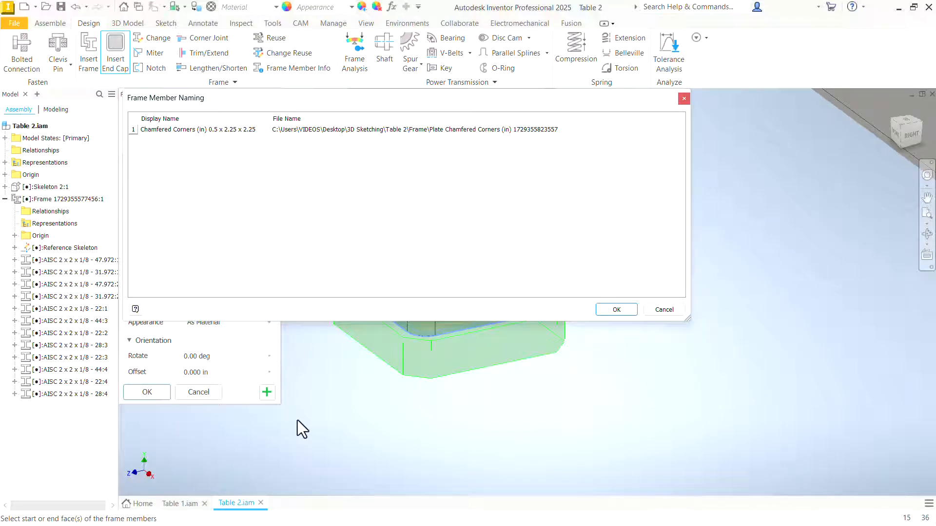
pyautogui.moveTo(412, 136)
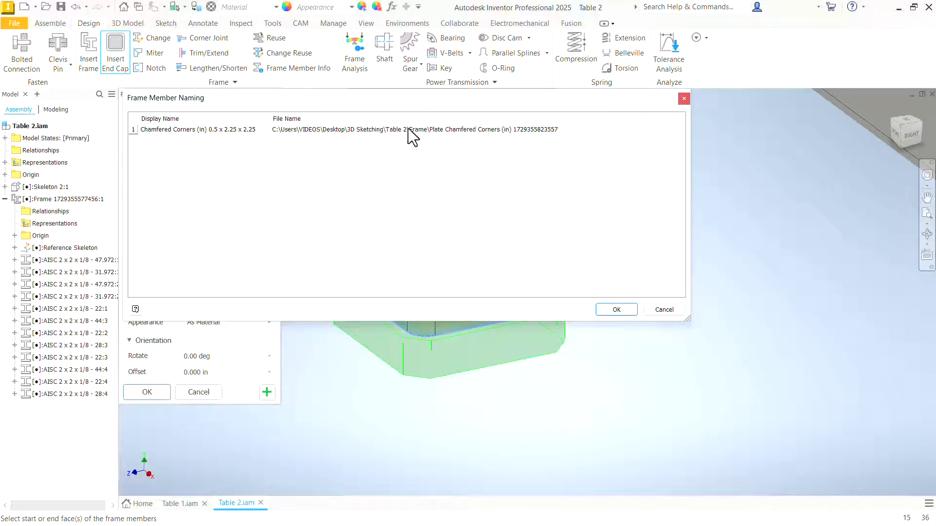
pyautogui.click(616, 309)
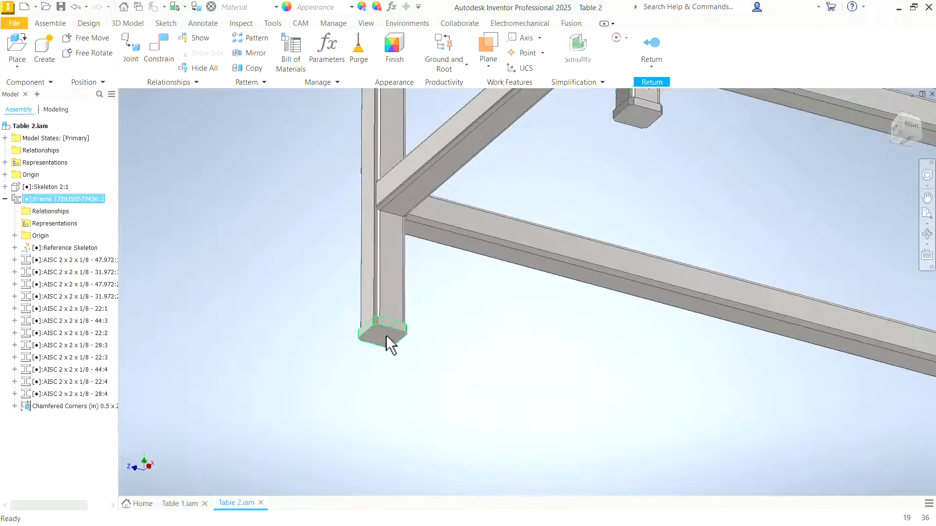
# Step: Edit the foot plate and add a centred full-depth 1/2-13 ANSI Unified tapped hole
pyautogui.doubleClick(385, 331)
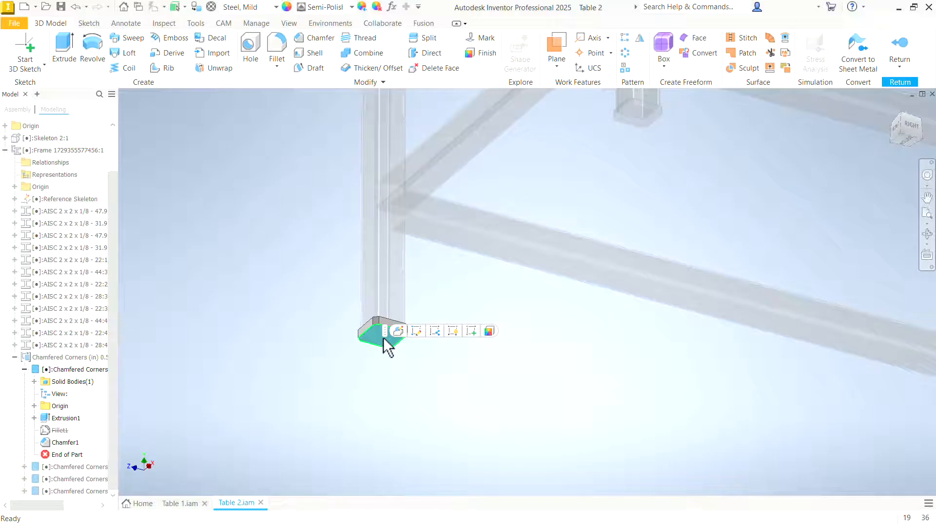
pyautogui.click(399, 330)
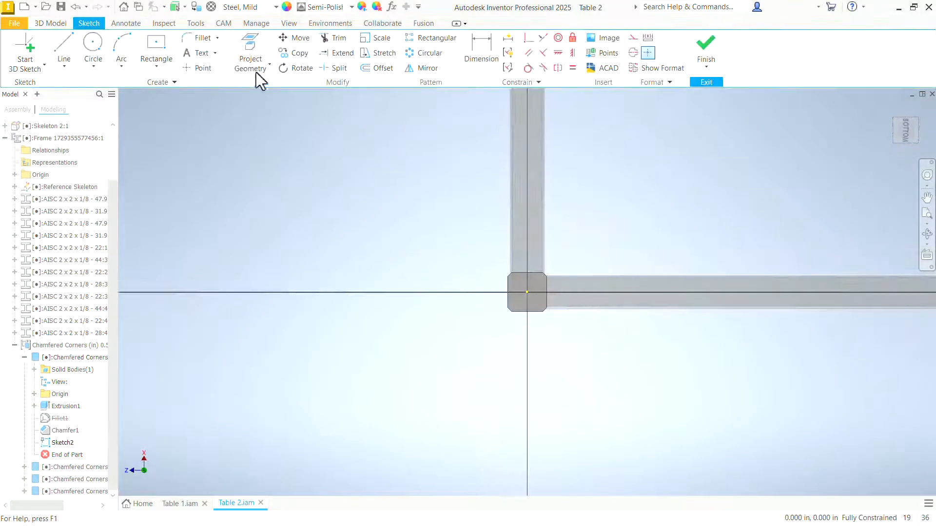
pyautogui.click(202, 67)
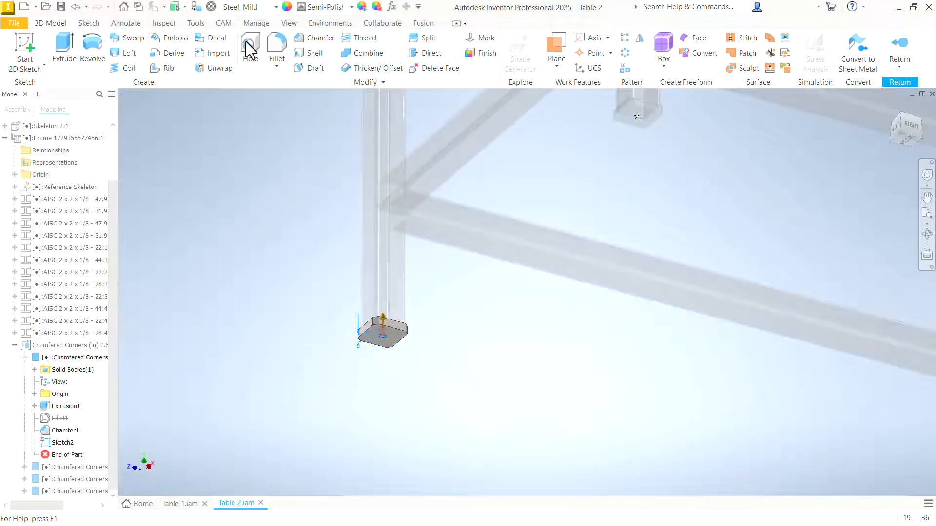
pyautogui.click(250, 48)
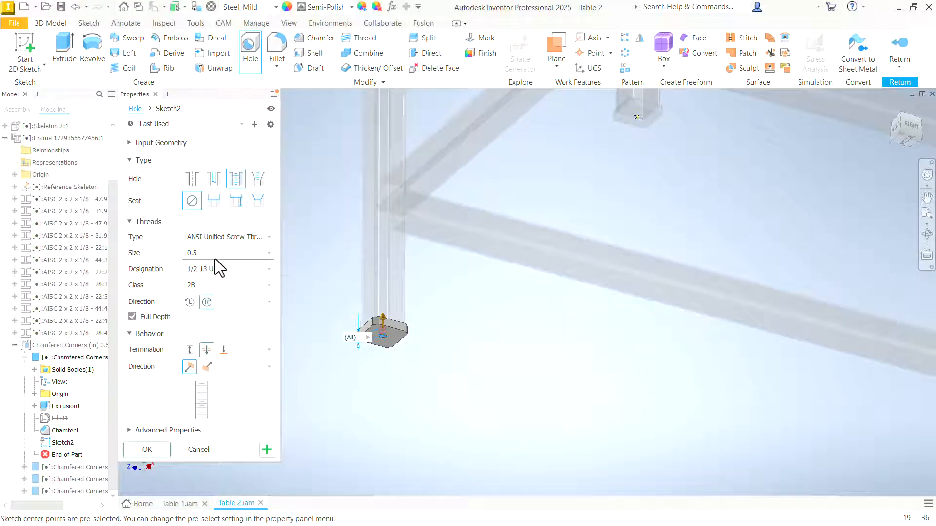
pyautogui.moveTo(221, 259)
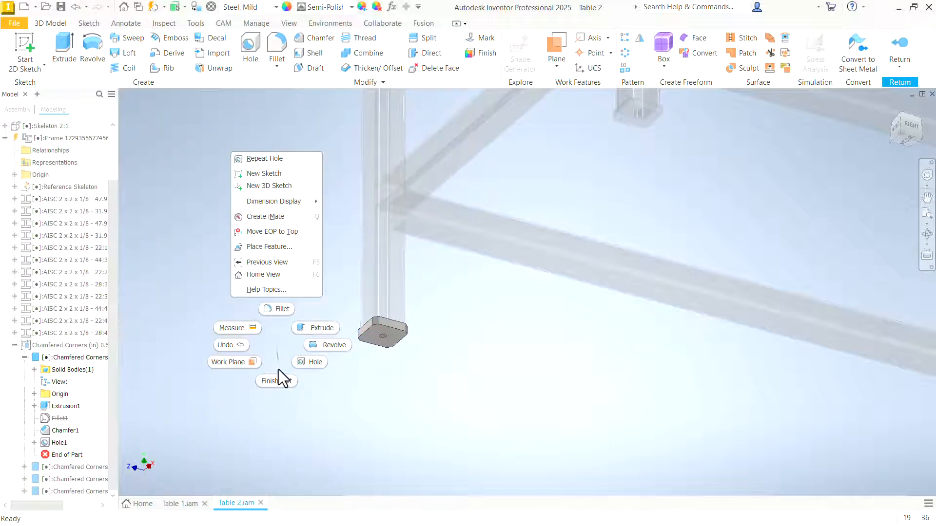
pyautogui.click(276, 381)
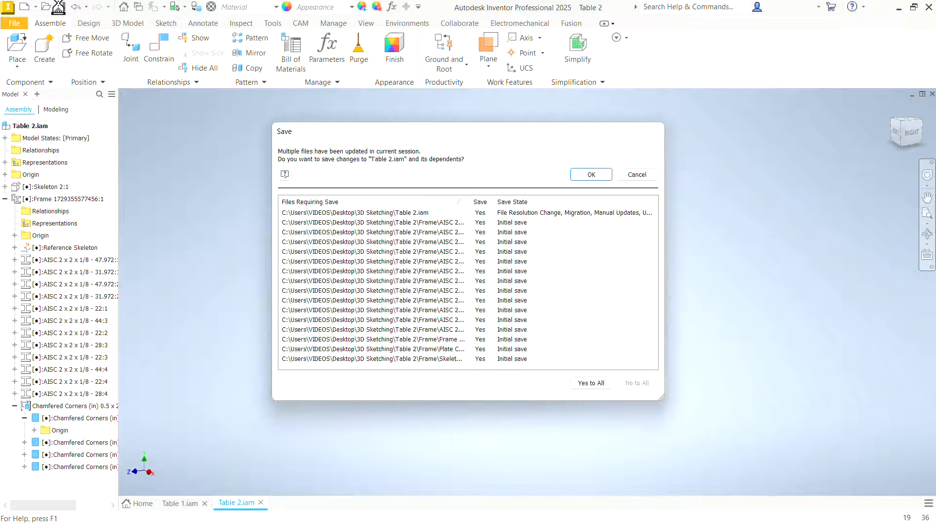
pyautogui.moveTo(590, 175)
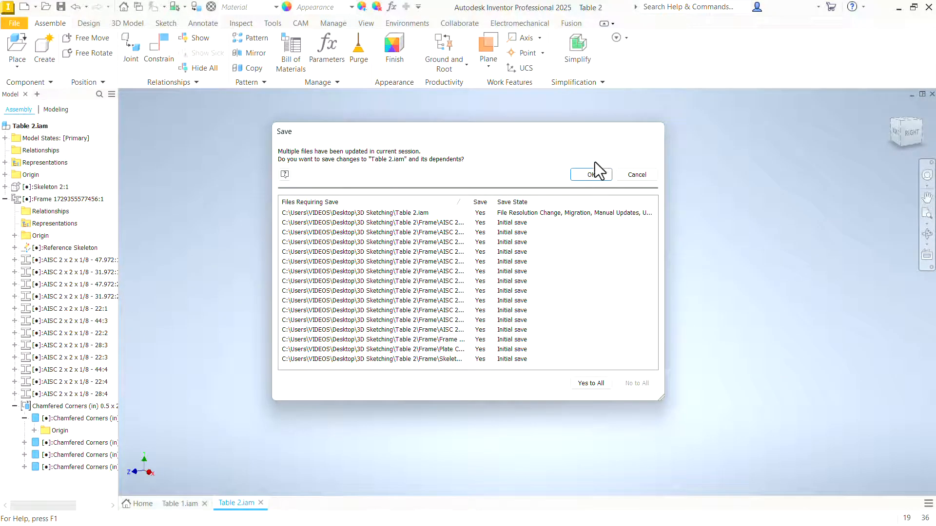
# Step: Save Table 2.iam with all its dependent frame files
pyautogui.click(590, 174)
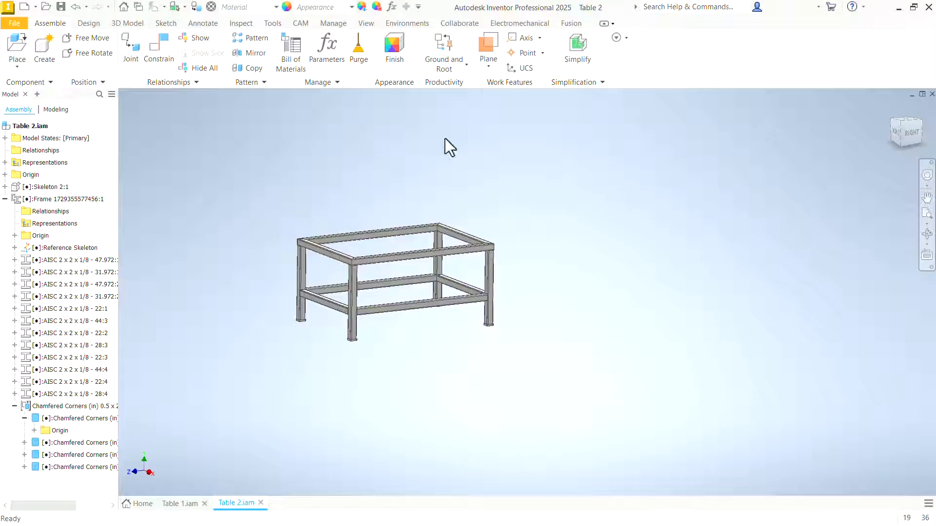
pyautogui.moveTo(365, 284)
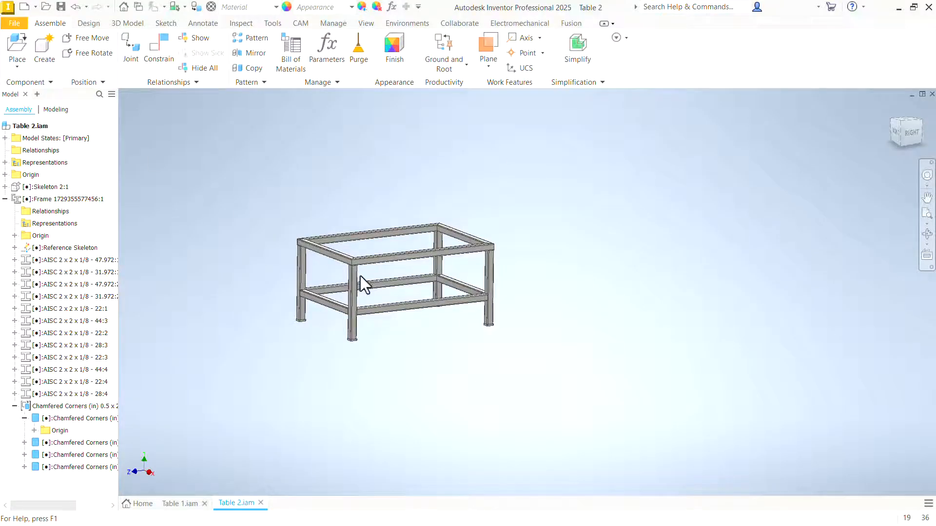
pyautogui.click(16, 47)
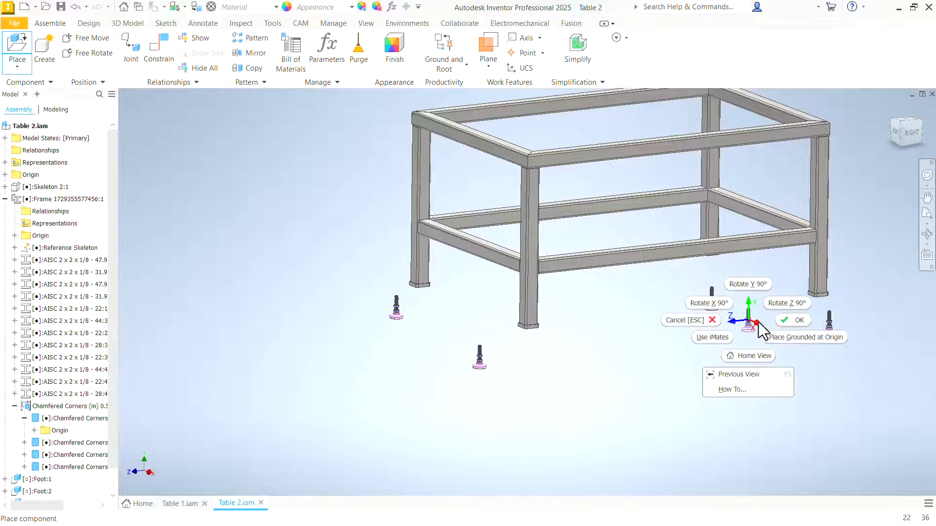
# Step: Place the leveling feet and Insert-constrain them into the foot plates' tapped holes
pyautogui.click(158, 48)
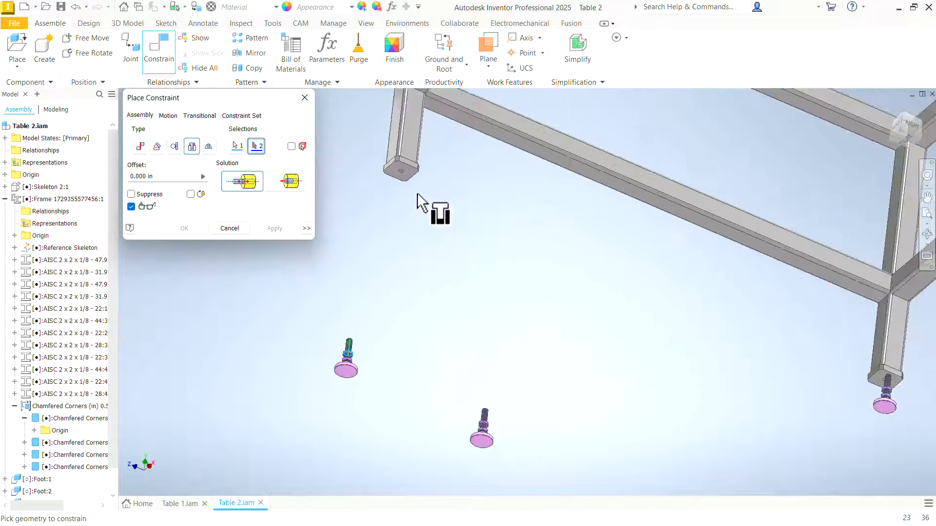
pyautogui.click(274, 229)
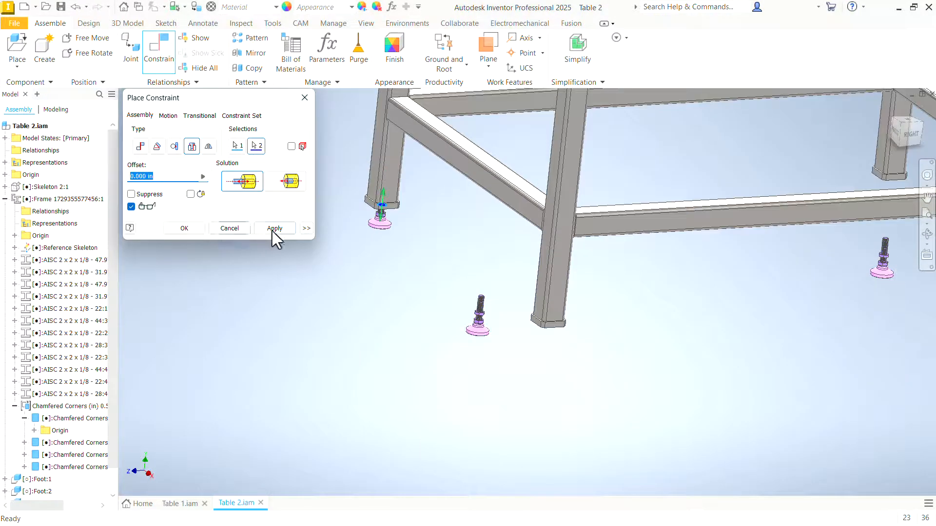
pyautogui.click(274, 229)
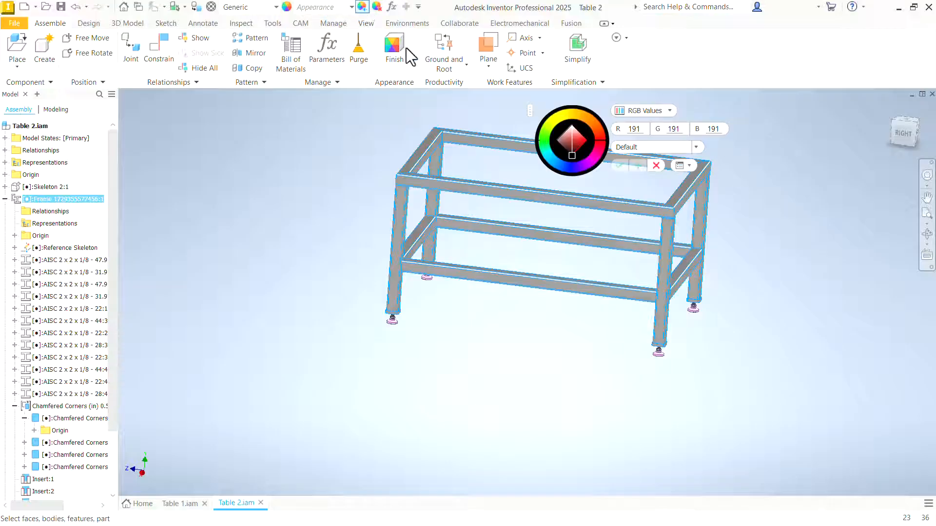
# Step: Apply a green appearance colour to the frame assembly
pyautogui.click(570, 142)
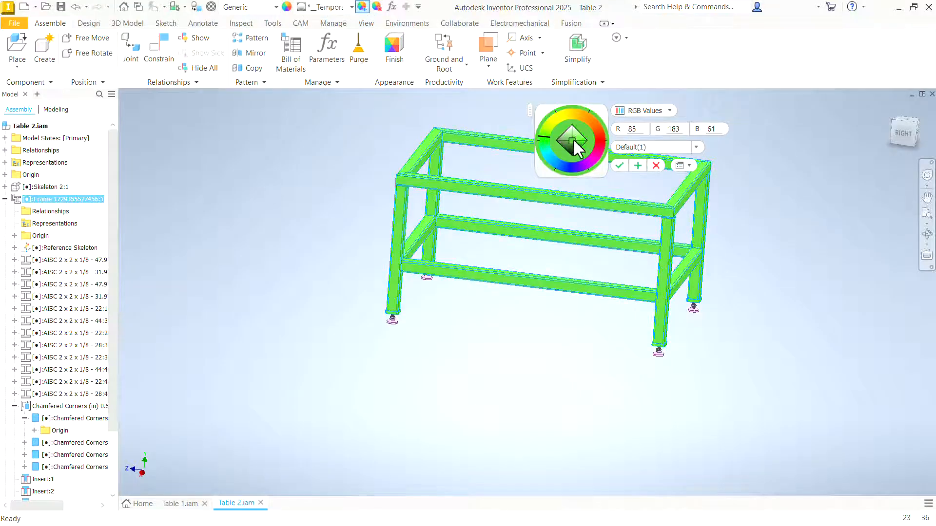
pyautogui.click(619, 165)
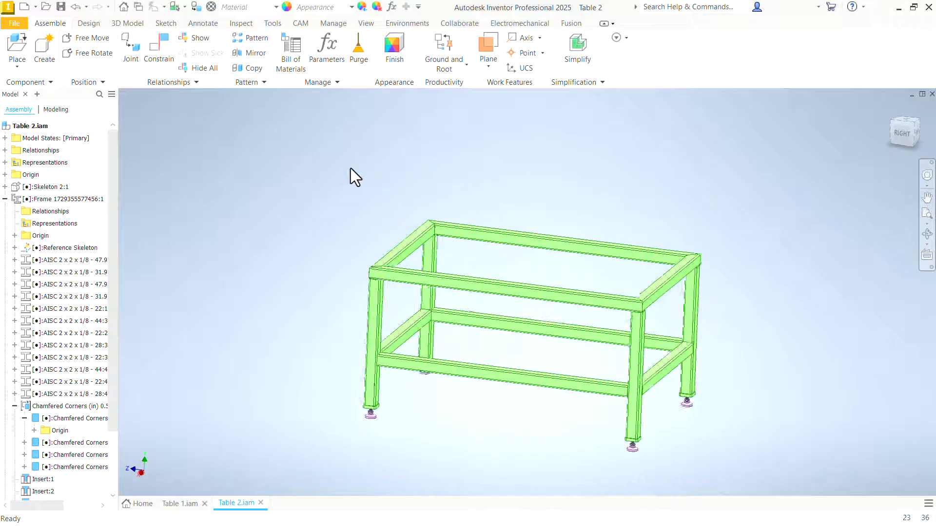